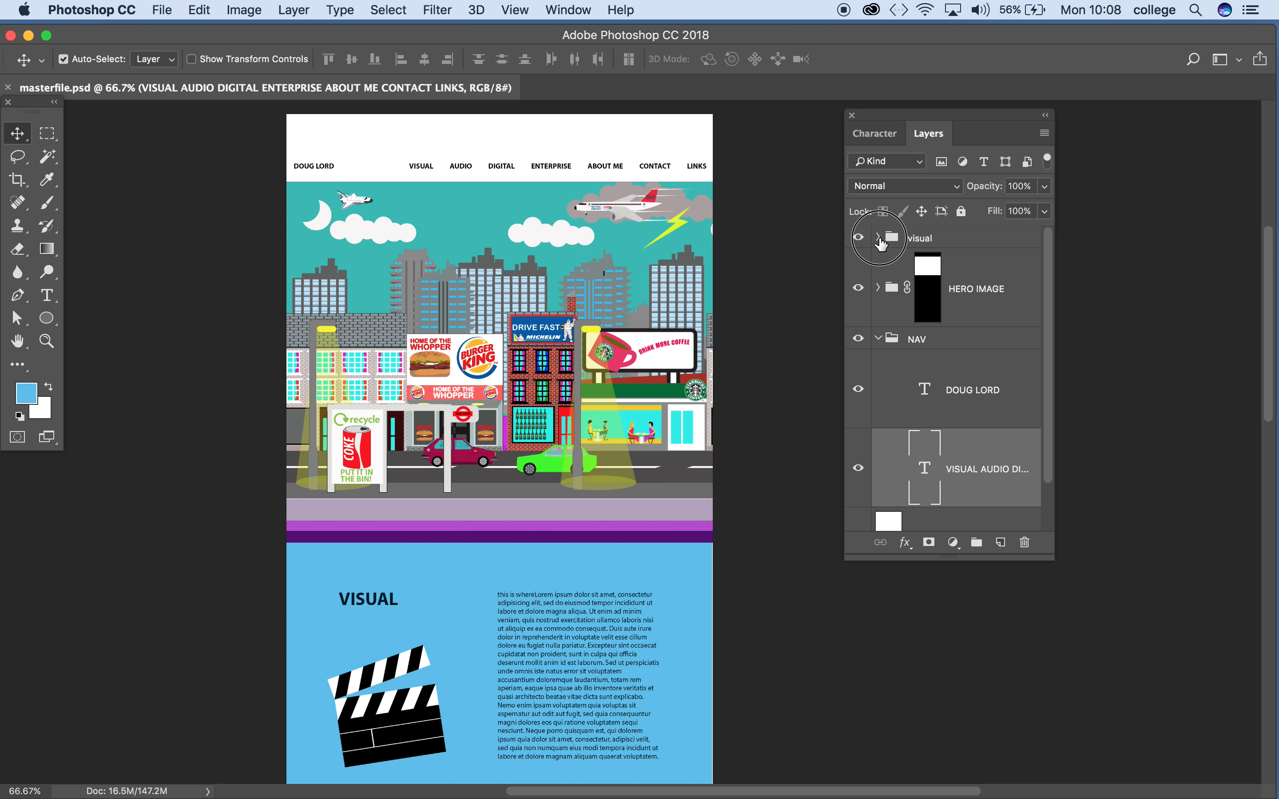
Step: Peek into the visual group, then add a new layer group above it named digital
click(878, 237)
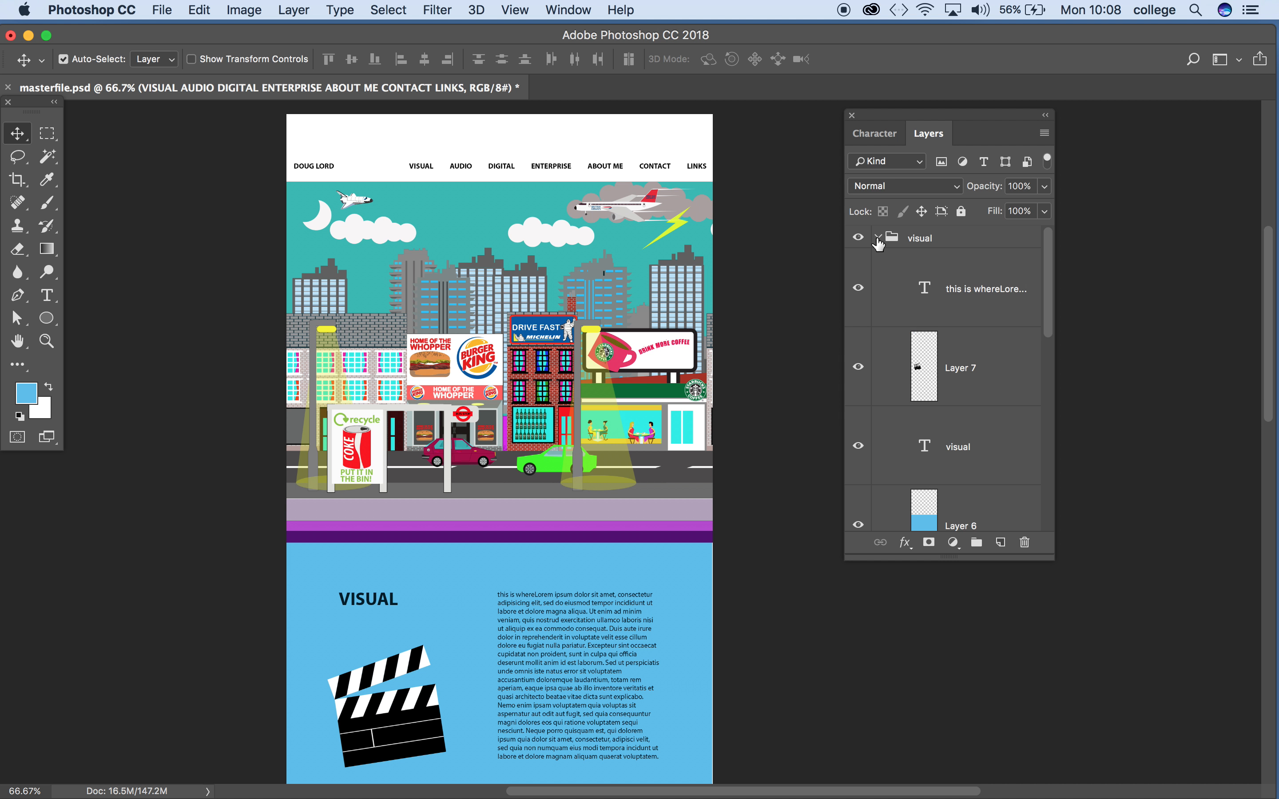
click(919, 237)
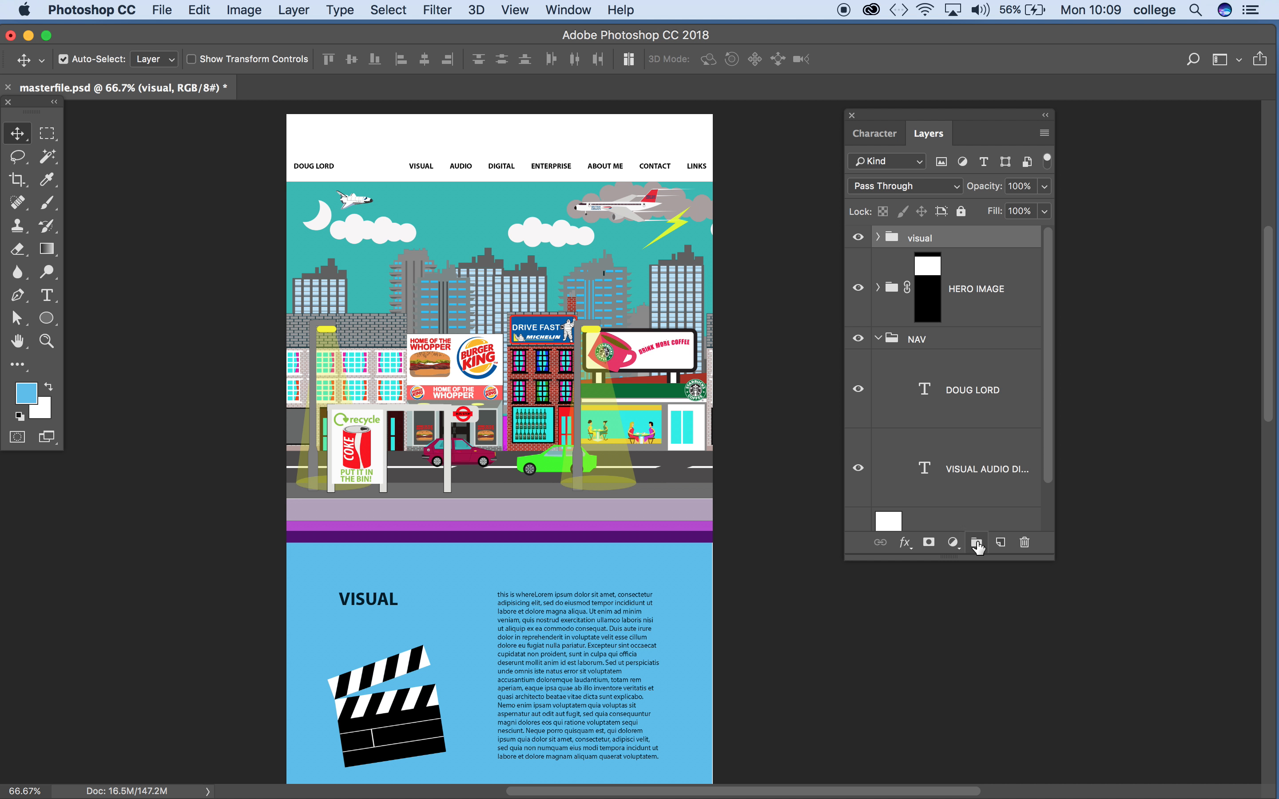
click(975, 543)
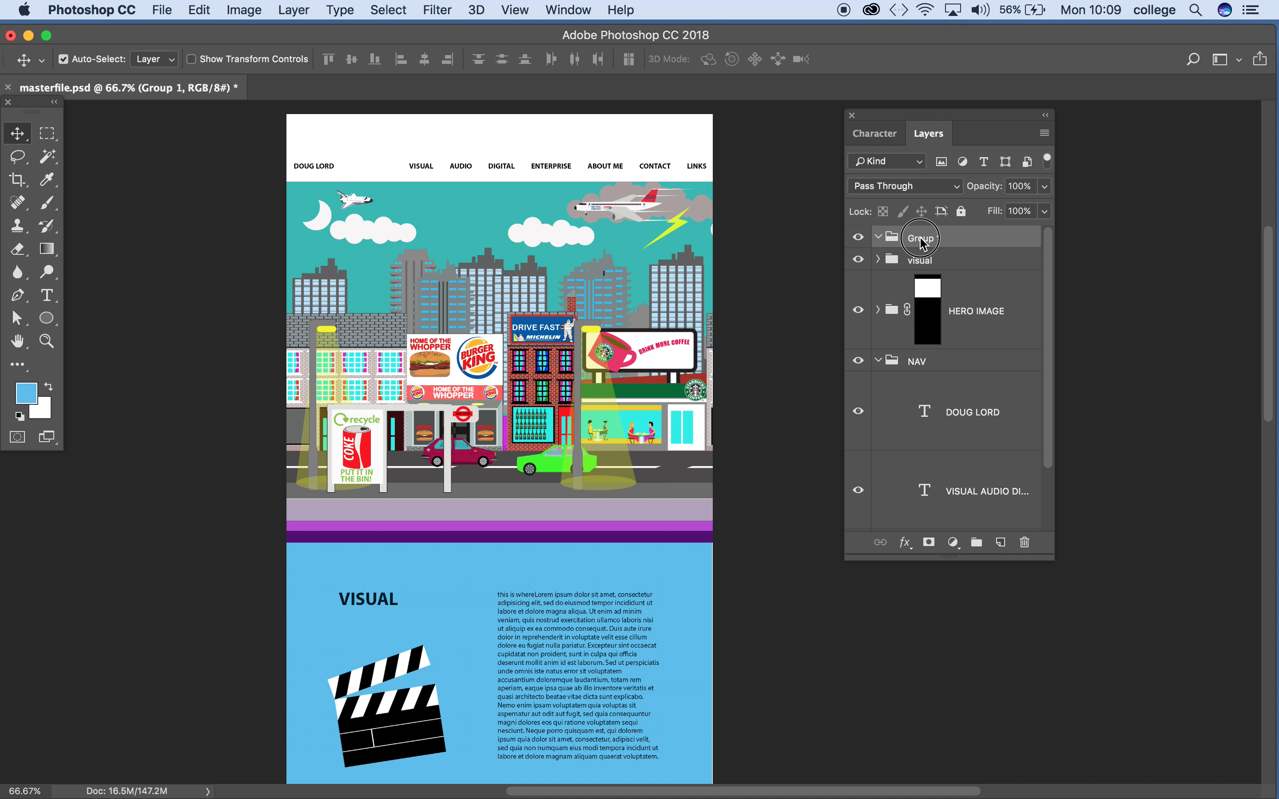
double_click(920, 236)
text(digital)
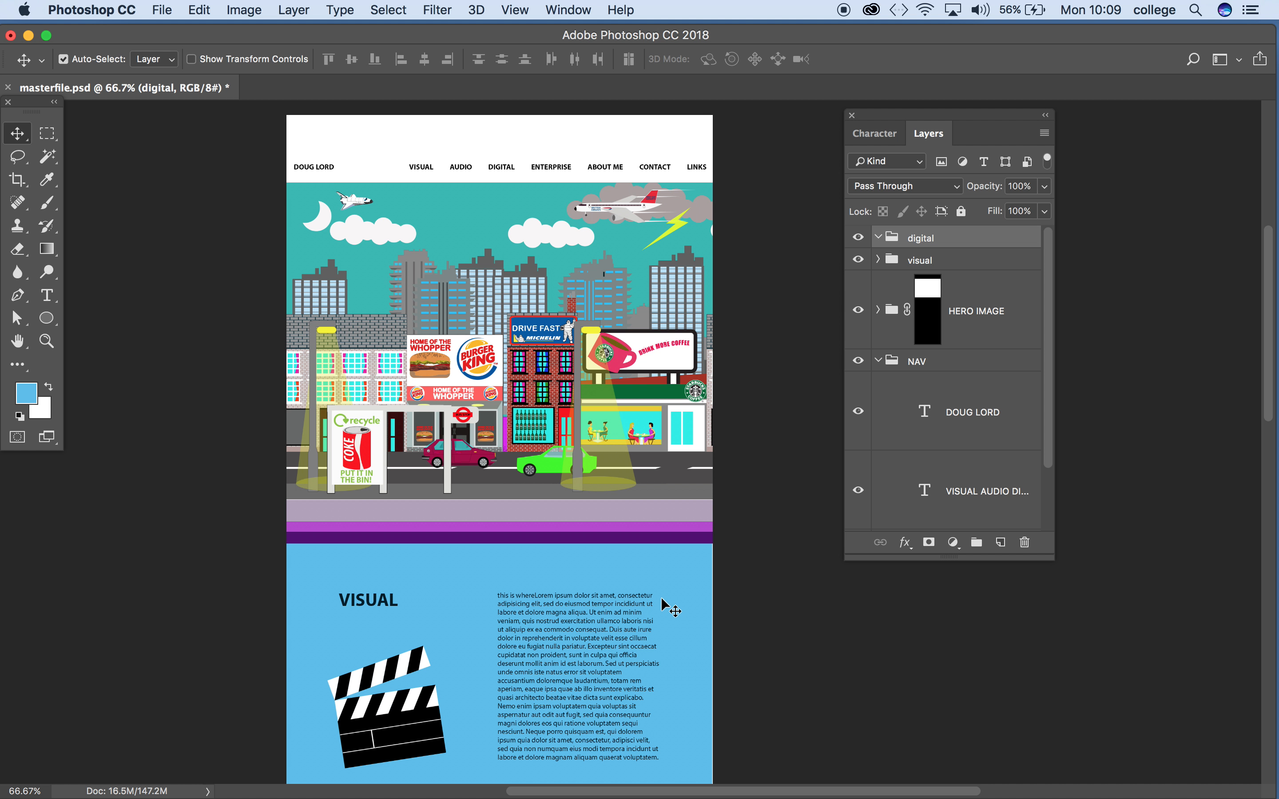
Step: Scroll to the blank area below VISUAL and pick the Rectangle shape tool
scroll(down, 3)
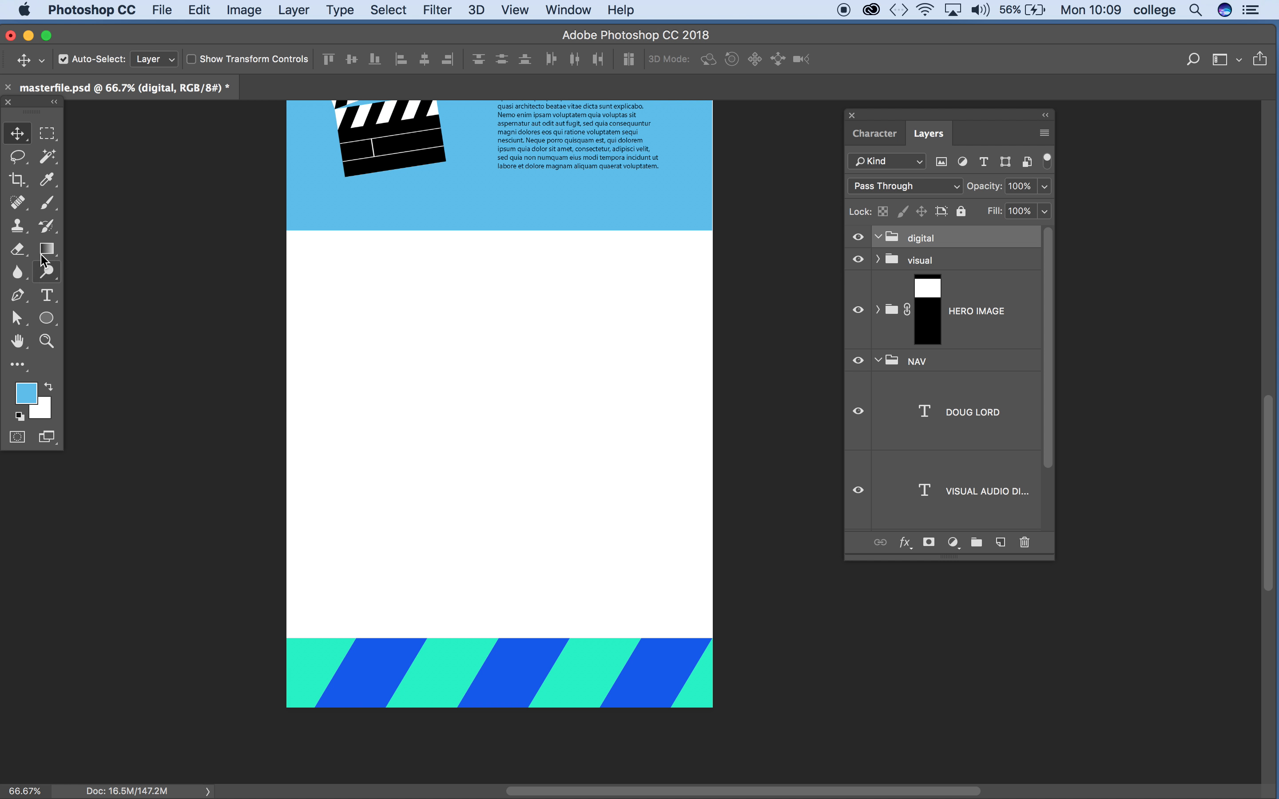
mouse_move(46, 318)
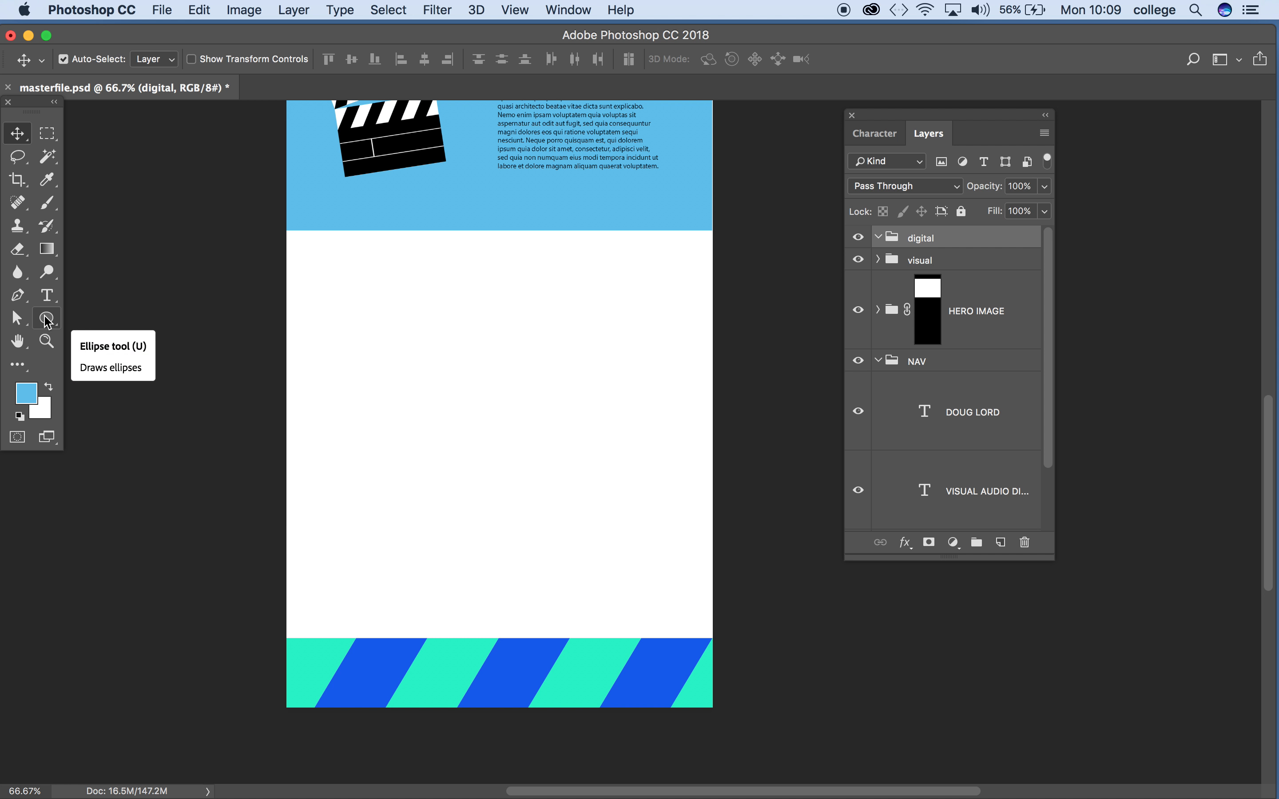
click(47, 317)
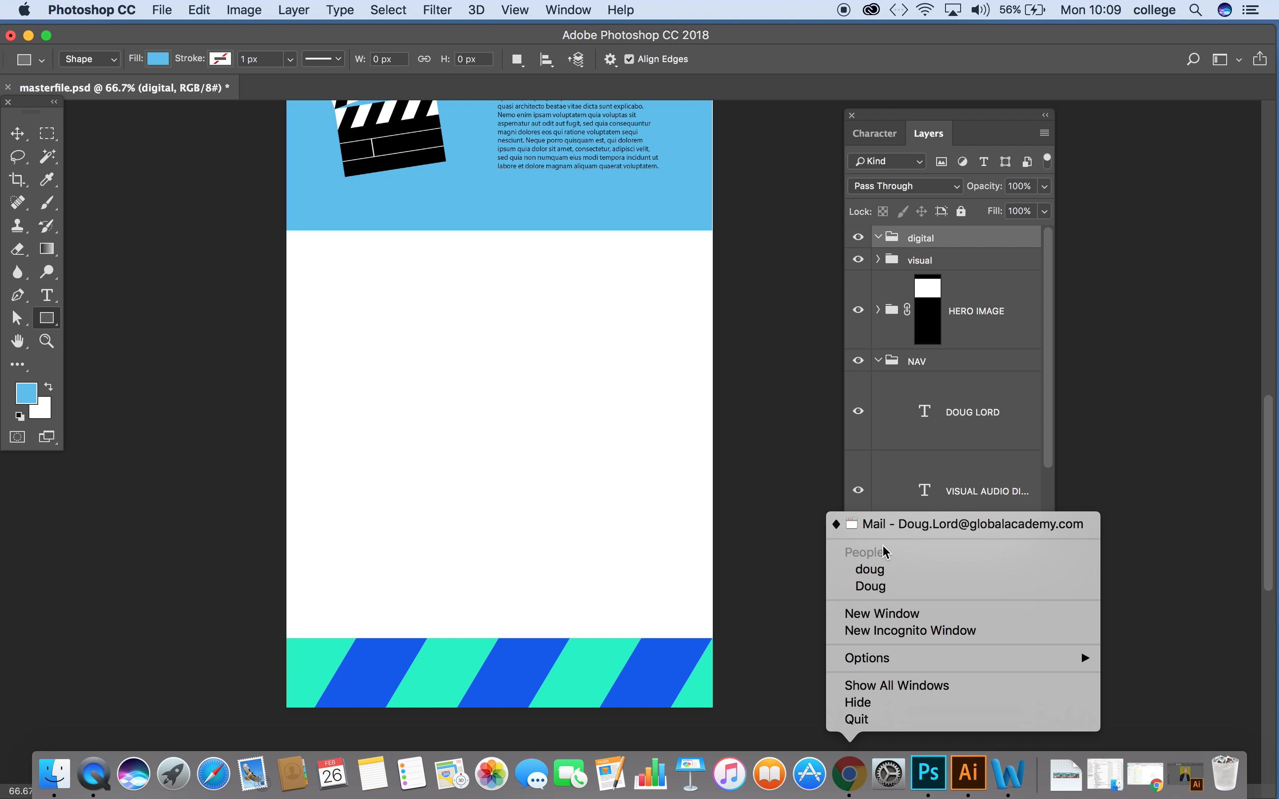
mouse_move(885, 563)
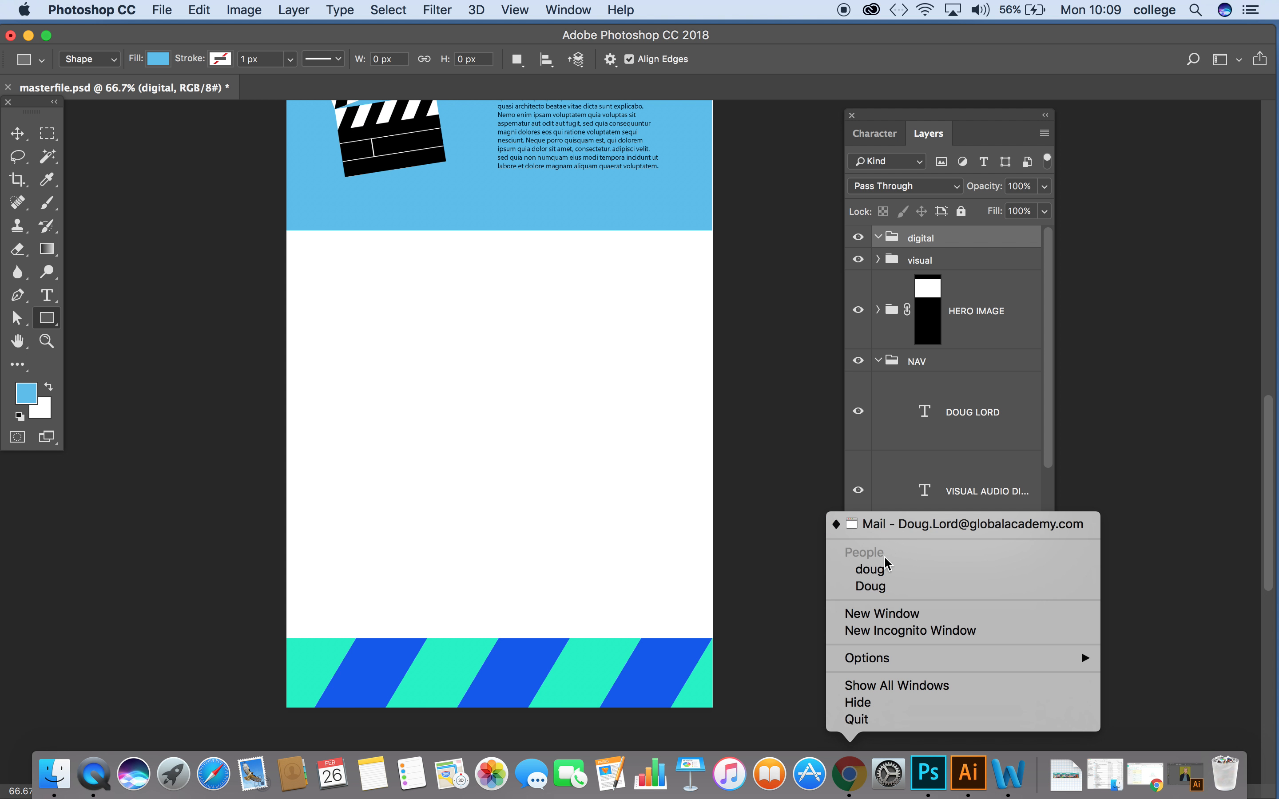
mouse_move(854, 784)
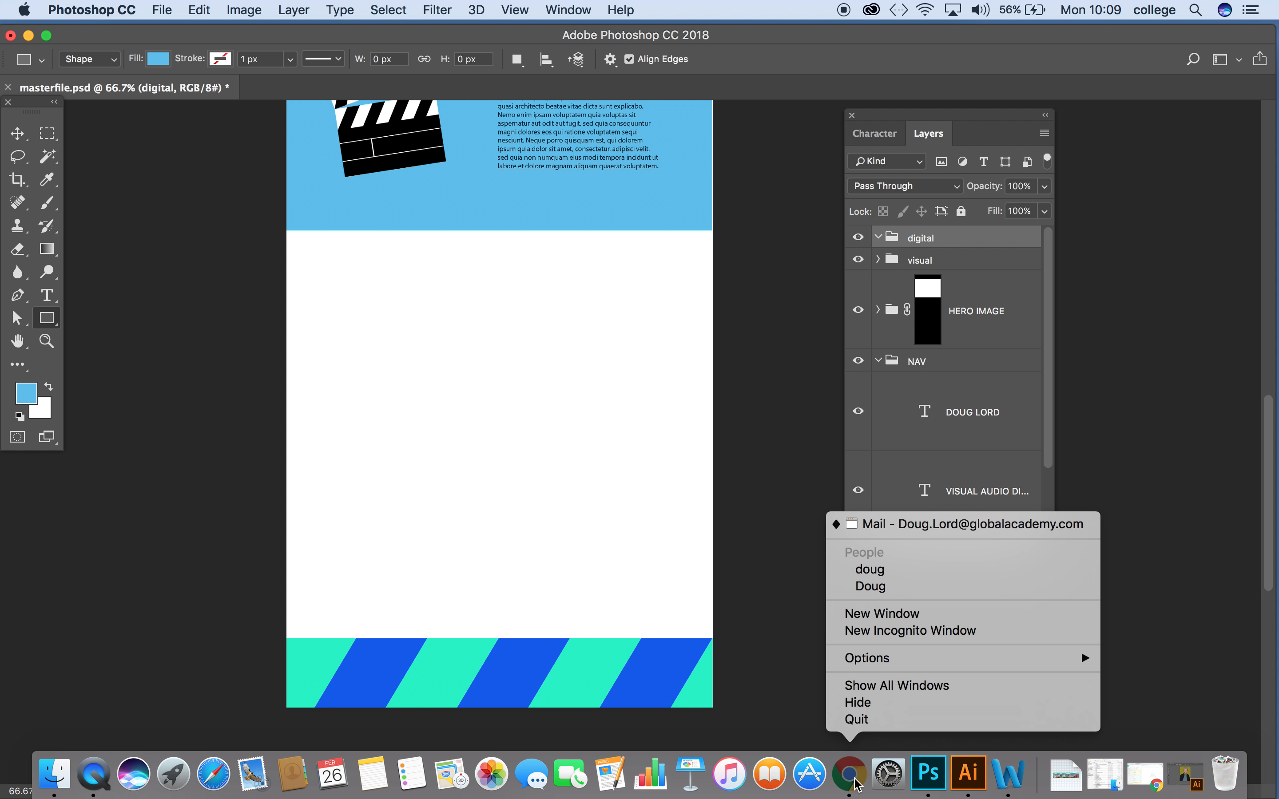
Step: In a new Chrome window, search 'adobe color' and open color.adobe.com
click(881, 614)
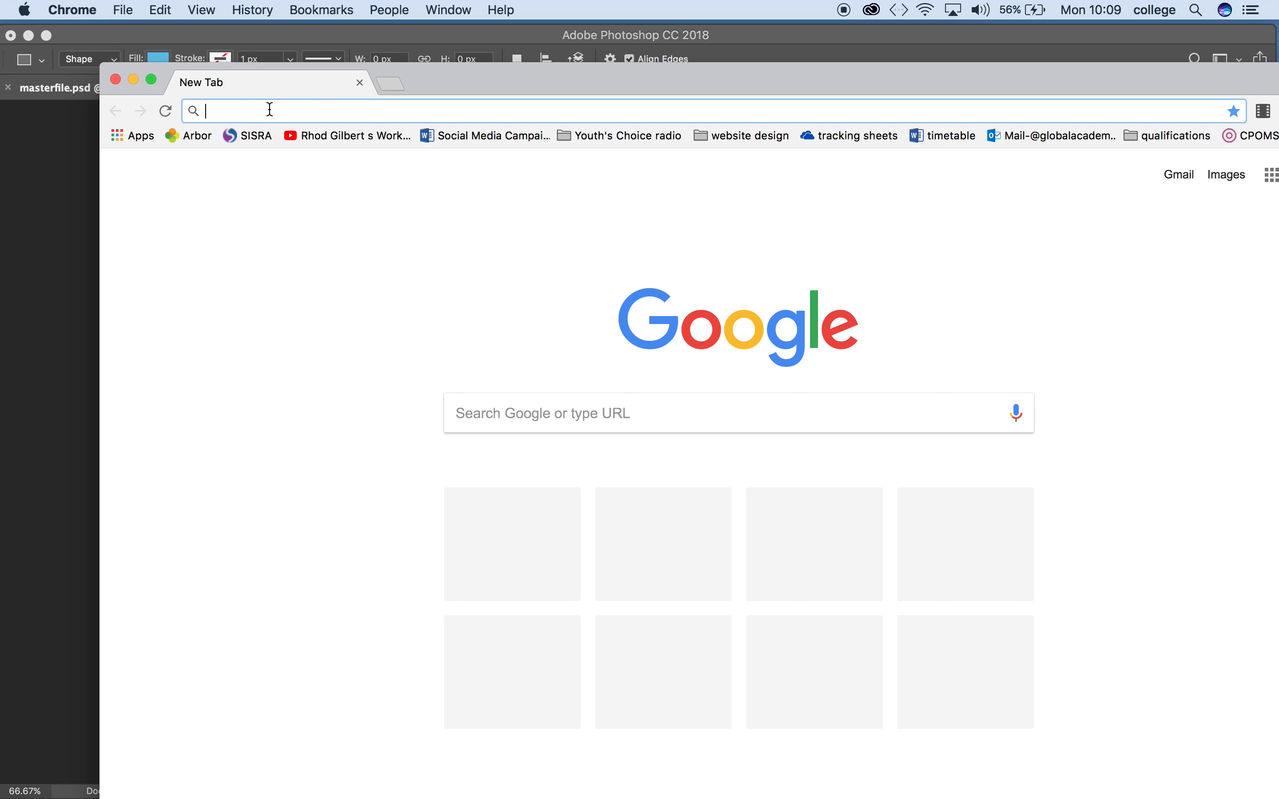
text(adobe color)
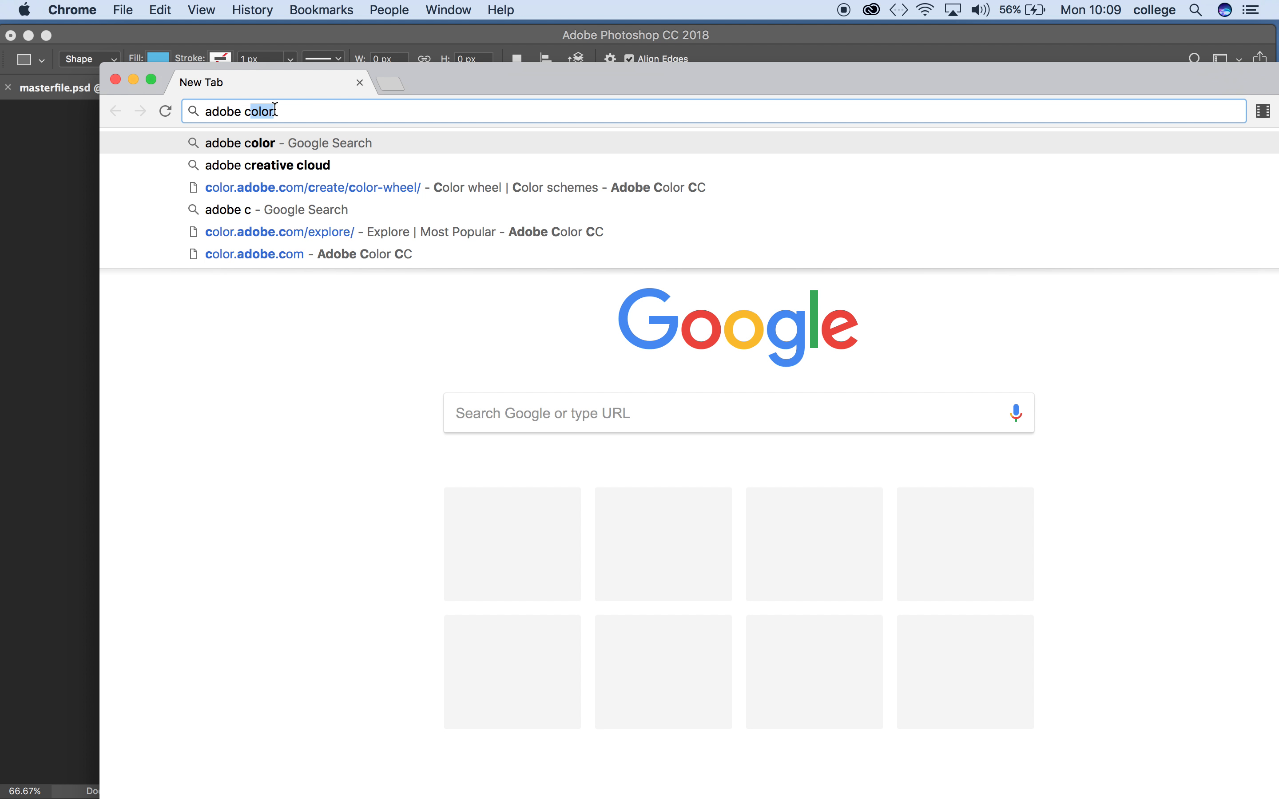
key(Return)
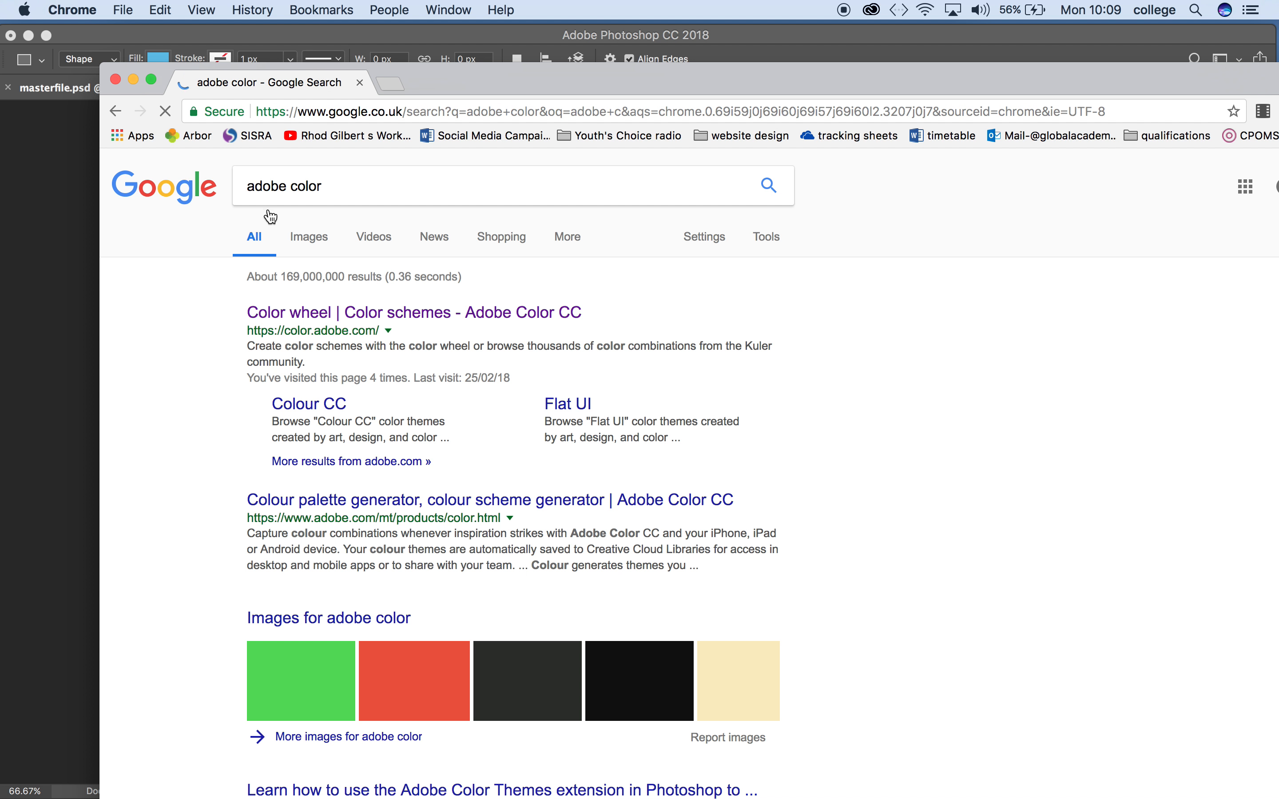
click(413, 312)
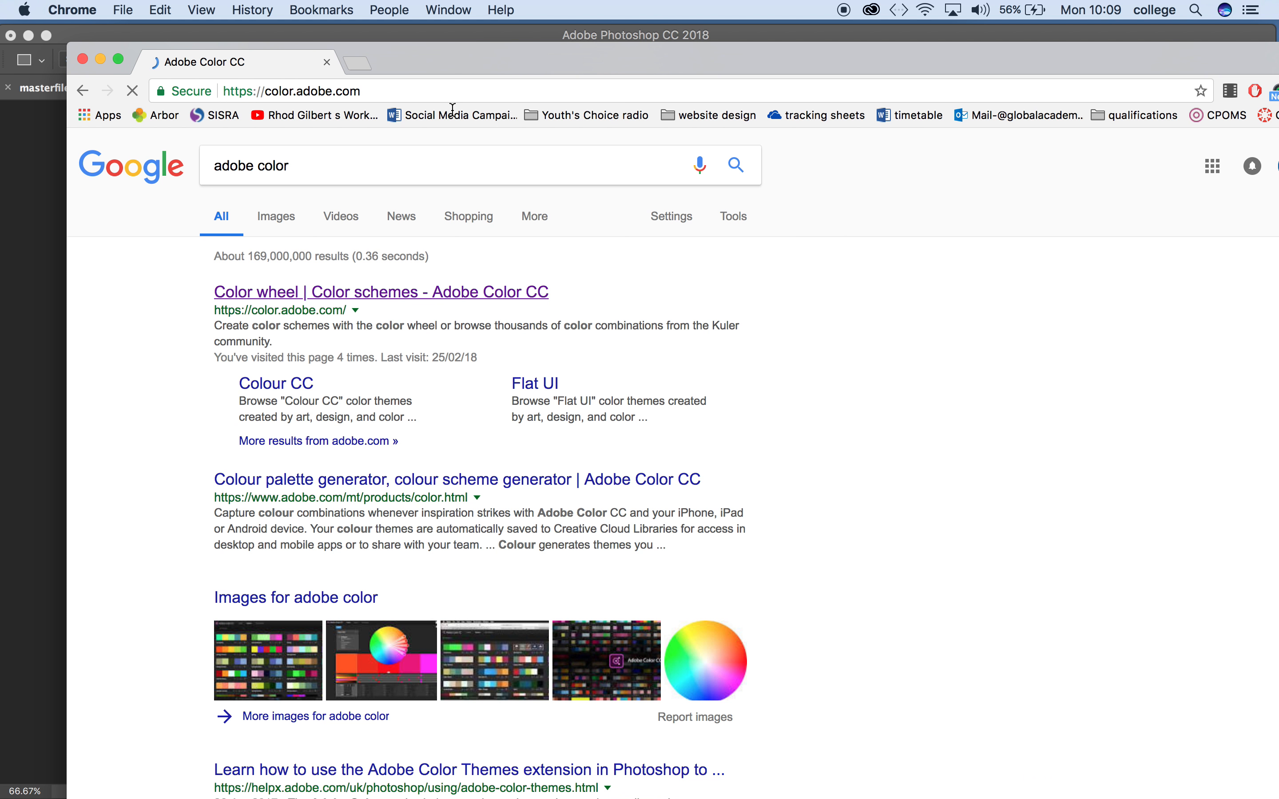
Step: Browse existing themes and open one showing the teal swatch hex 4D9BA6
click(381, 292)
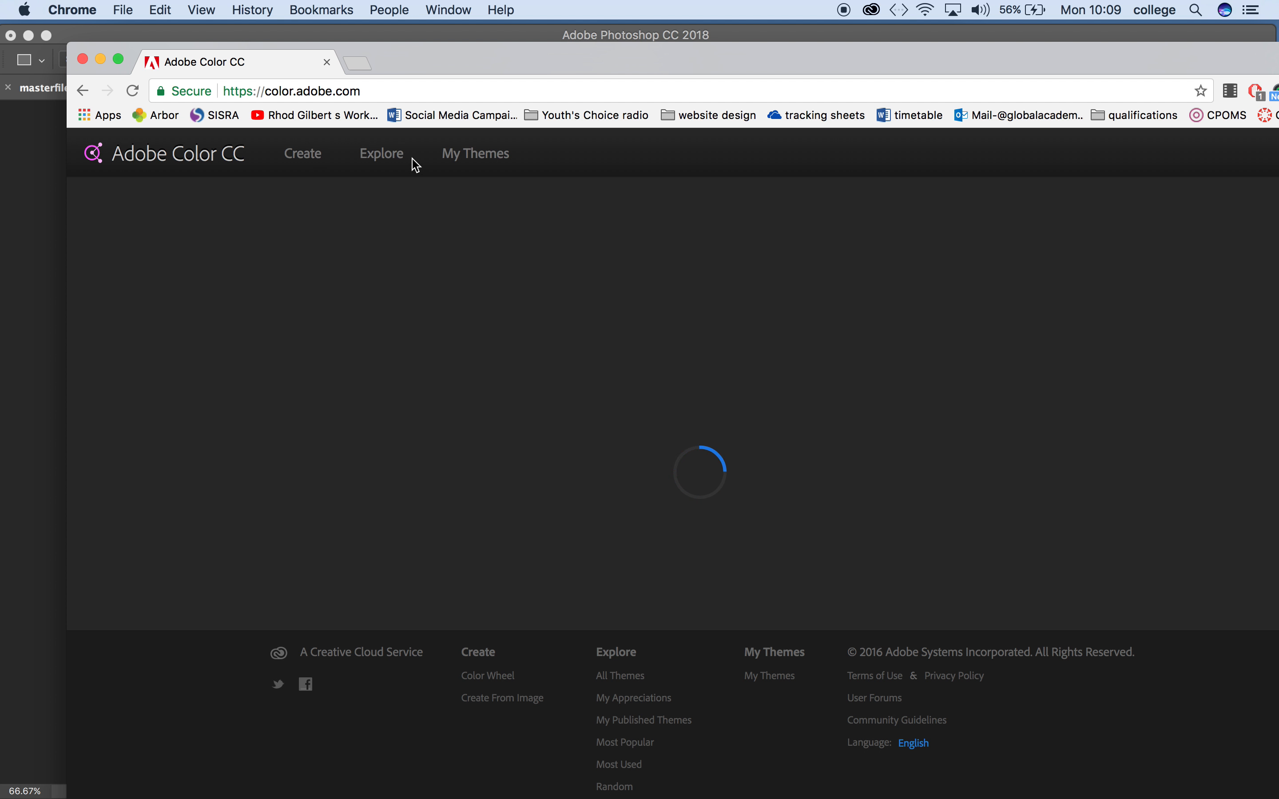
click(381, 155)
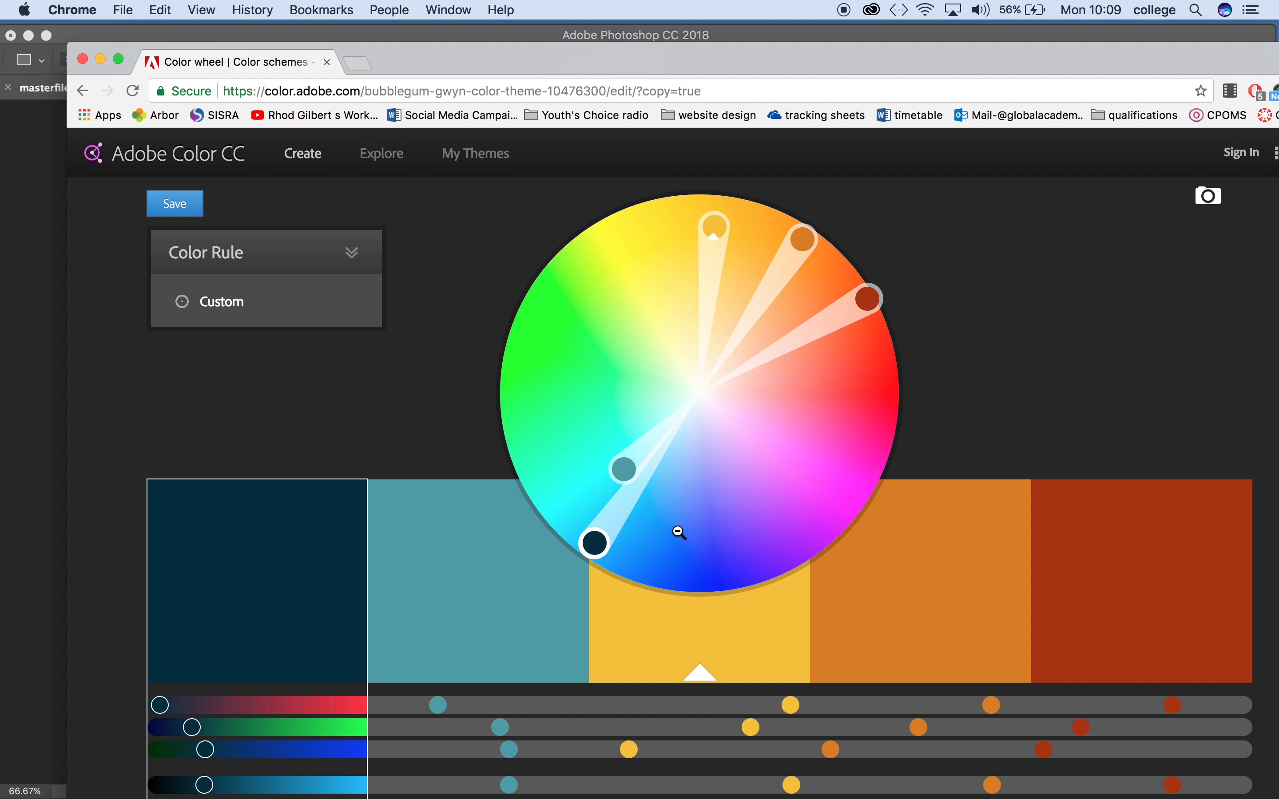
scroll(down, 3)
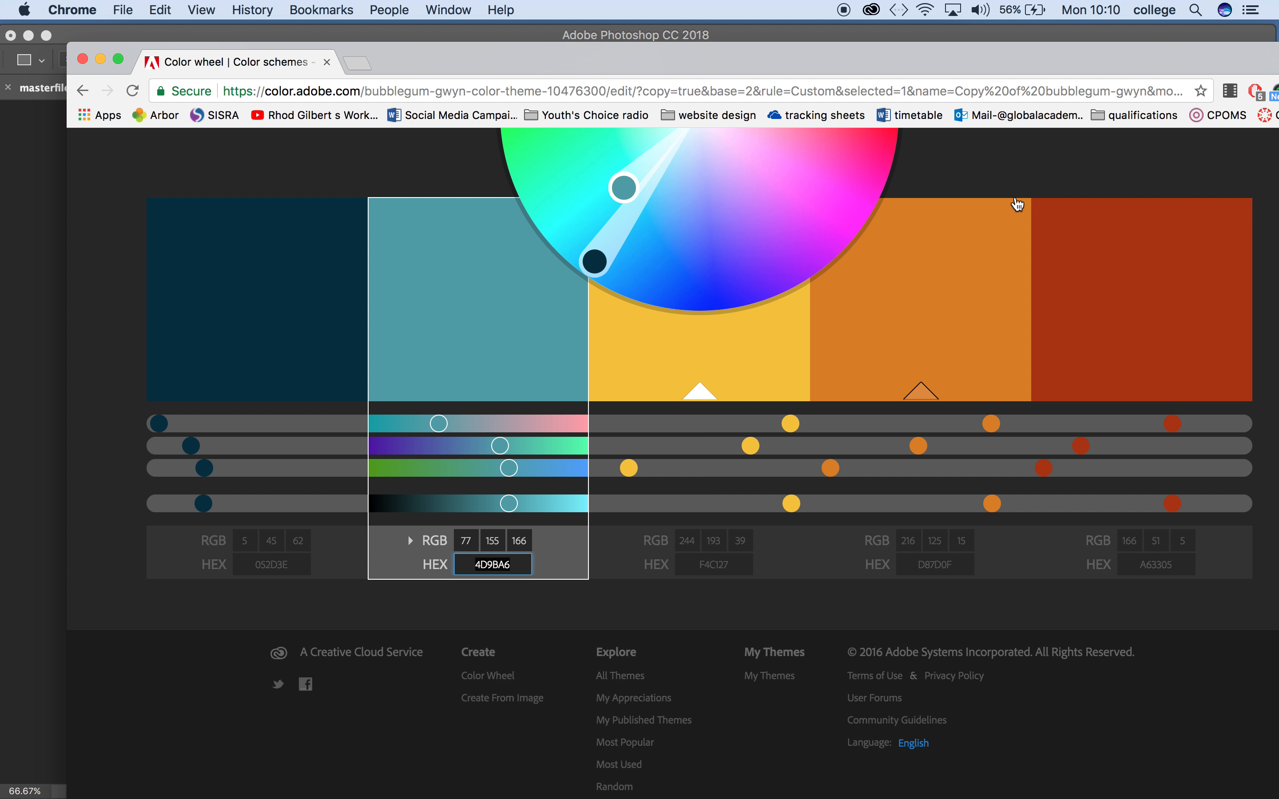
mouse_move(113, 23)
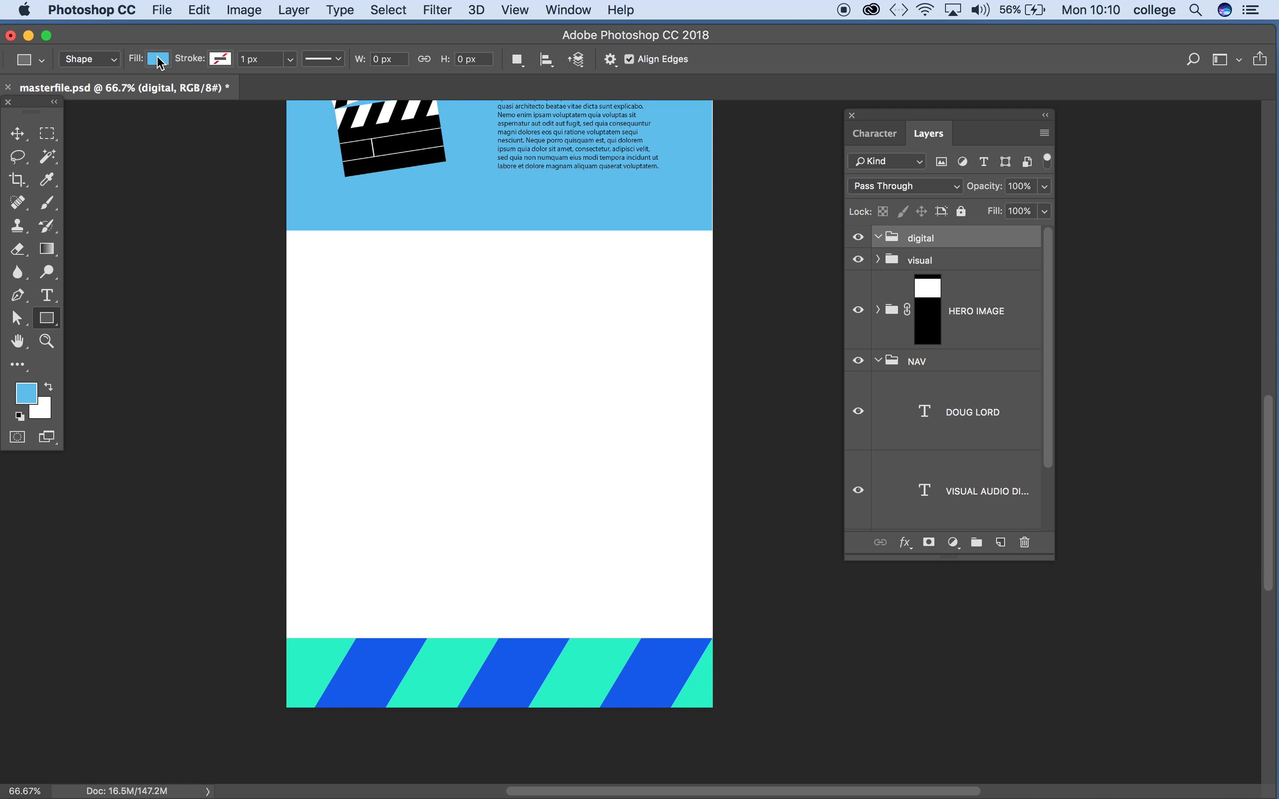
Step: Set the rectangle fill to pasted hex 4D9BA6 teal and confirm the colour
click(158, 58)
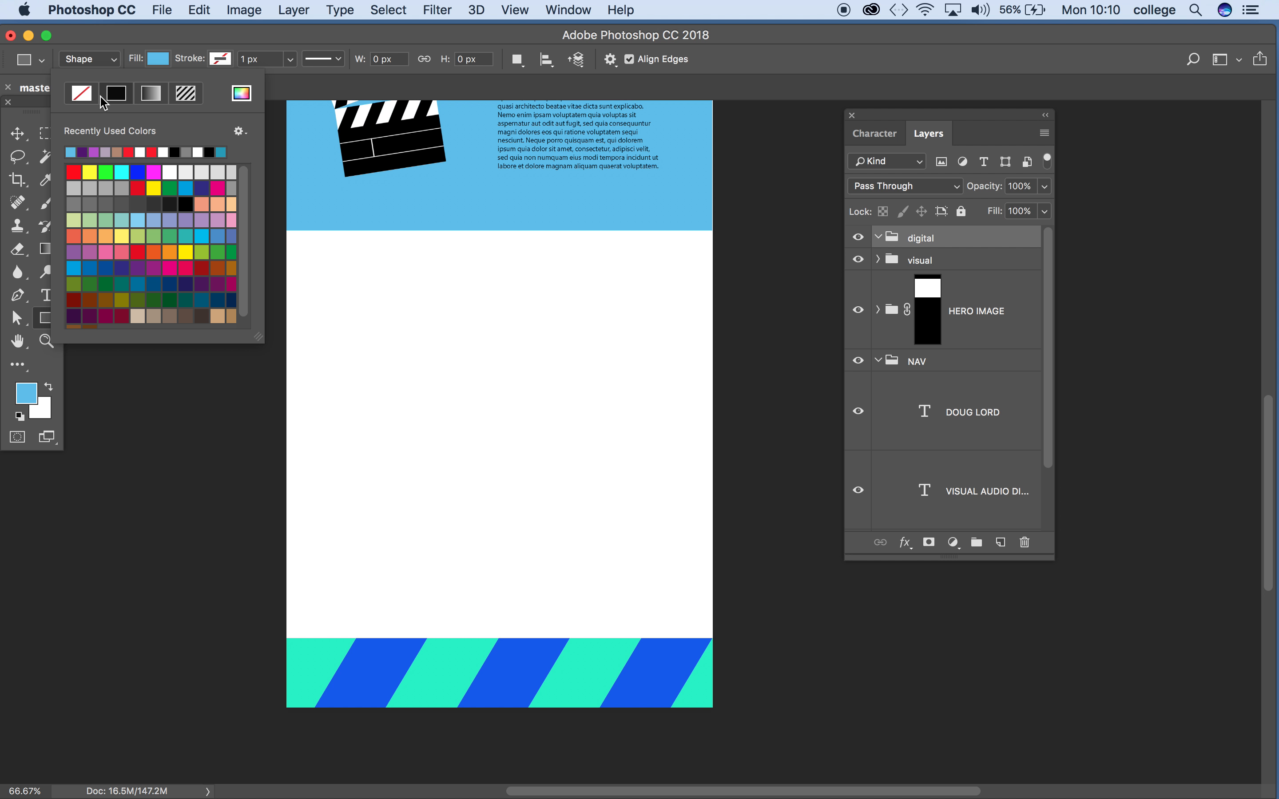
mouse_move(157, 62)
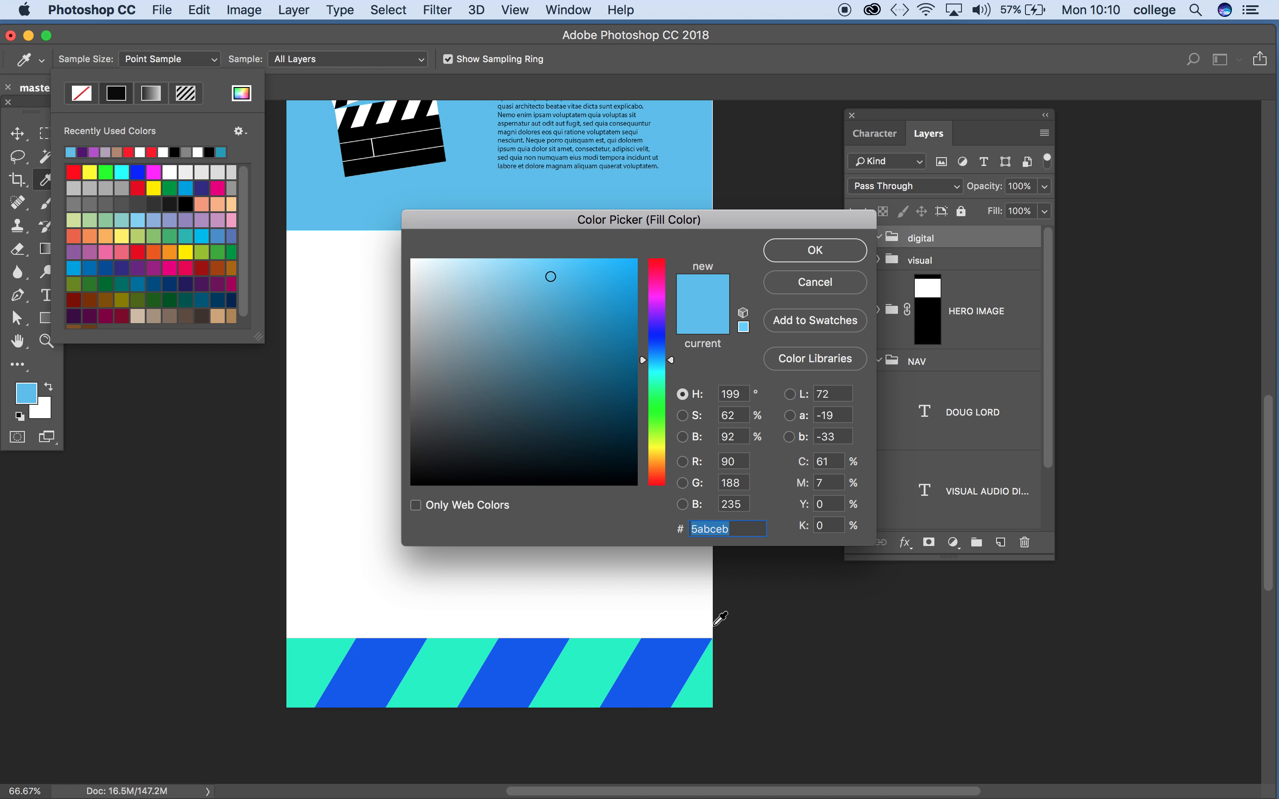
right_click(724, 528)
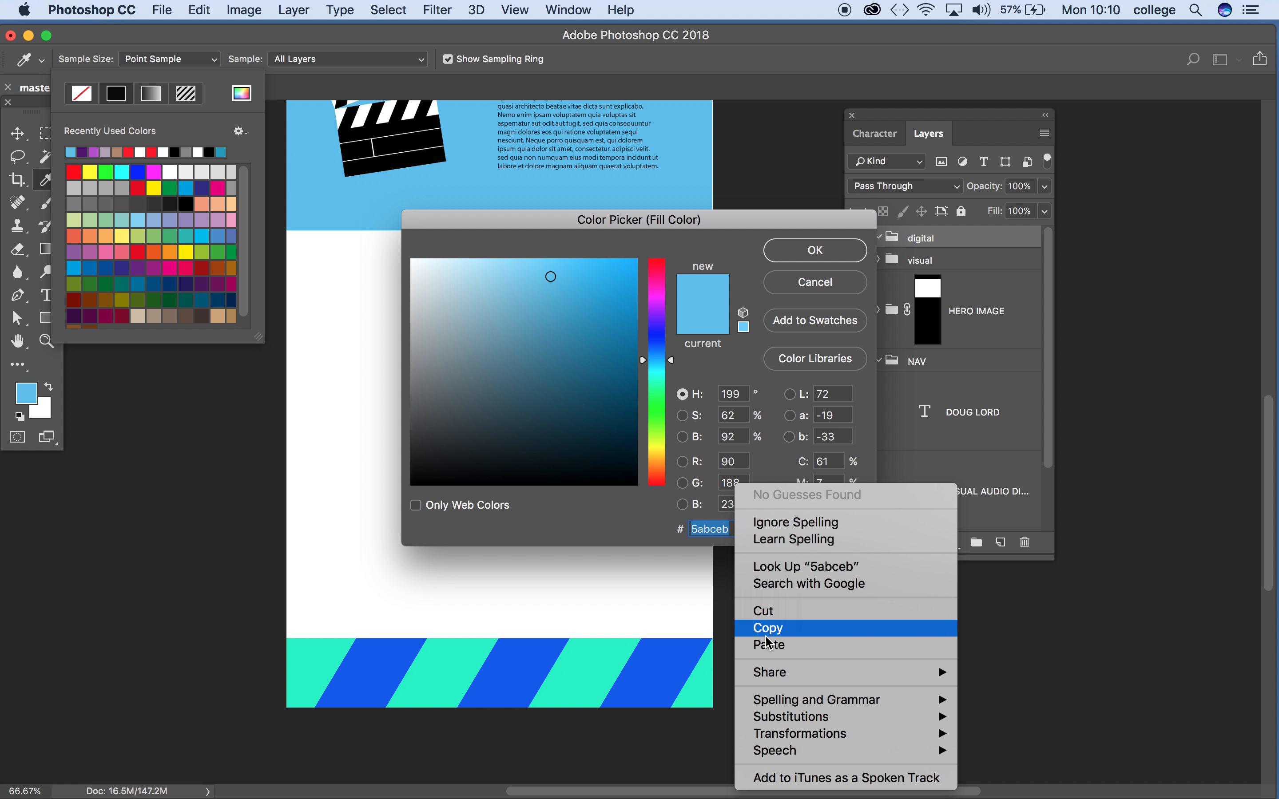
click(767, 645)
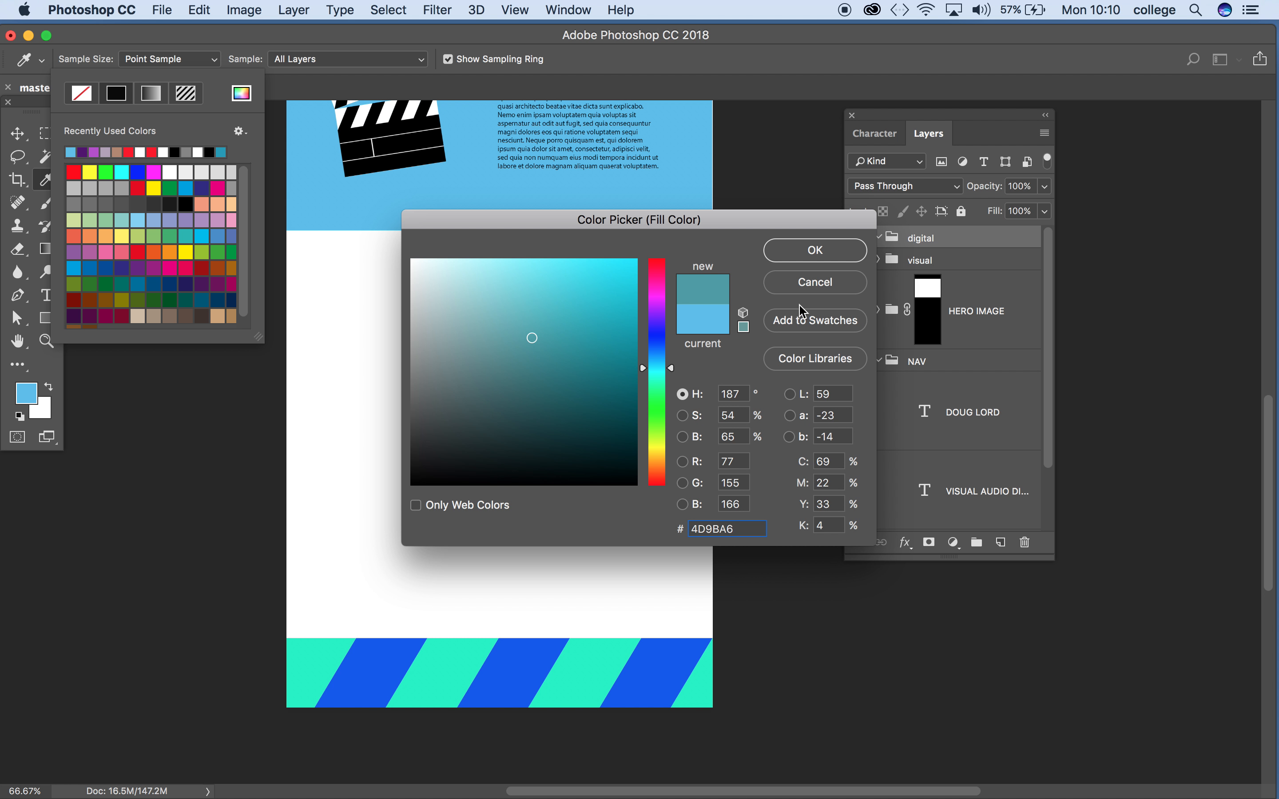
click(813, 250)
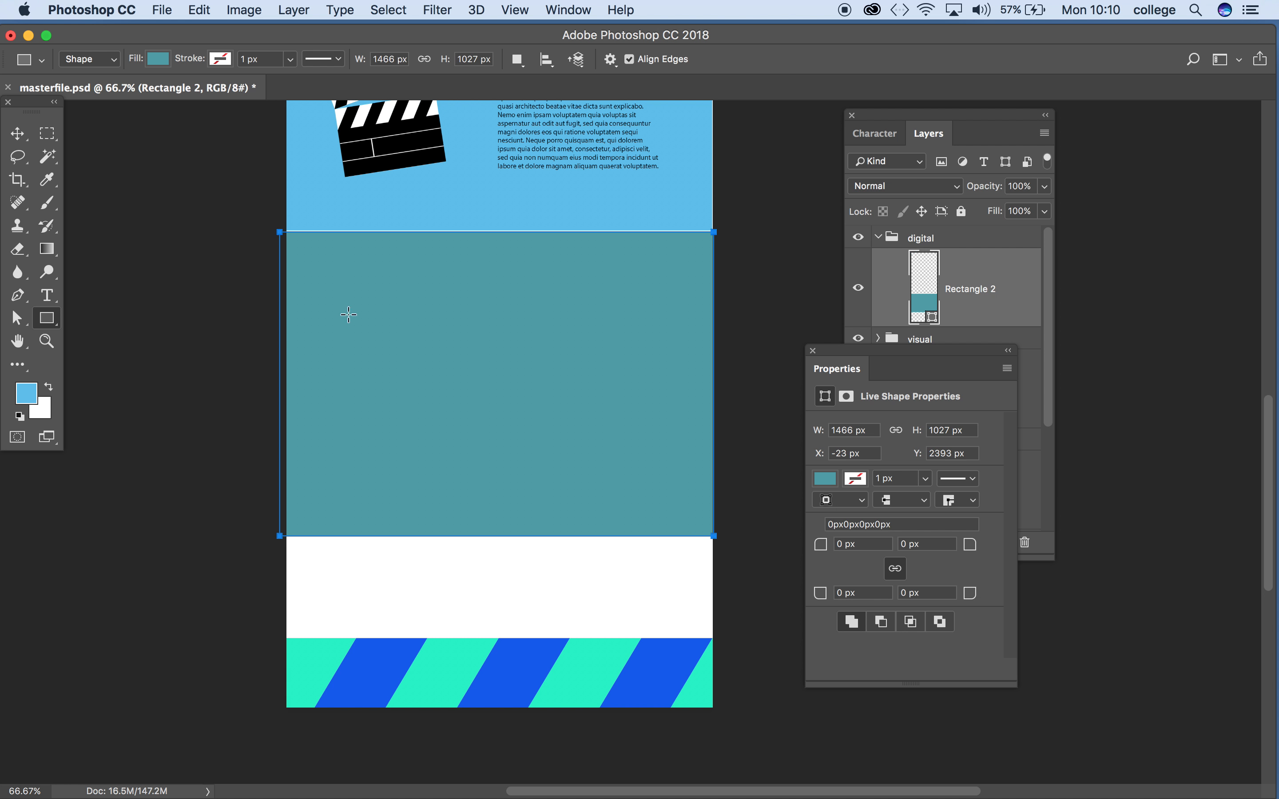
Step: Keep the teal Rectangle 2 layer above the visual group, flush under the VISUAL section
click(16, 133)
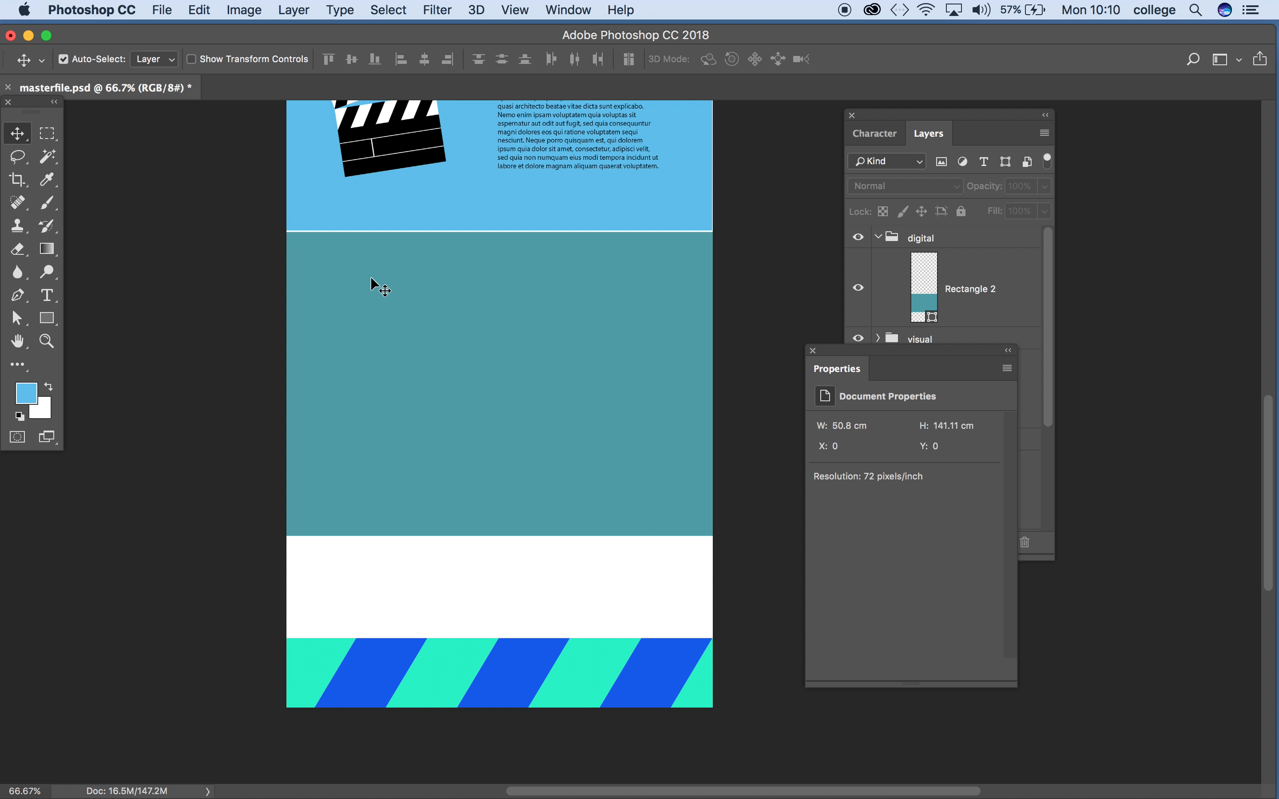
click(970, 287)
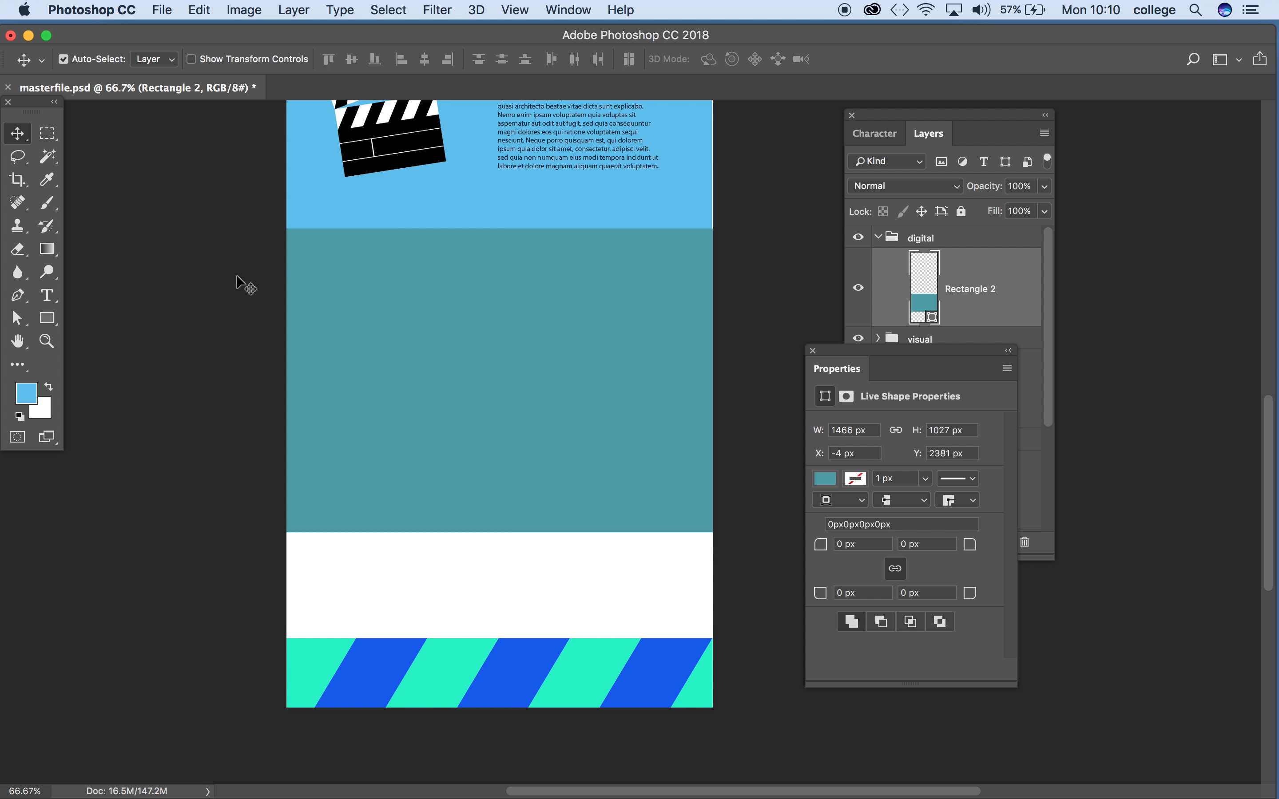
click(237, 281)
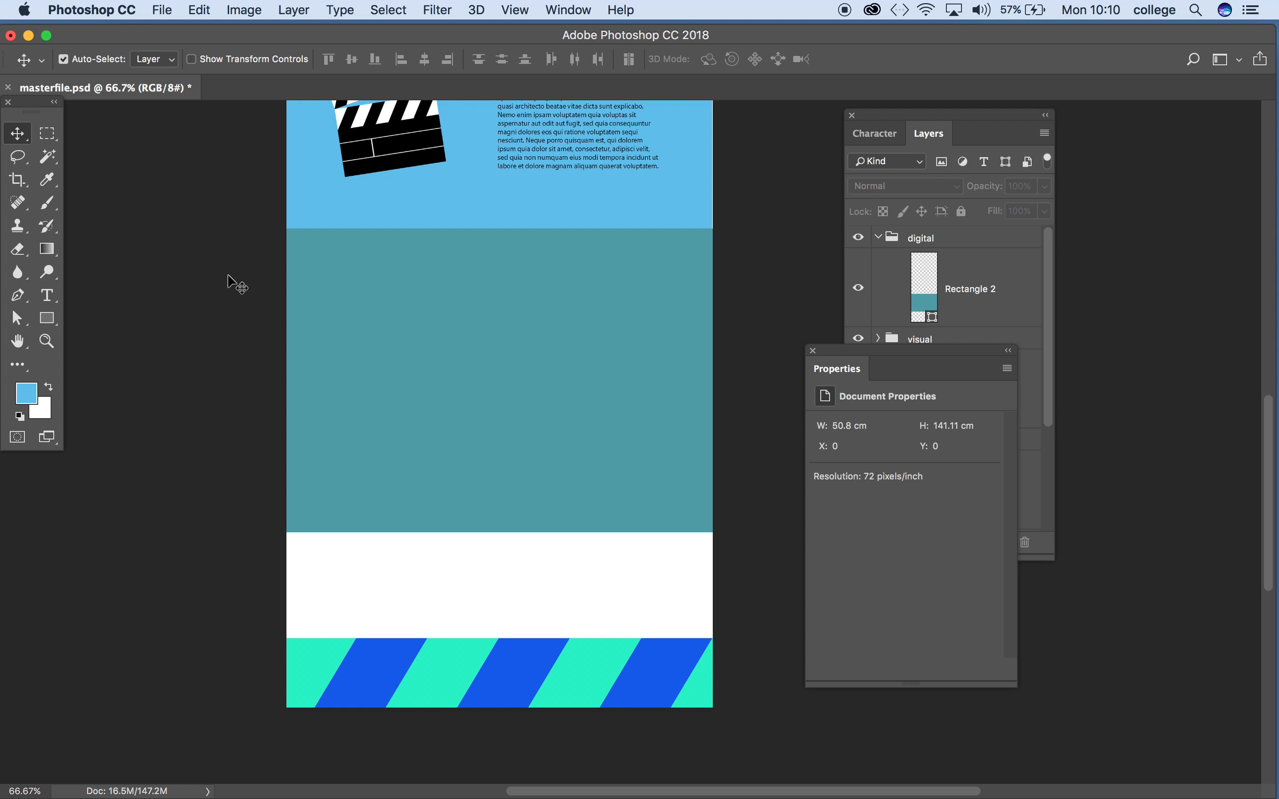
scroll(up, 3)
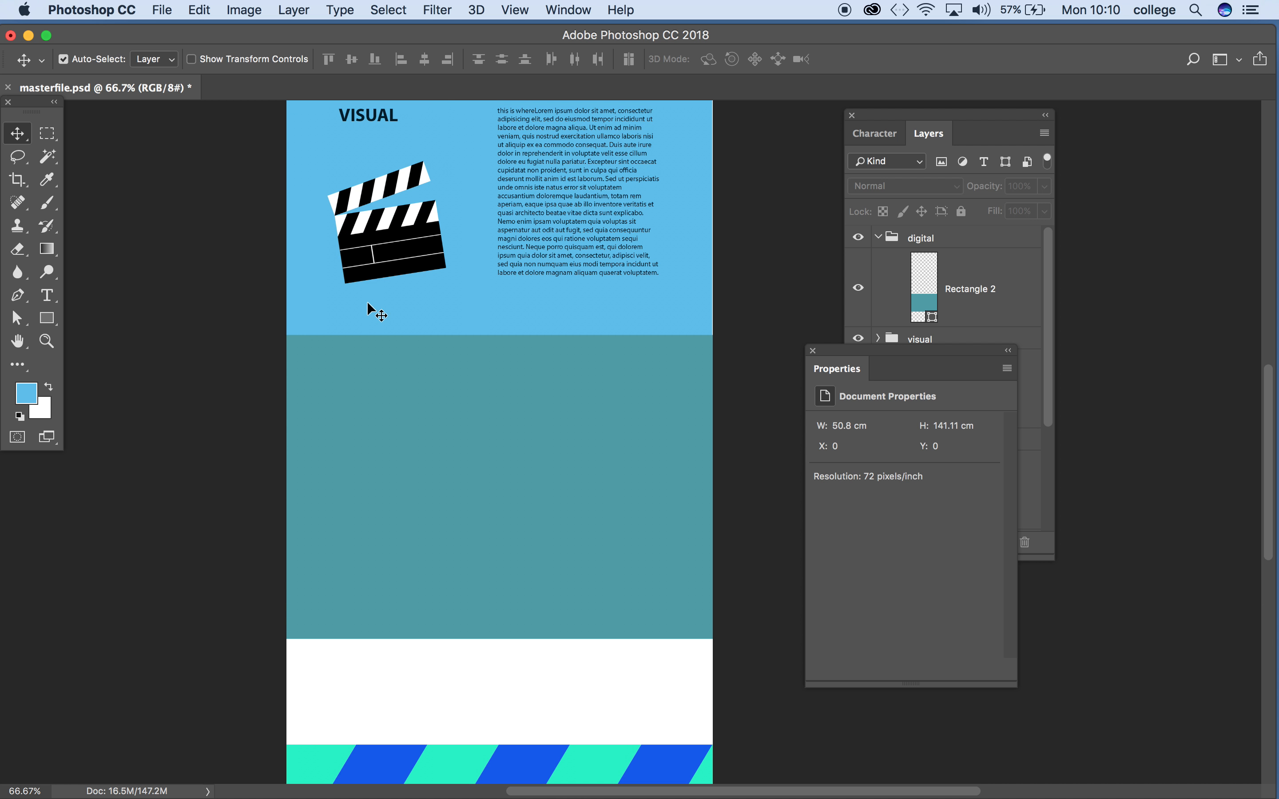
scroll(up, 3)
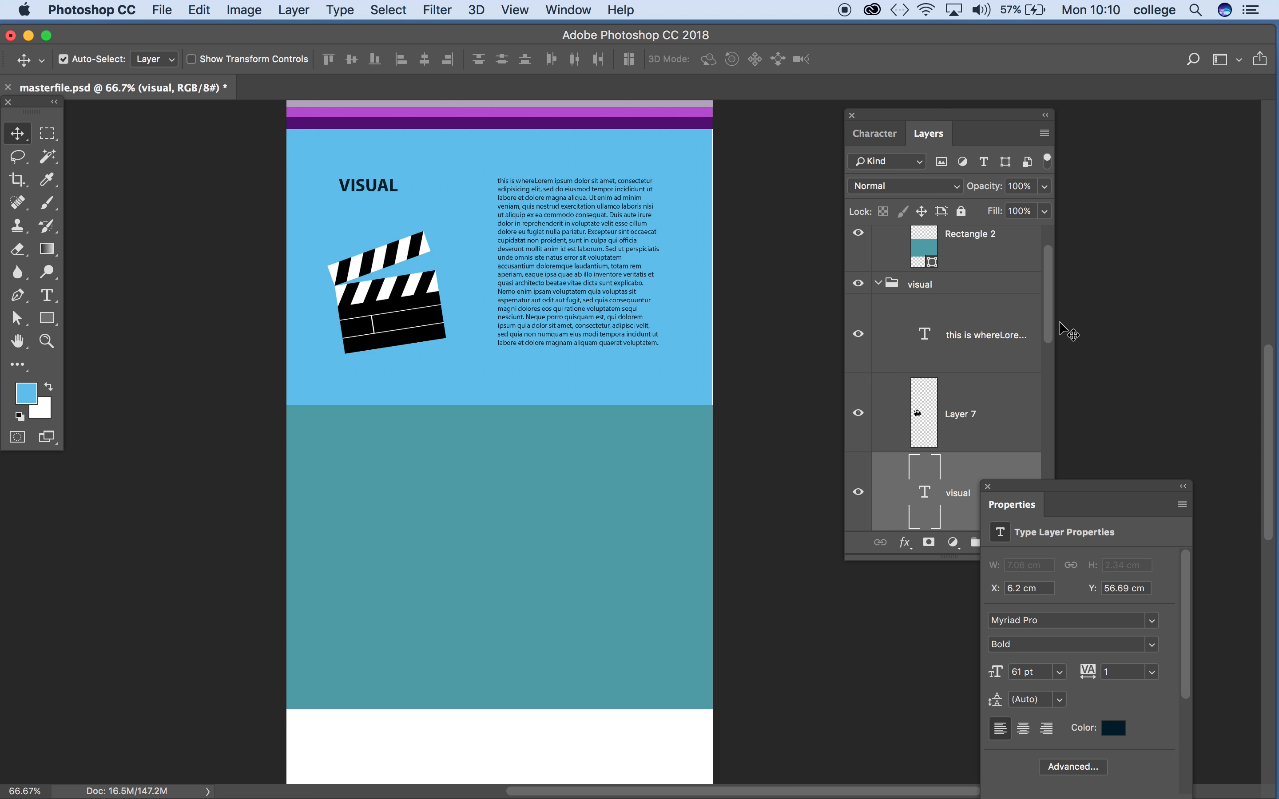
Step: Duplicate the VISUAL heading layer and move the copy into the digital group on the teal band
scroll(down, 3)
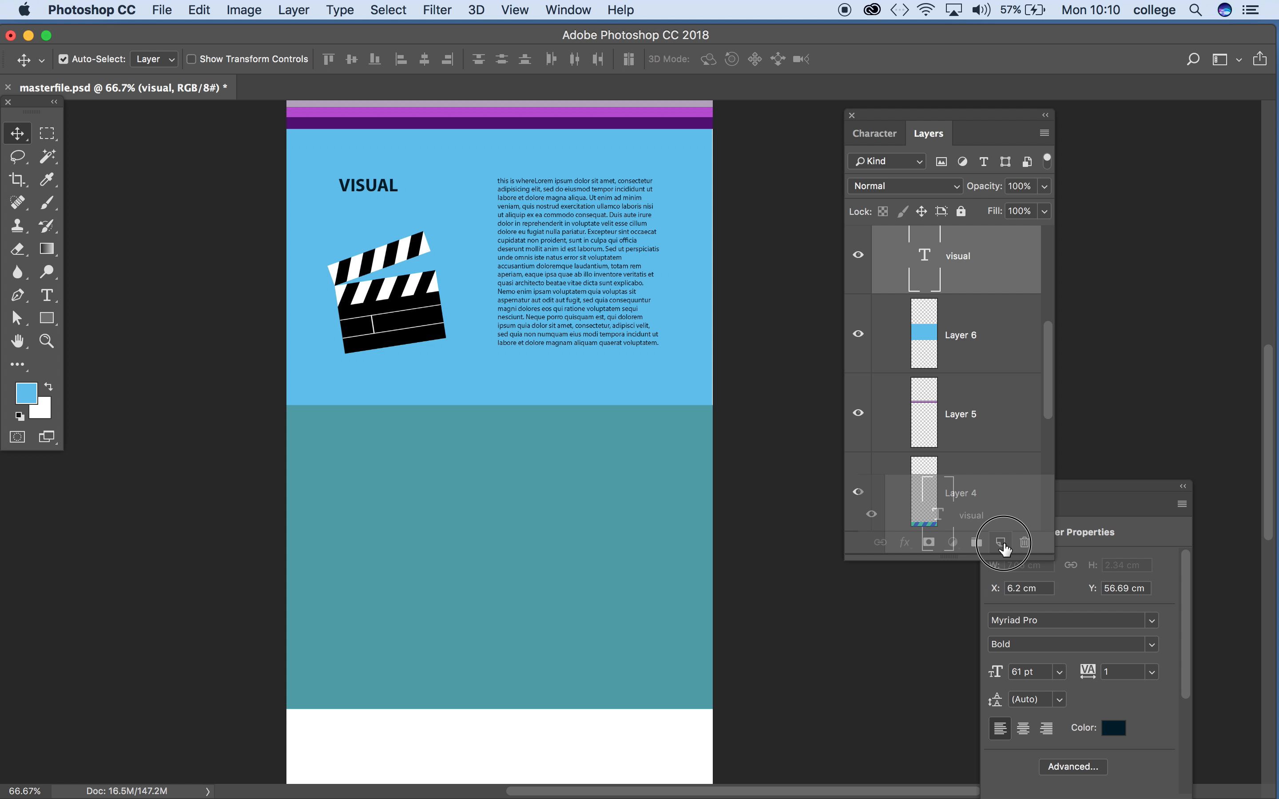
click(998, 543)
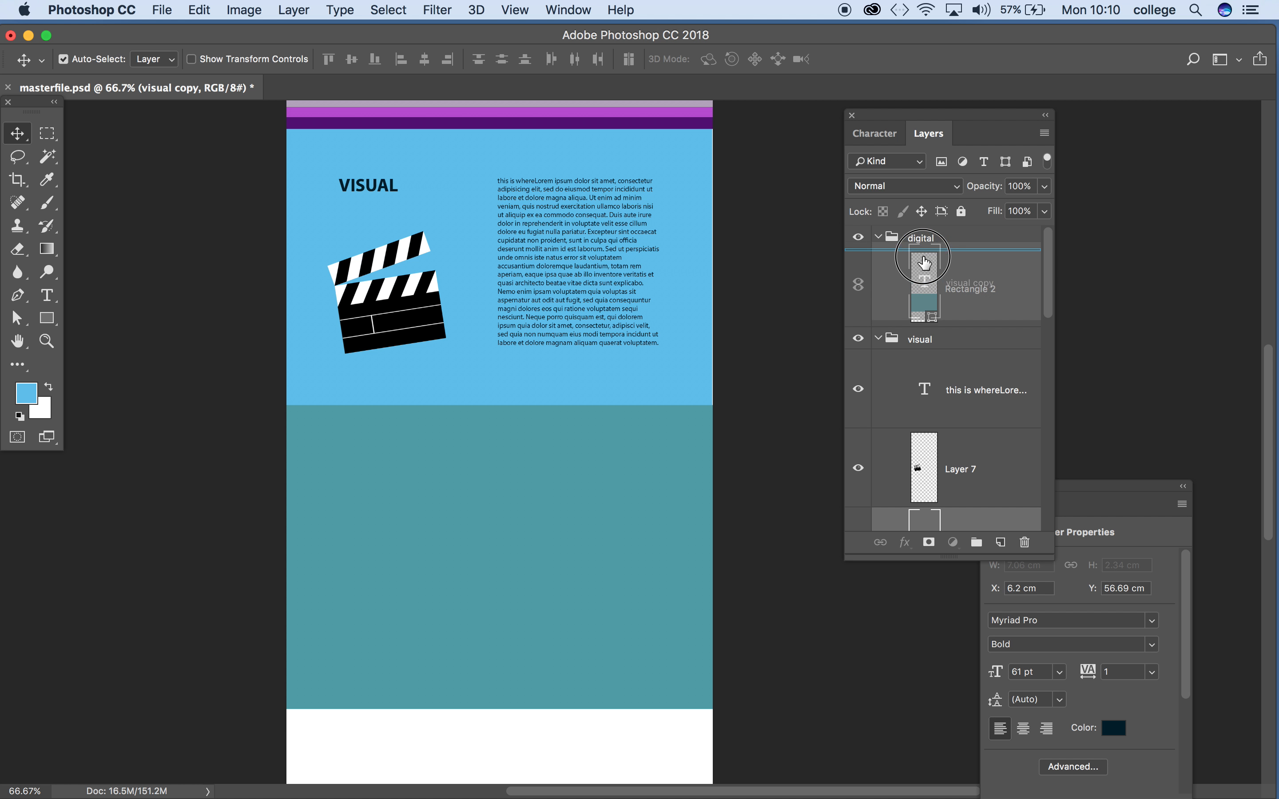
click(877, 237)
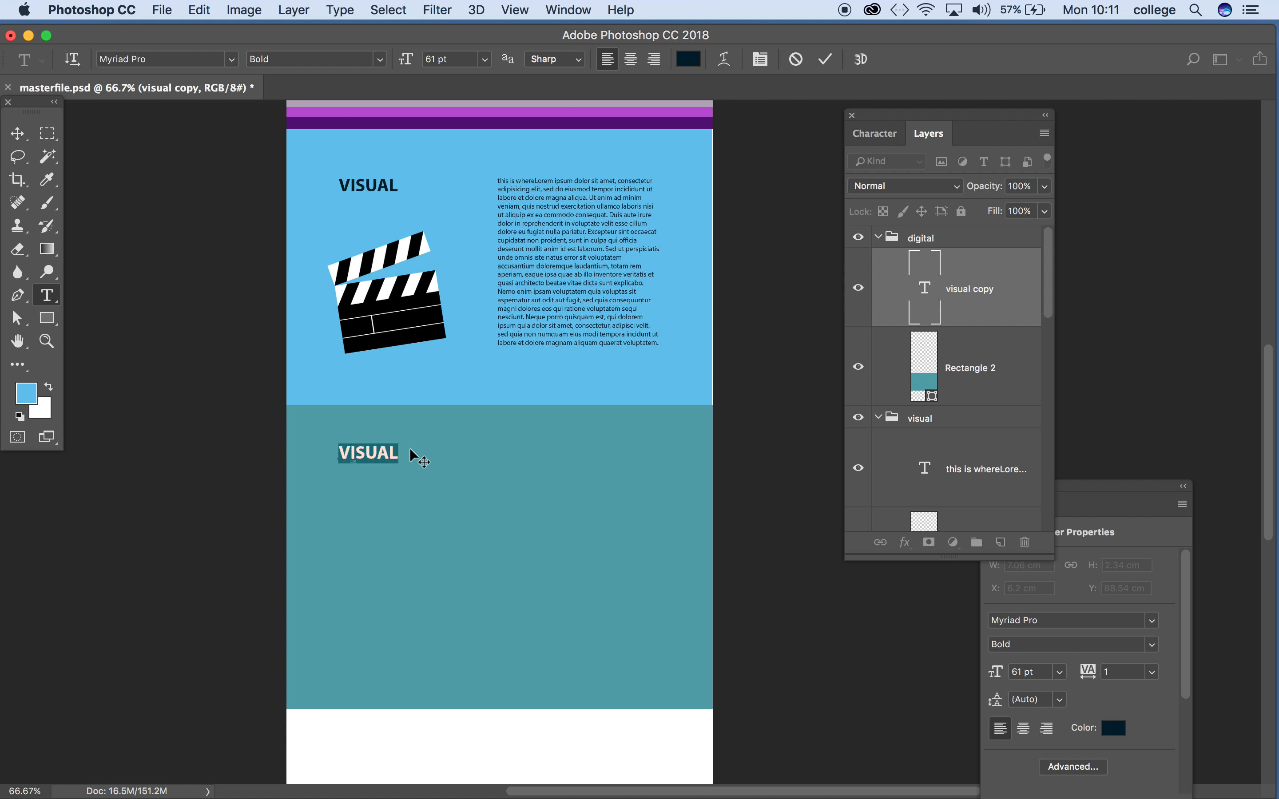
Step: Retype the copied heading so it reads DIGITAL and commit the edit
text(DIGITA)
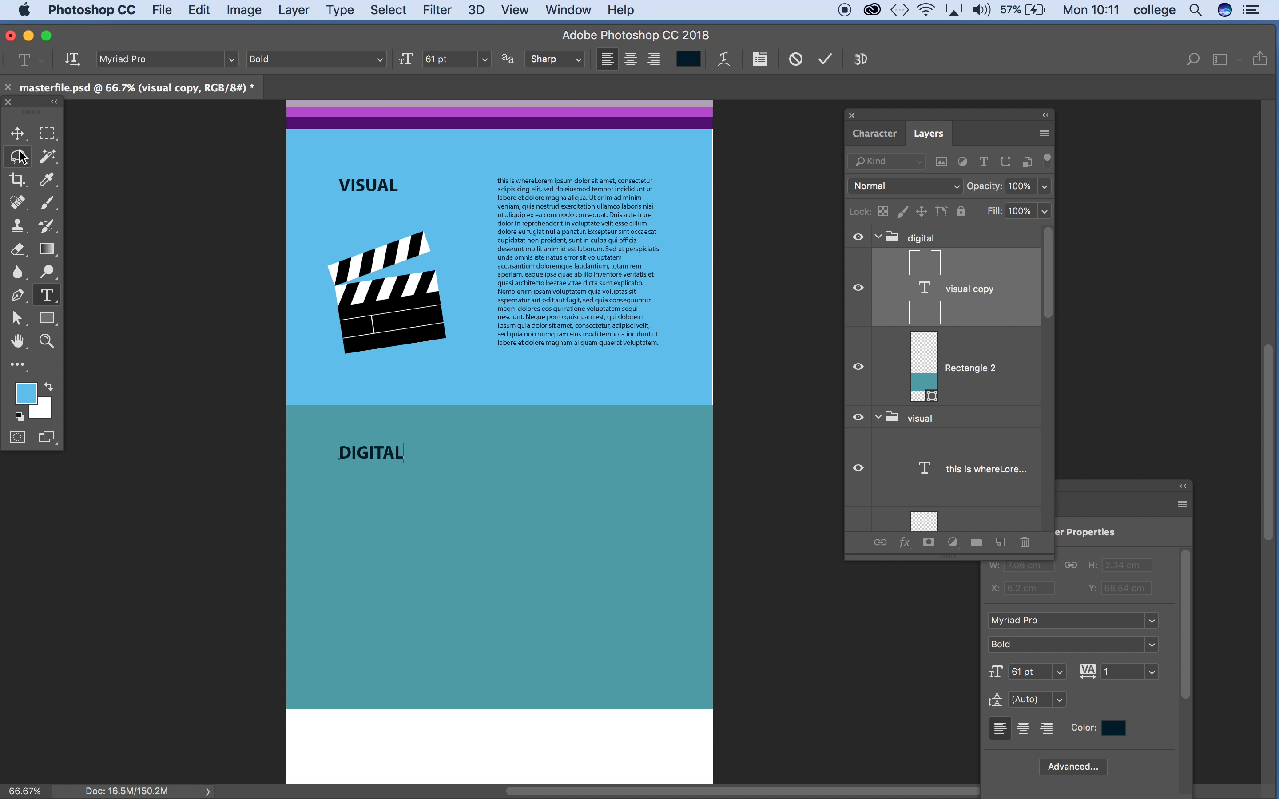
click(17, 134)
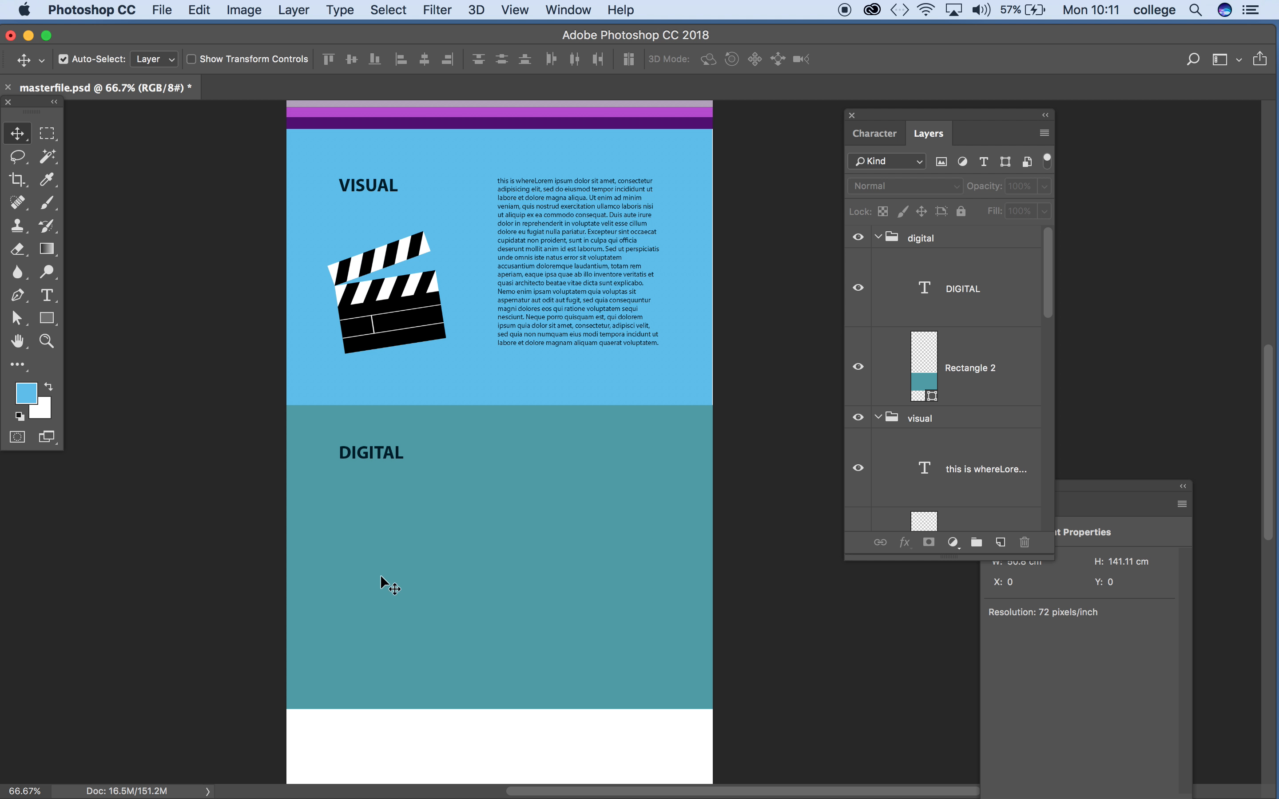
mouse_move(457, 566)
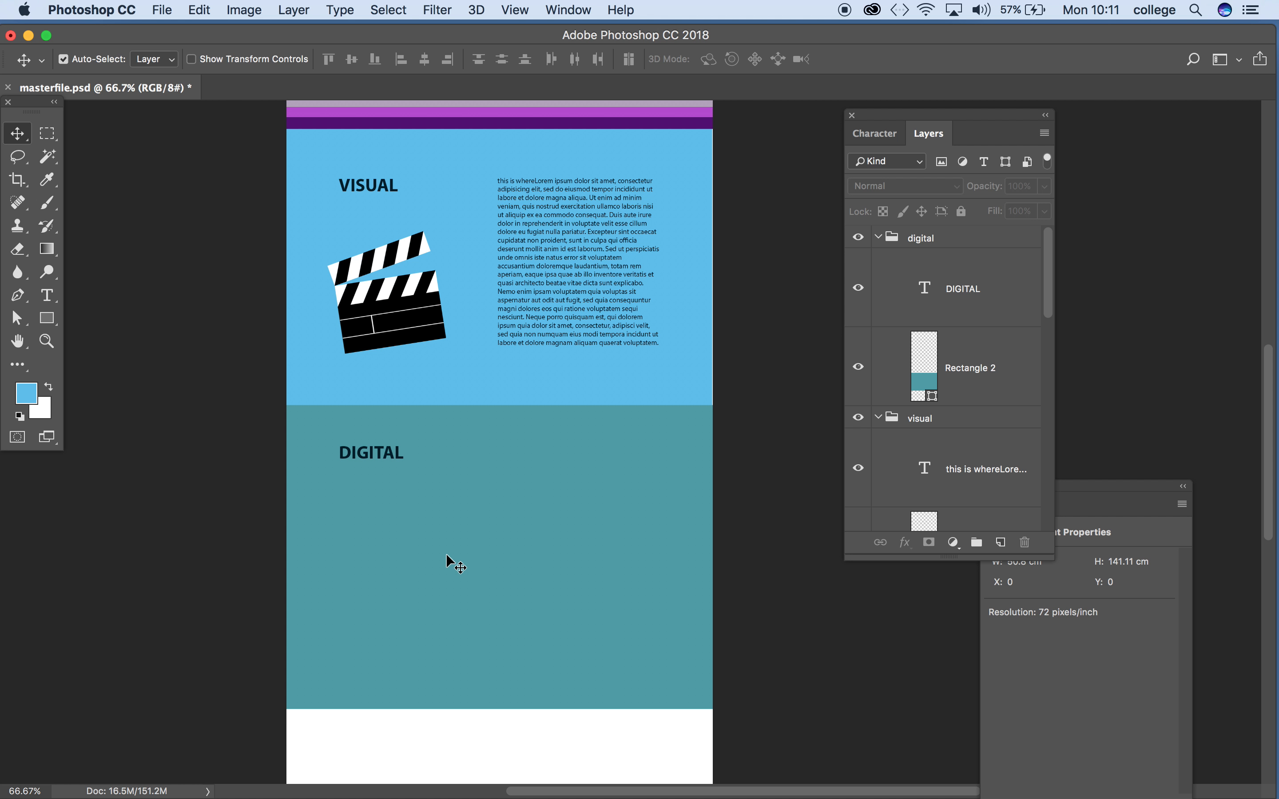
mouse_move(417, 552)
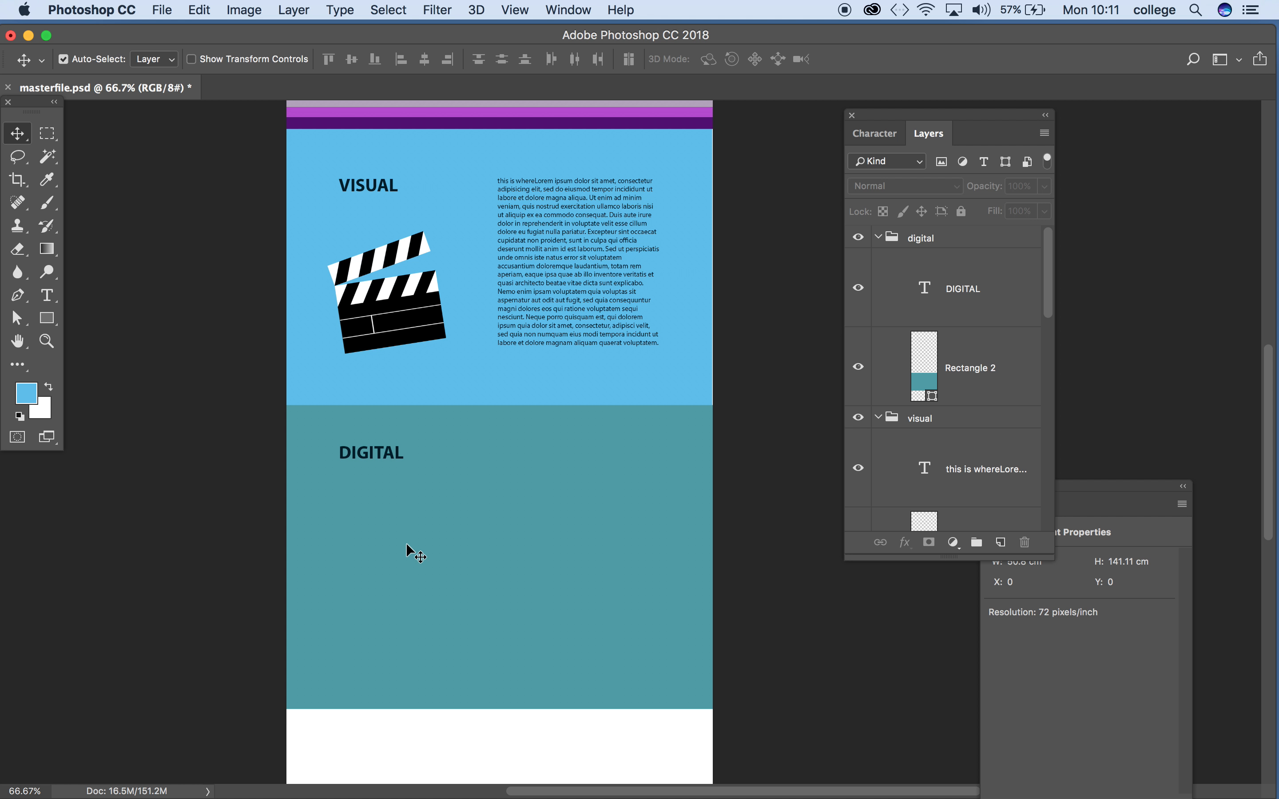
mouse_move(465, 543)
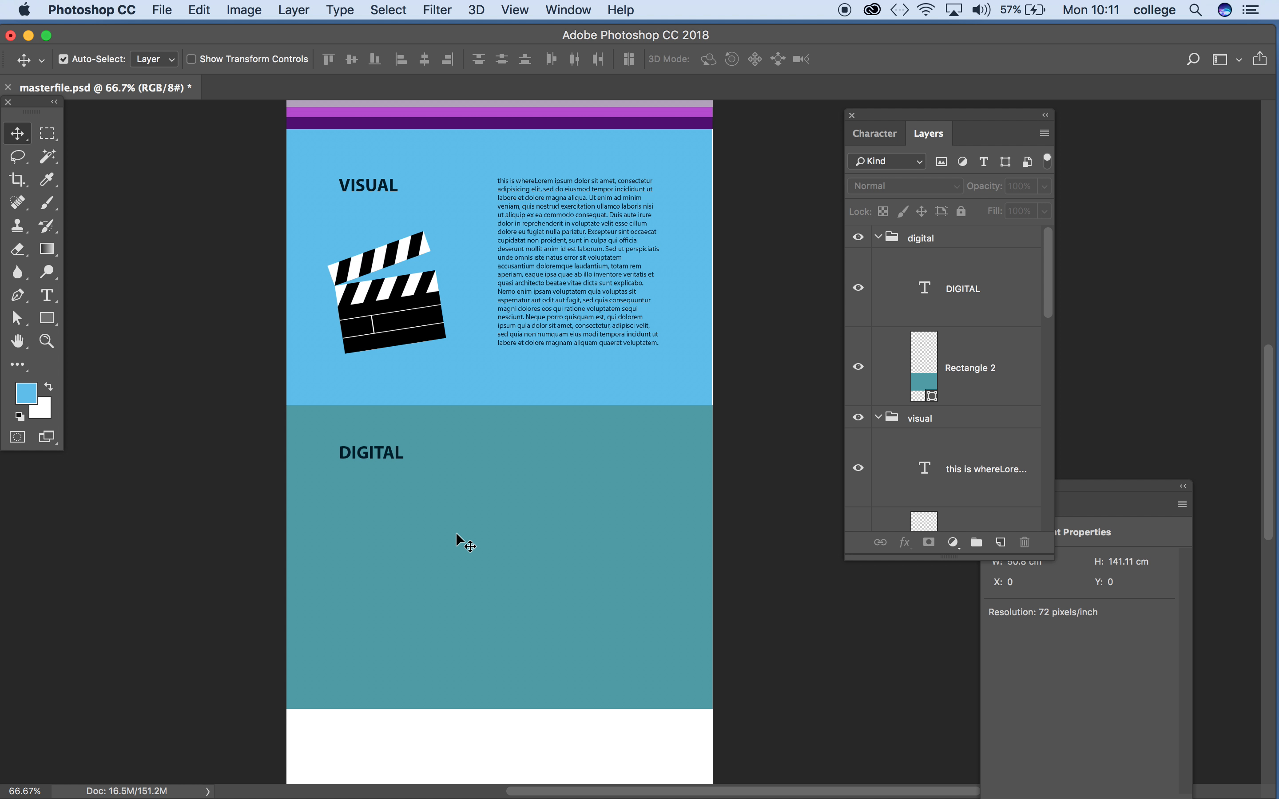
mouse_move(399, 773)
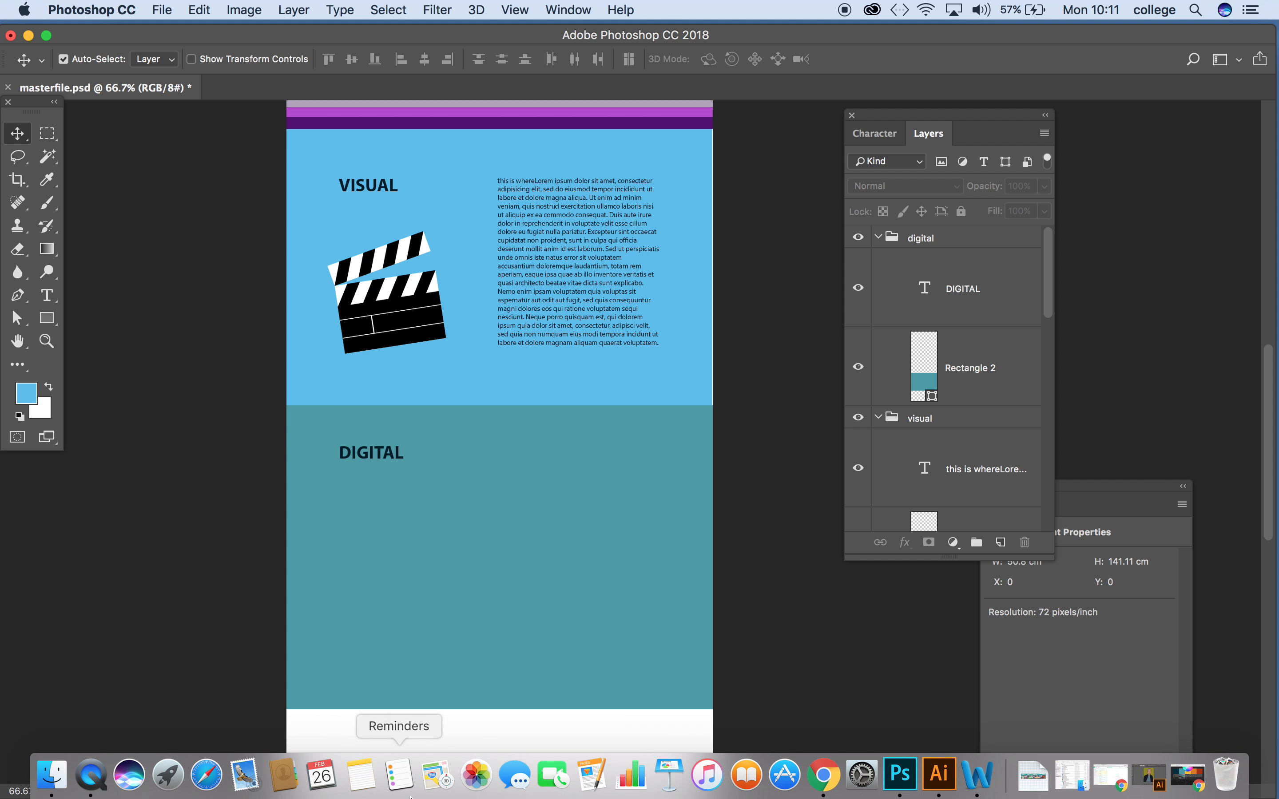
mouse_move(937, 775)
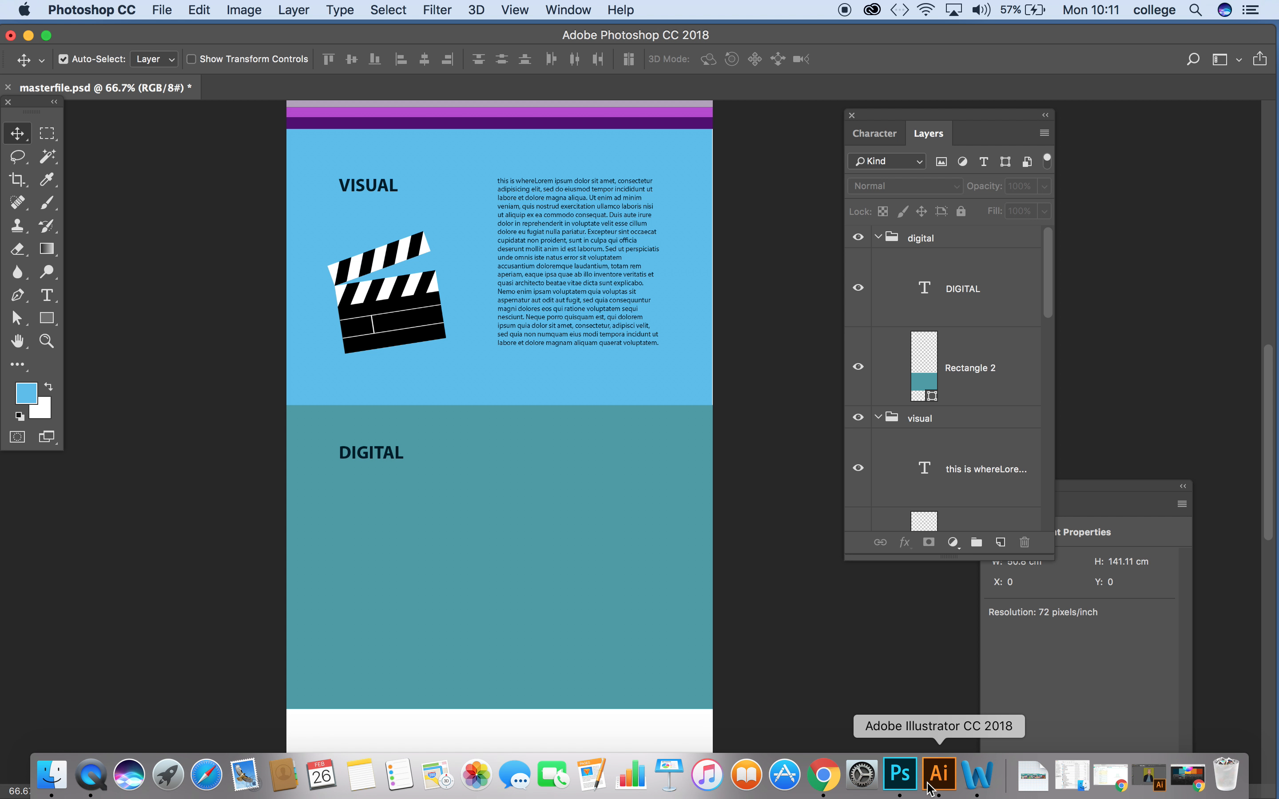
Step: Switch to Illustrator and select all of the portrait artwork for copying
click(939, 774)
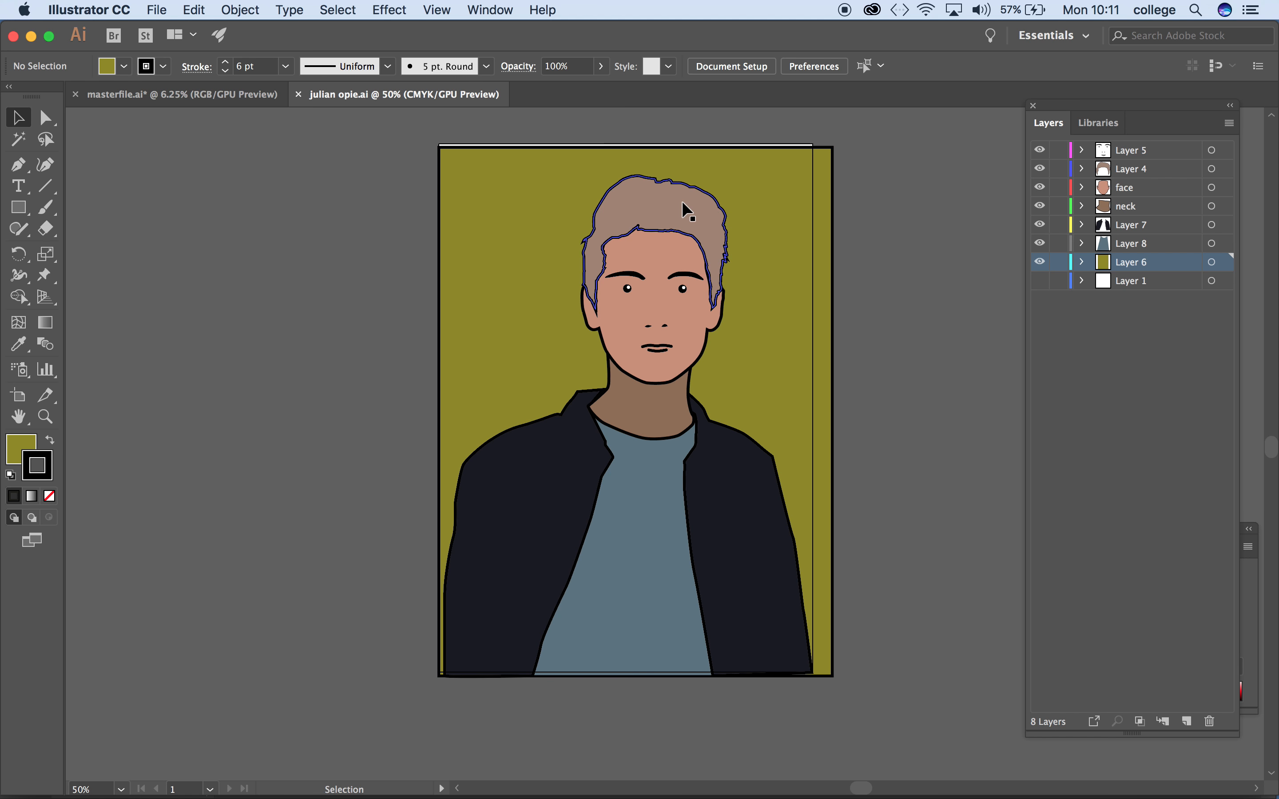
click(326, 141)
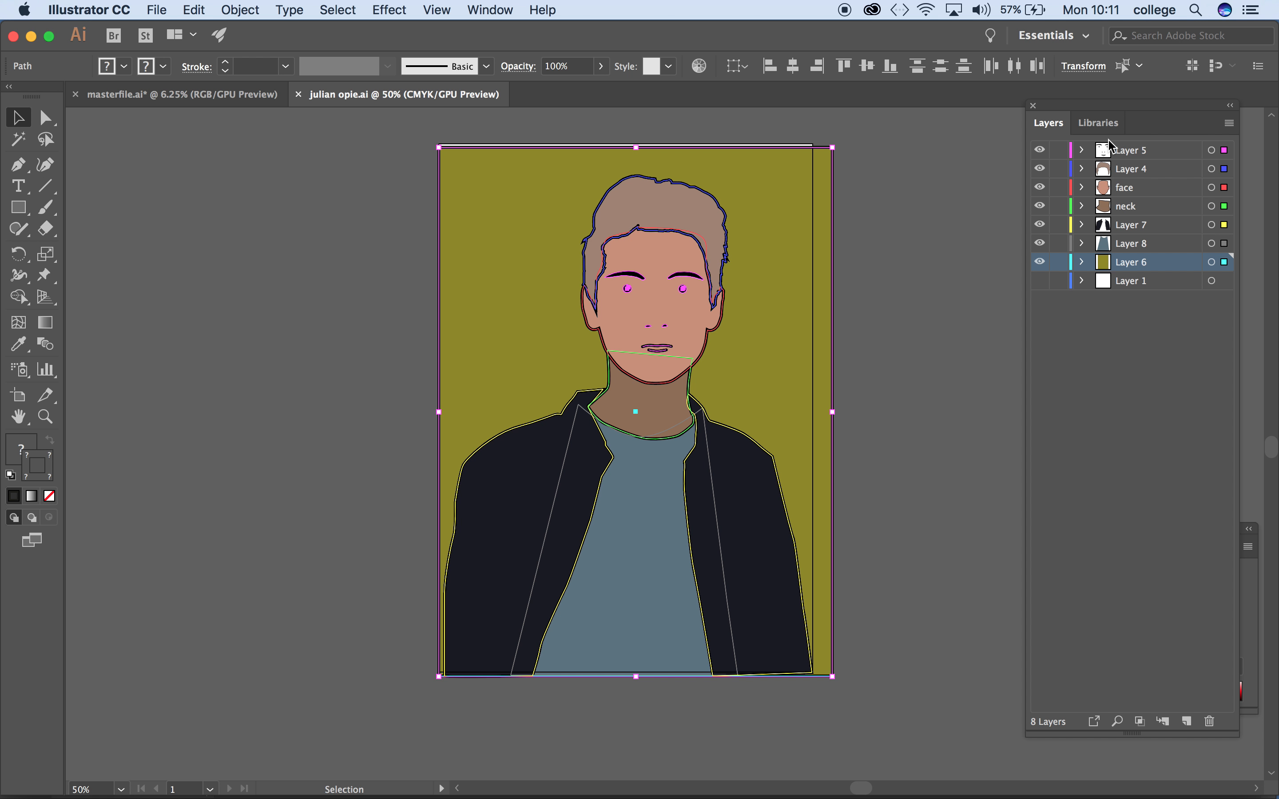
mouse_move(1061, 277)
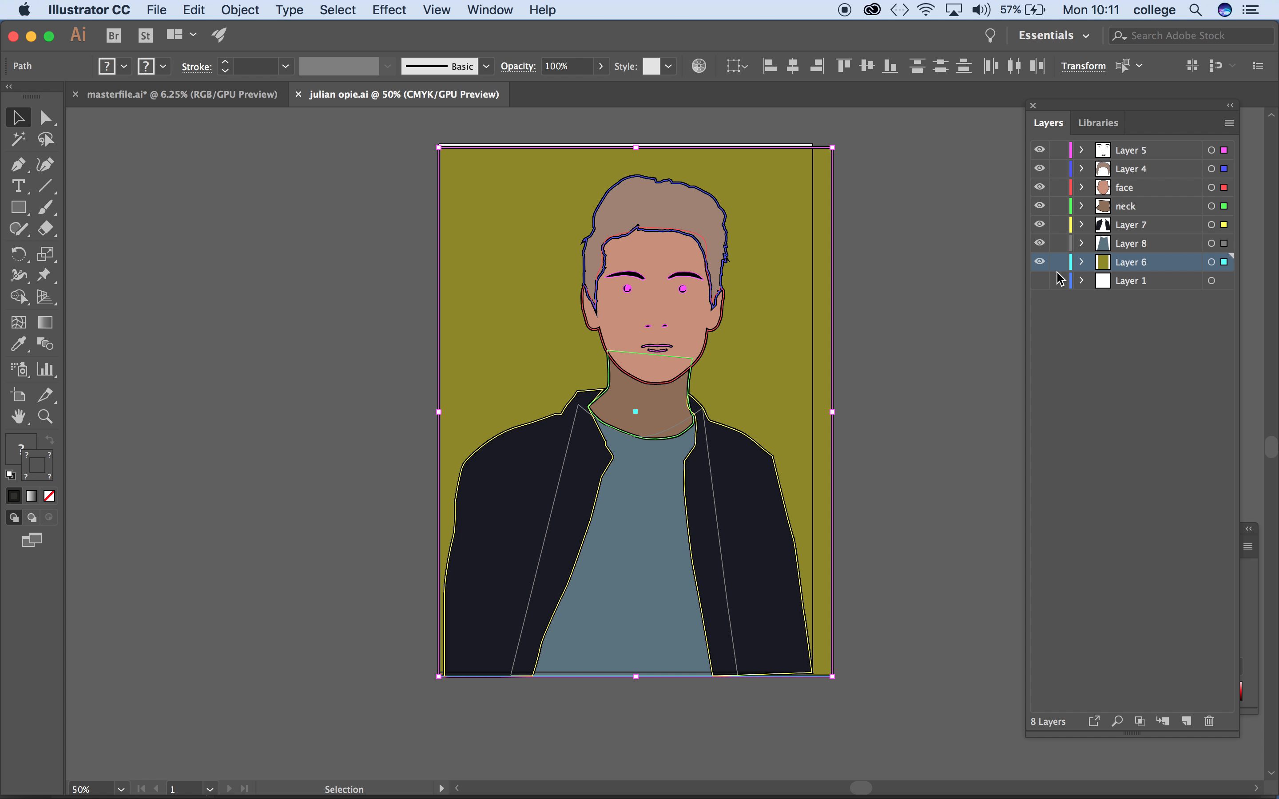
mouse_move(193, 14)
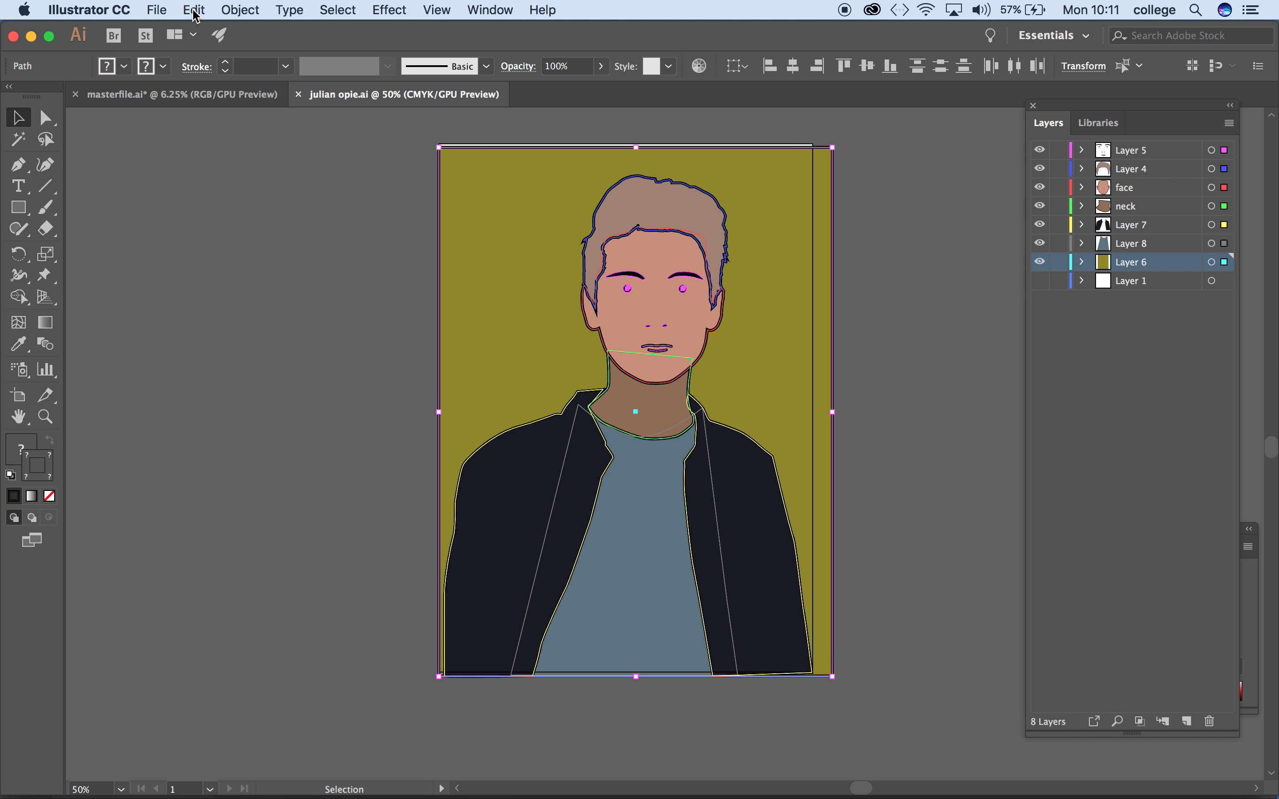
mouse_move(220, 92)
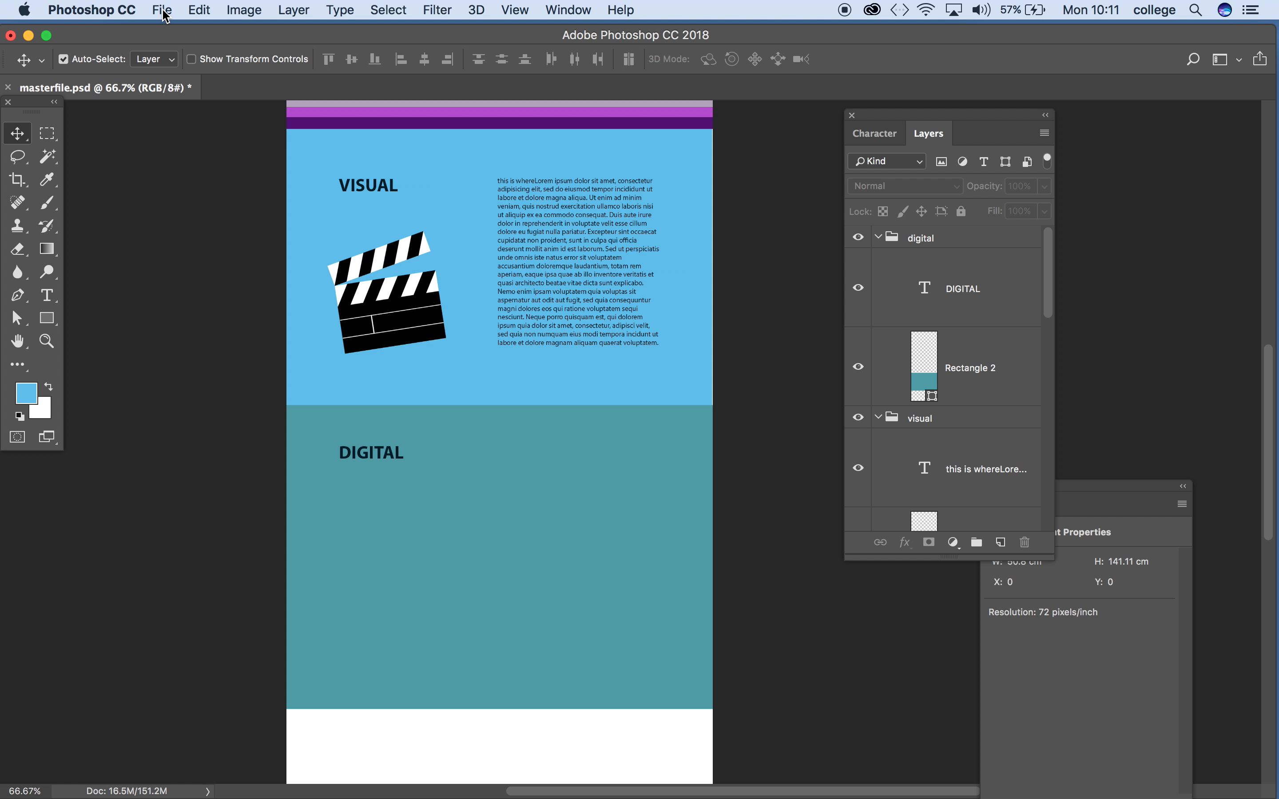
Step: Add an empty layer above the DIGITAL heading inside the digital group
click(198, 10)
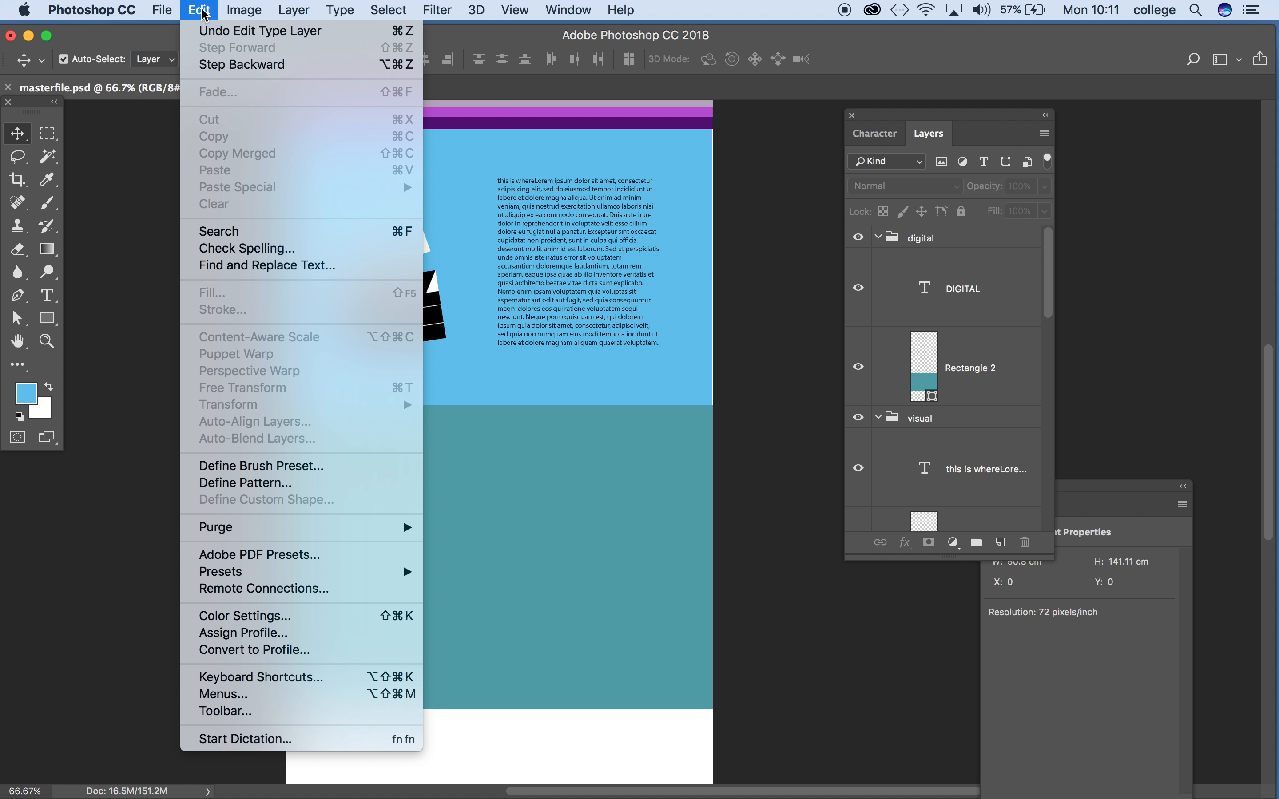
mouse_move(221, 155)
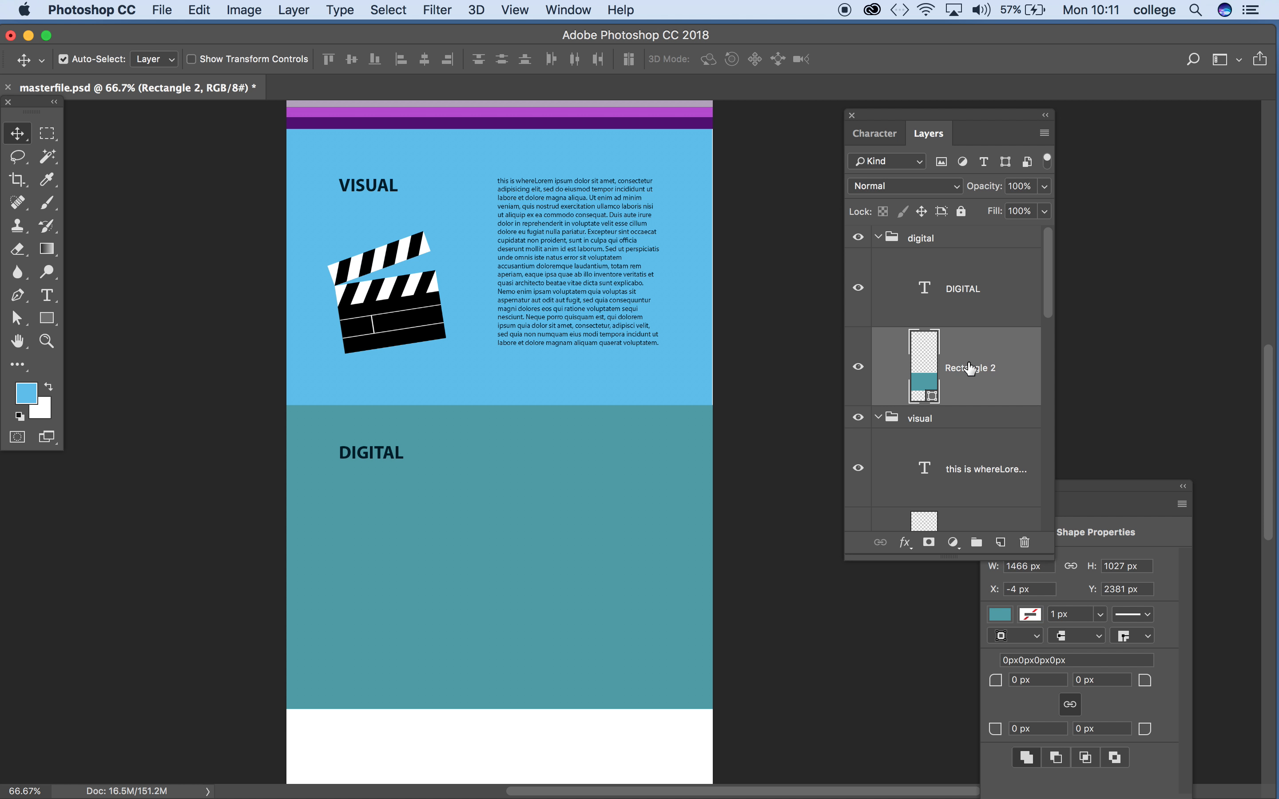
mouse_move(1048, 270)
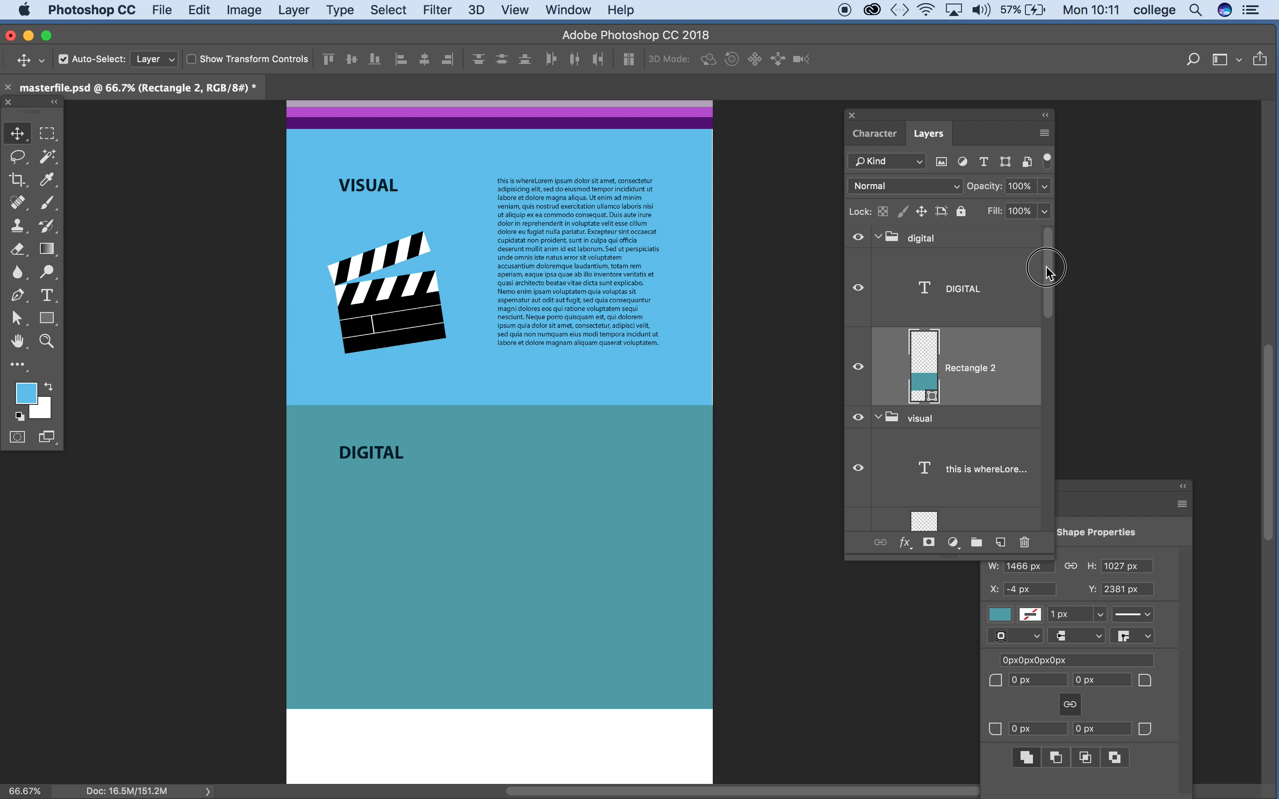
mouse_move(994, 368)
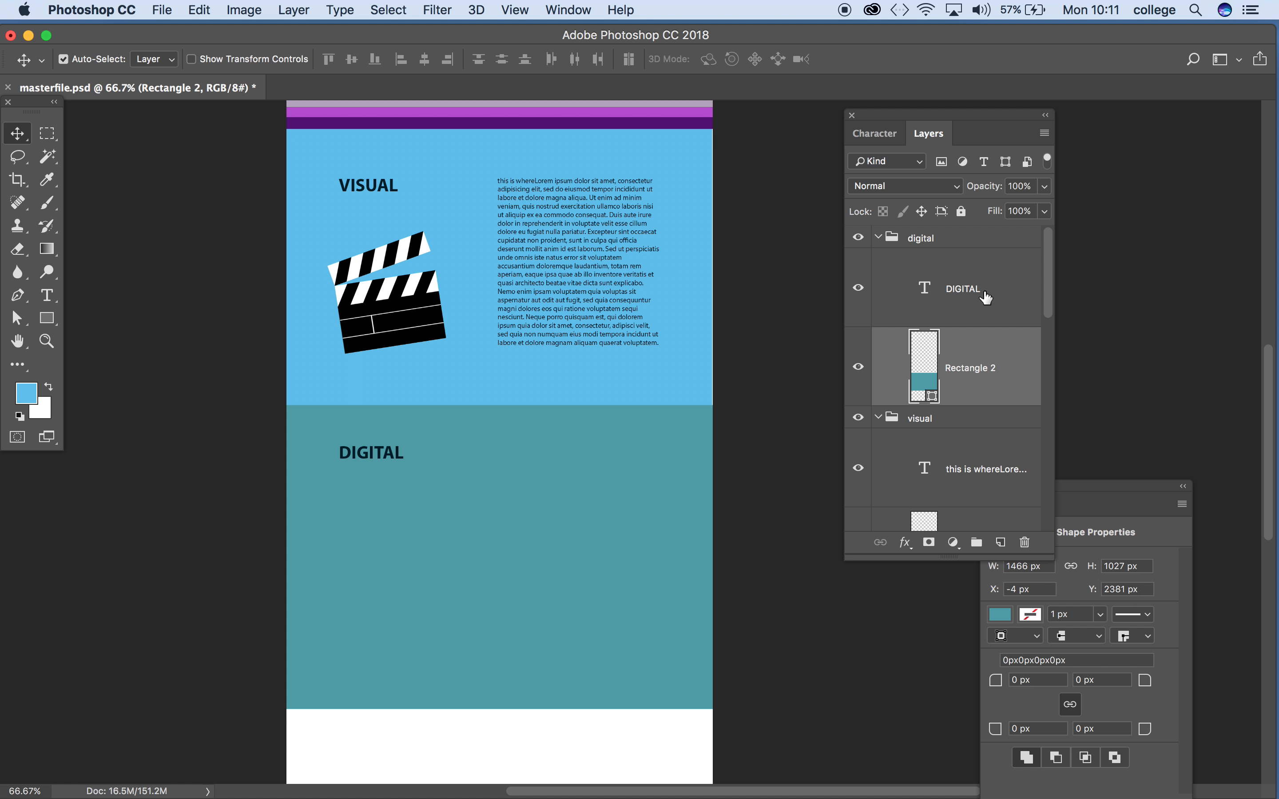
click(962, 288)
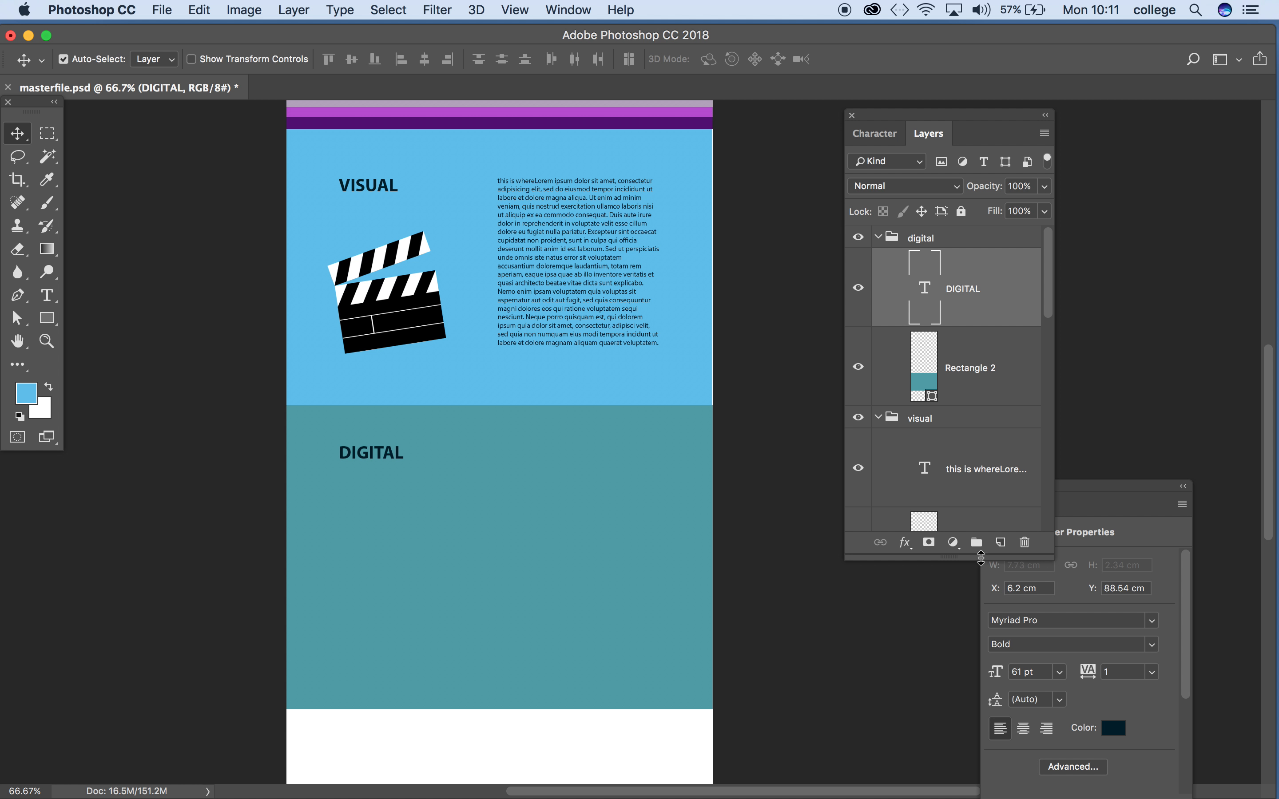
click(976, 543)
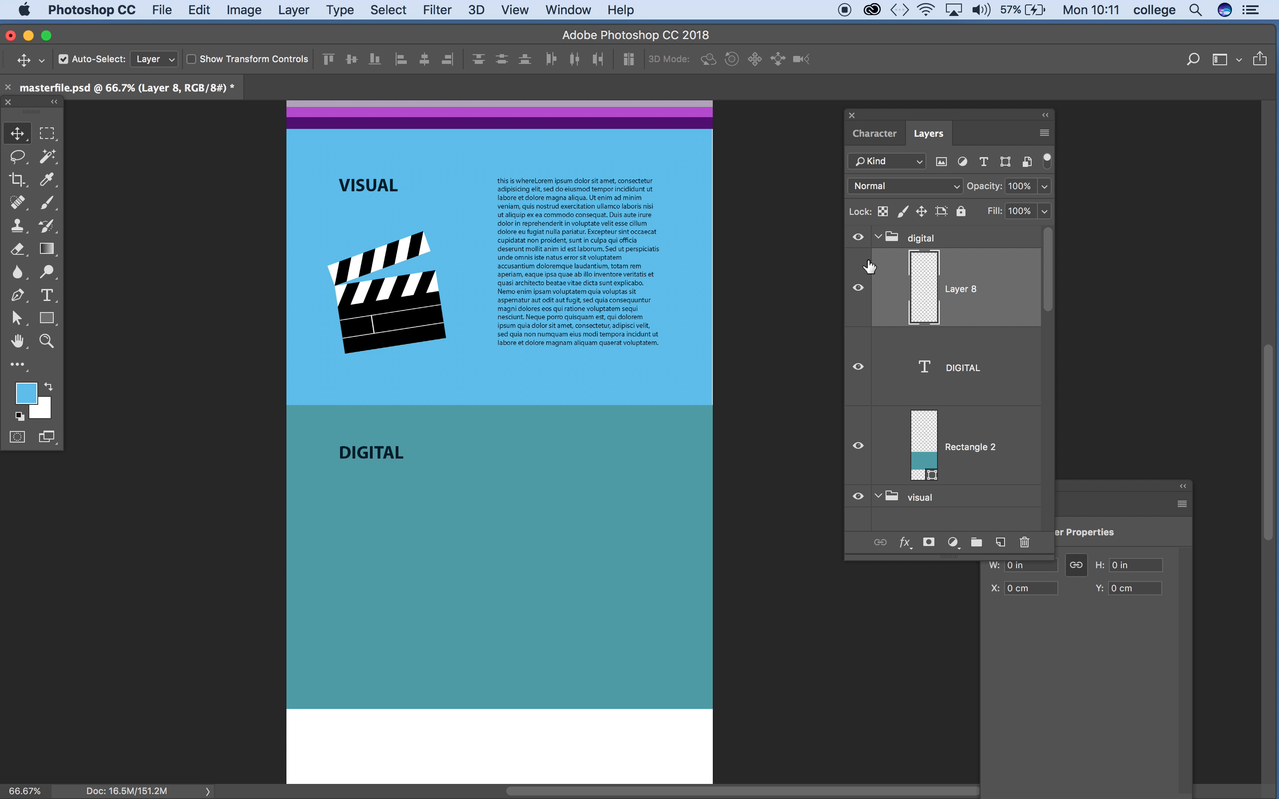
Step: Paste the copied Illustrator portrait onto that layer as Pixels
click(198, 9)
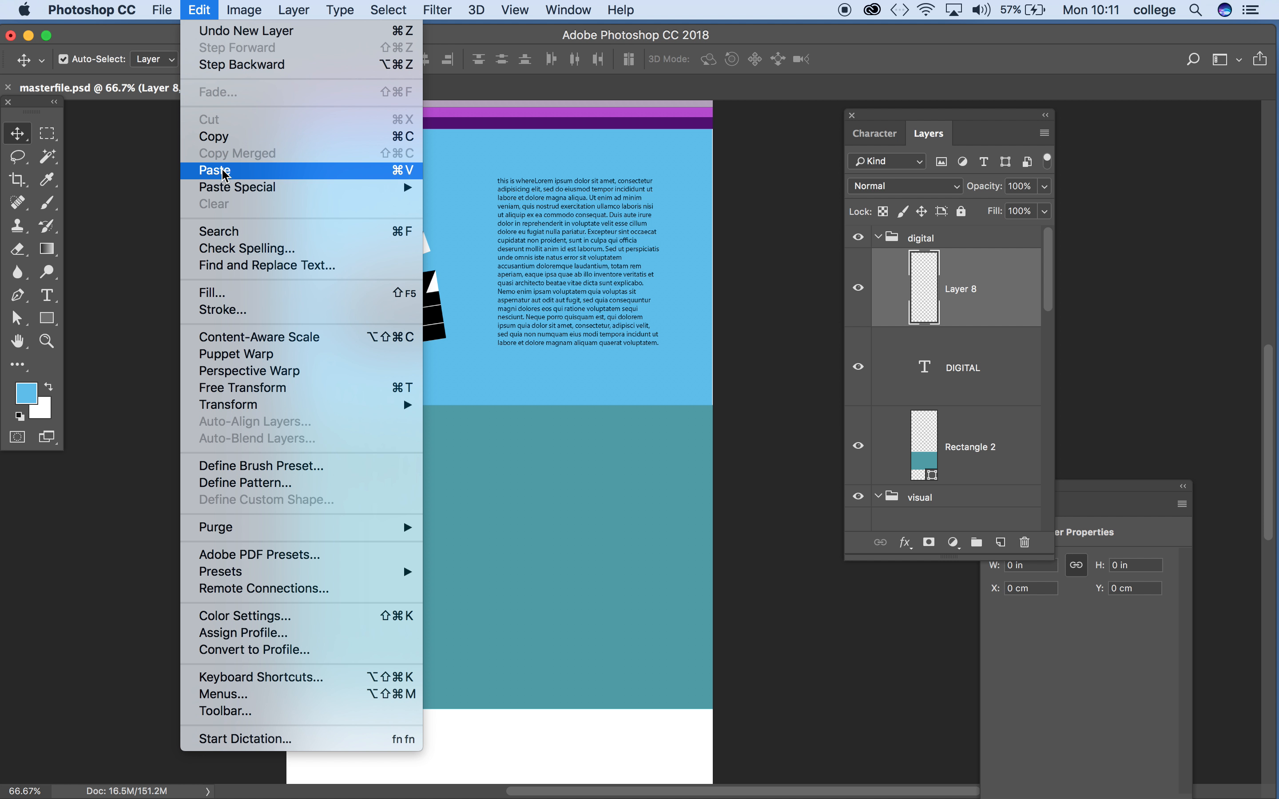
click(215, 169)
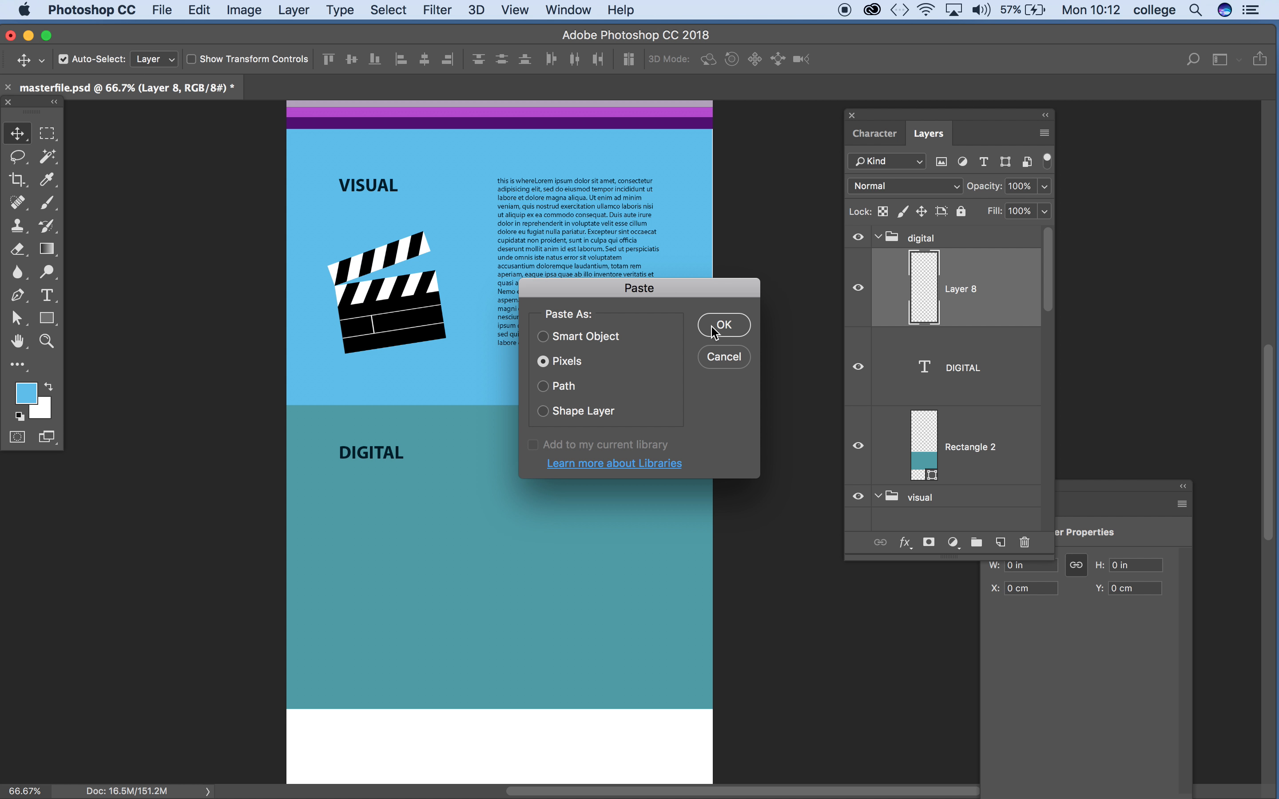
click(723, 325)
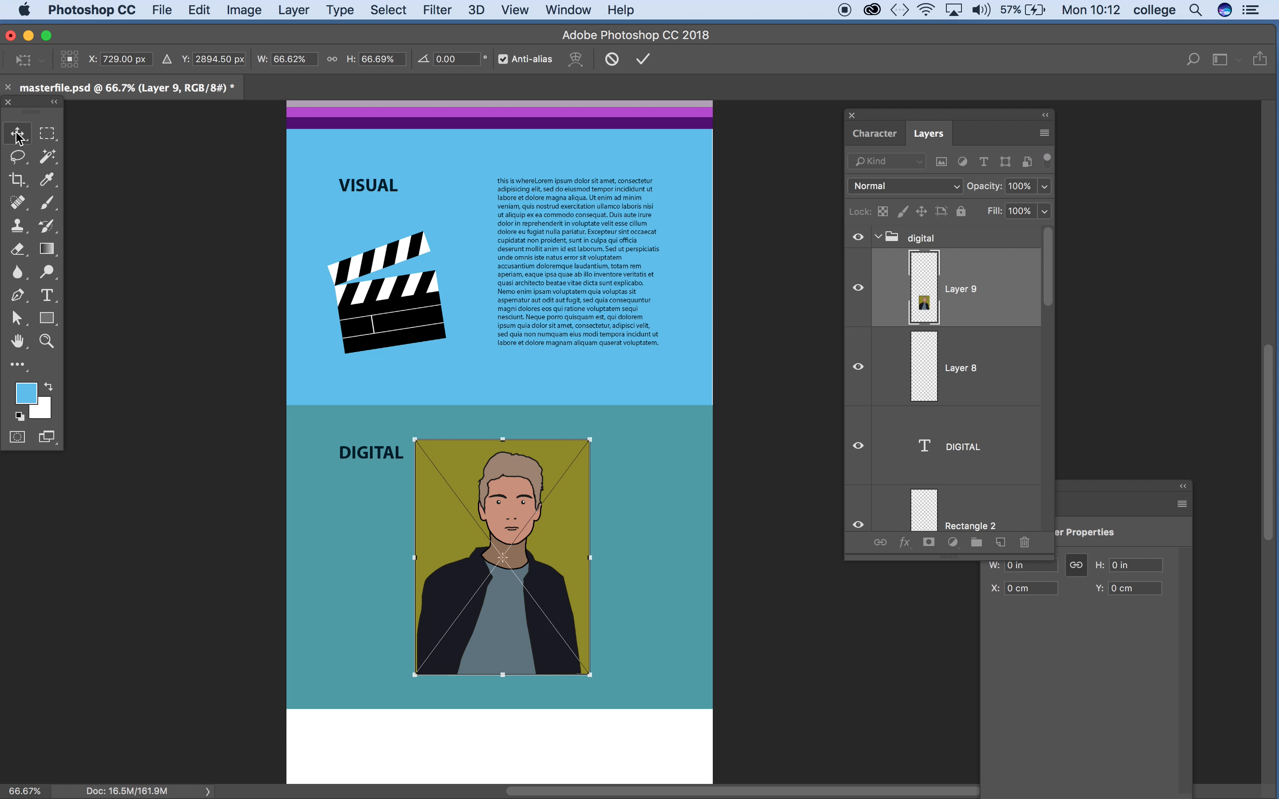
mouse_move(16, 135)
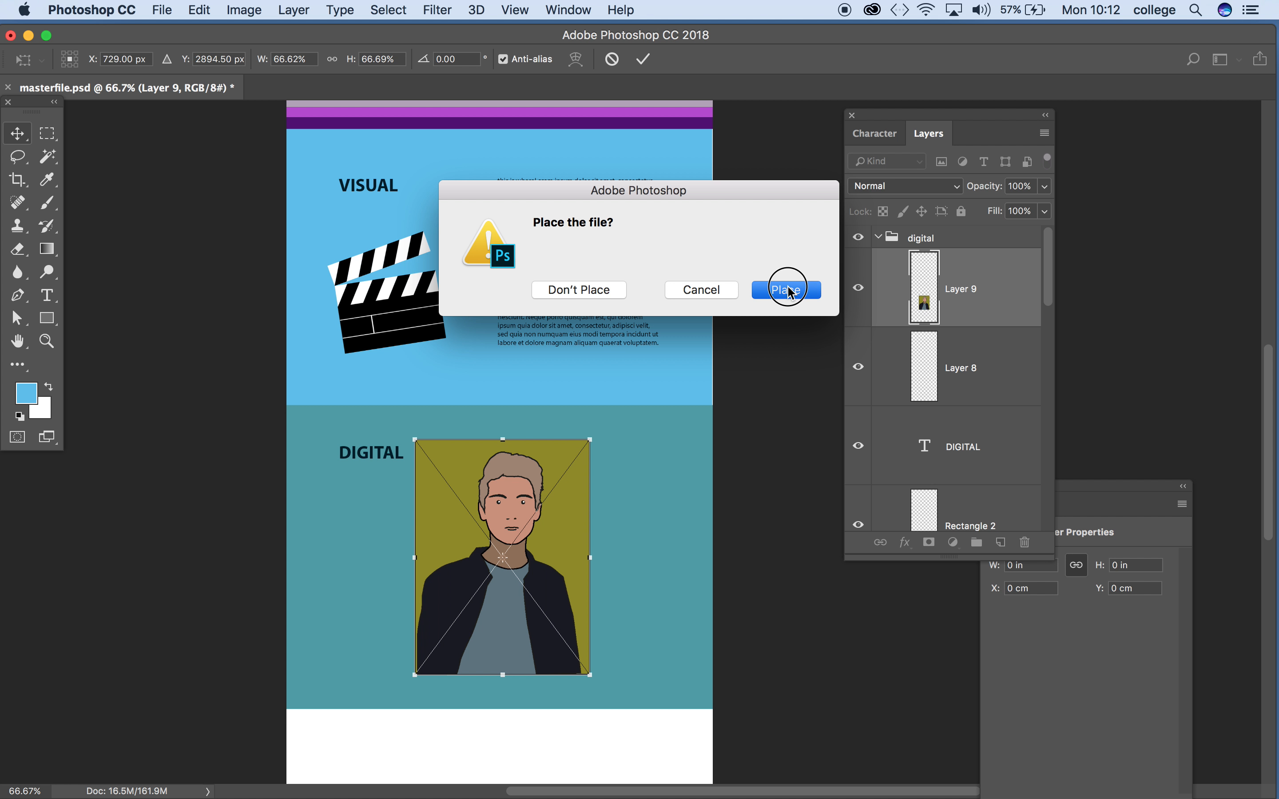
Step: Place the portrait and mask its layer to a square marquee selection
click(784, 289)
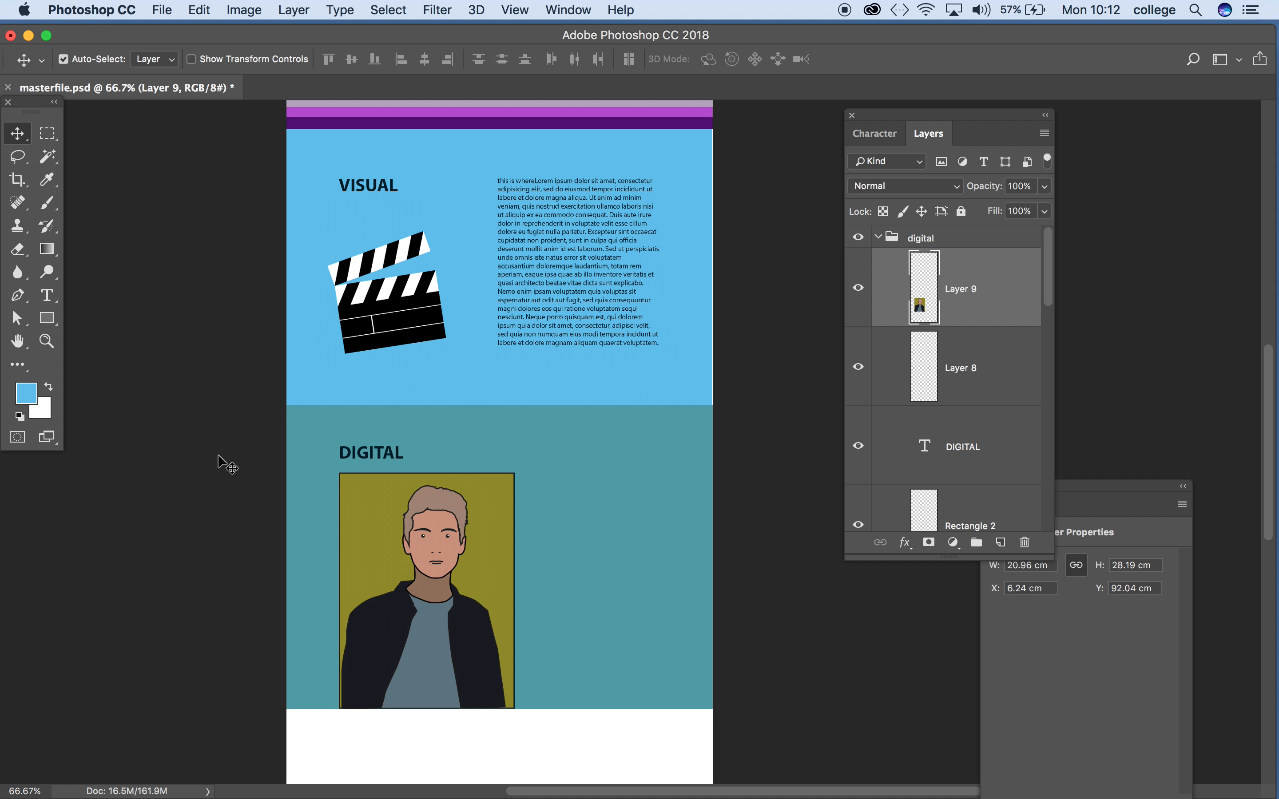
click(46, 133)
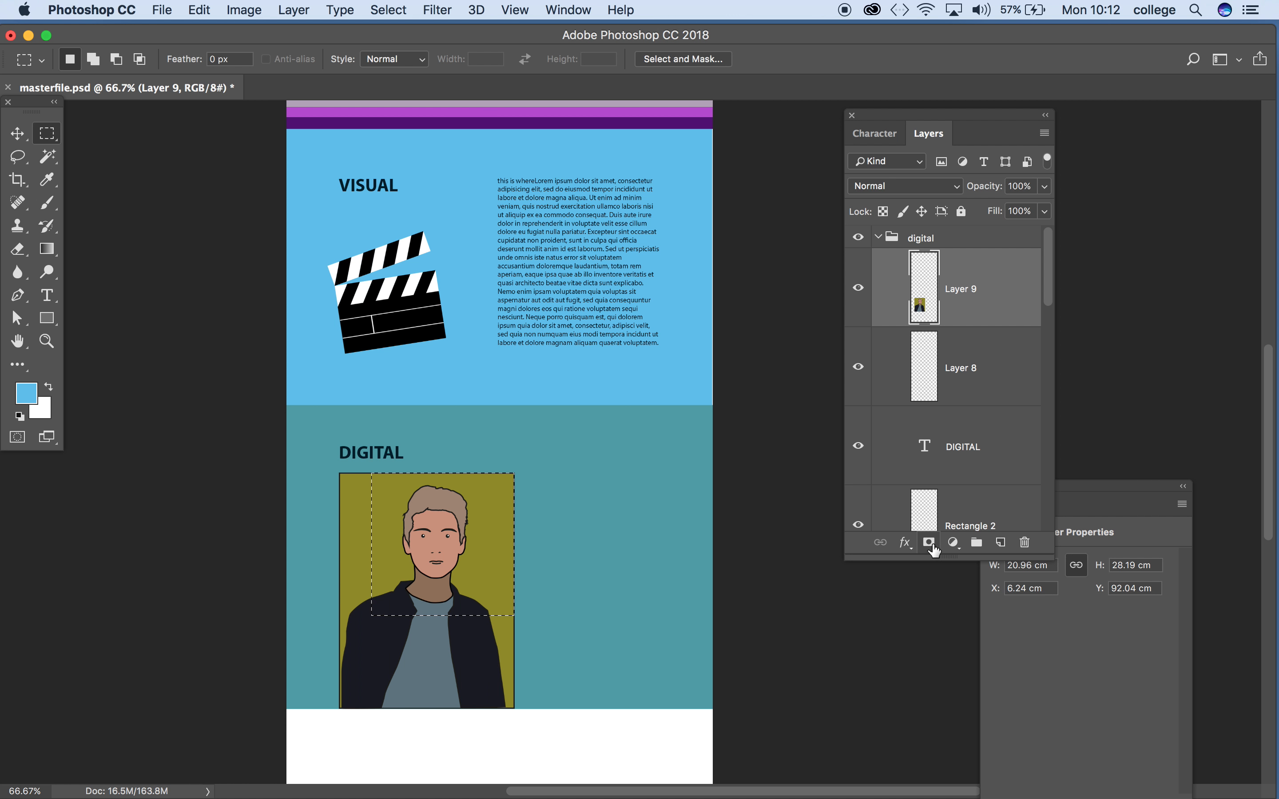
click(928, 542)
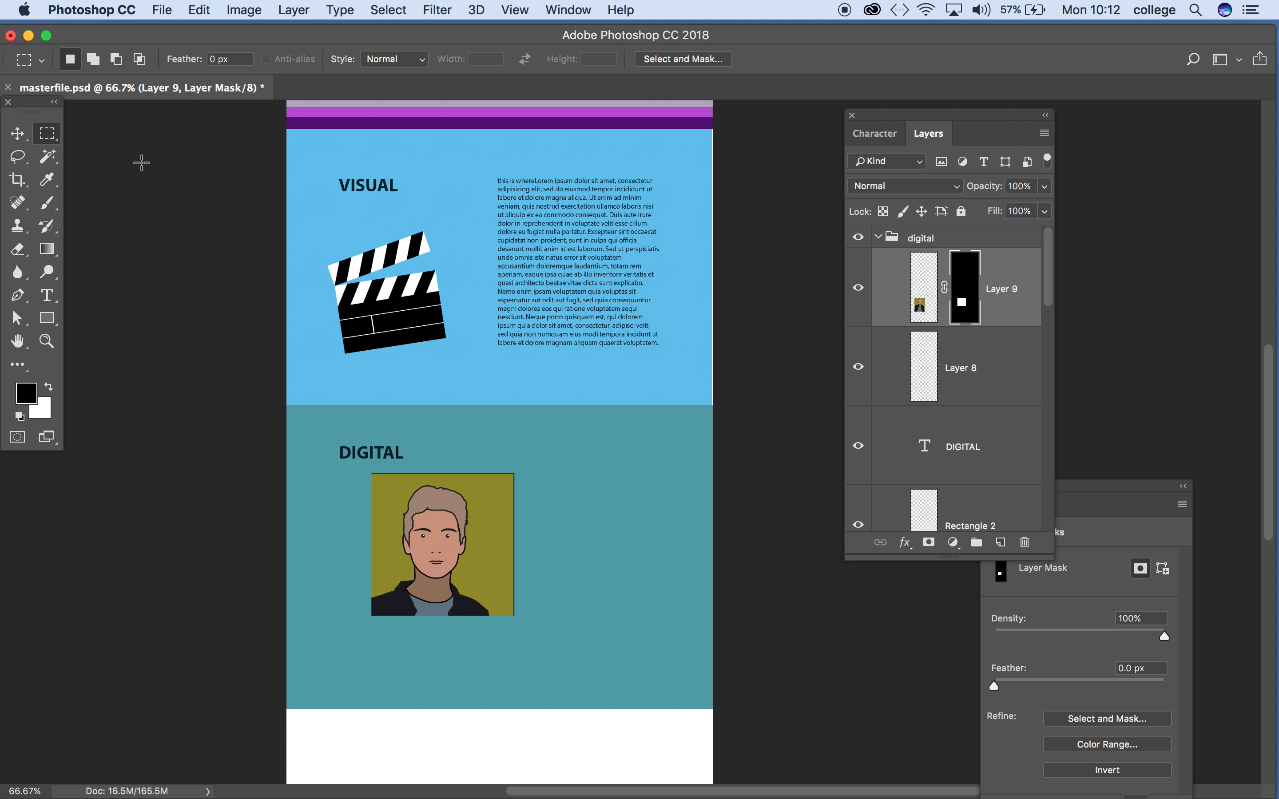
Step: Unlink the mask and reposition the portrait image within it under DIGITAL
click(16, 133)
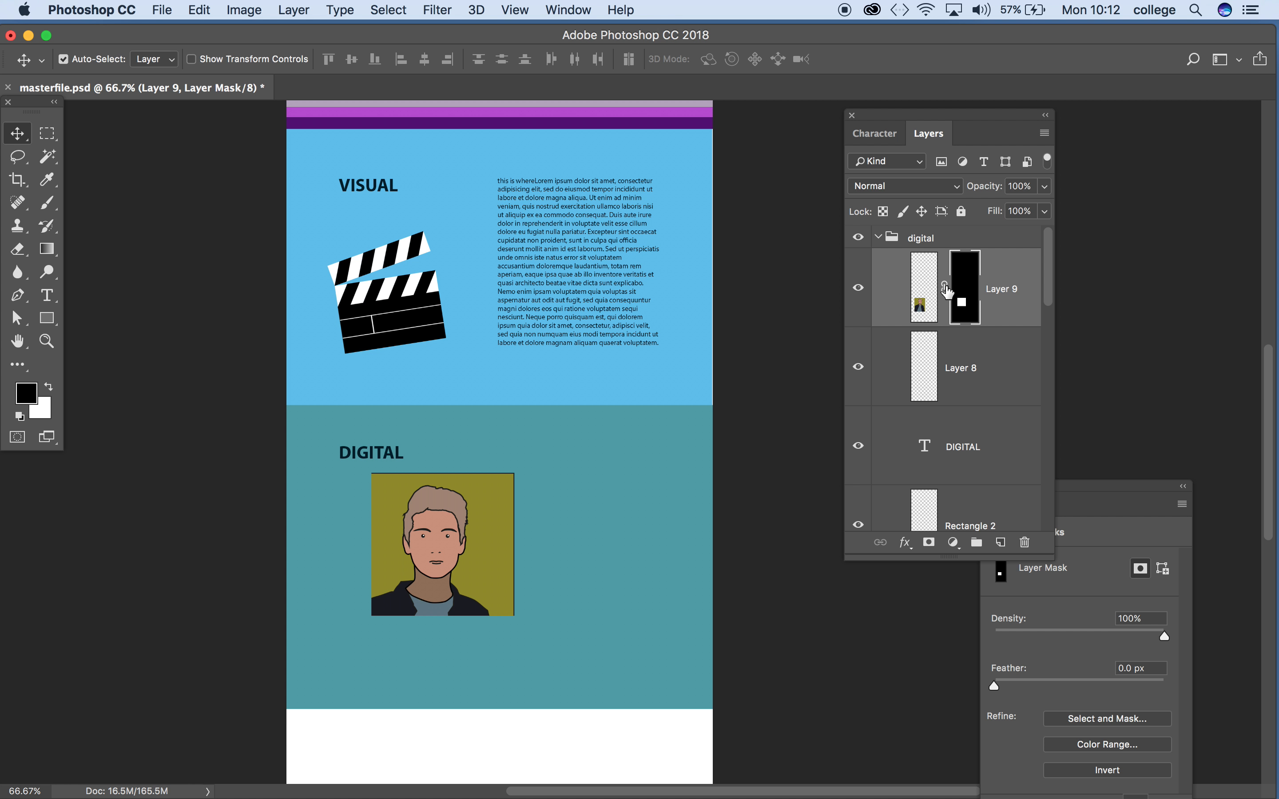
click(923, 287)
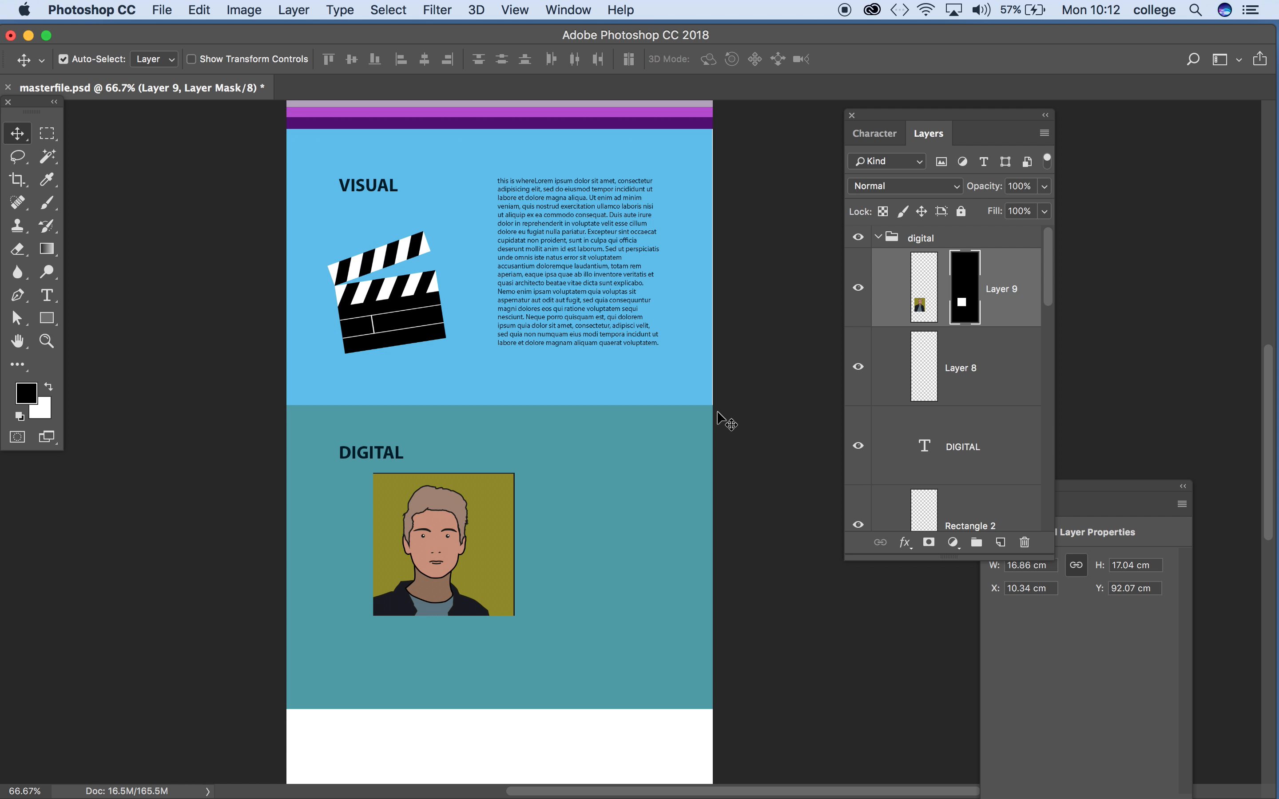
click(923, 287)
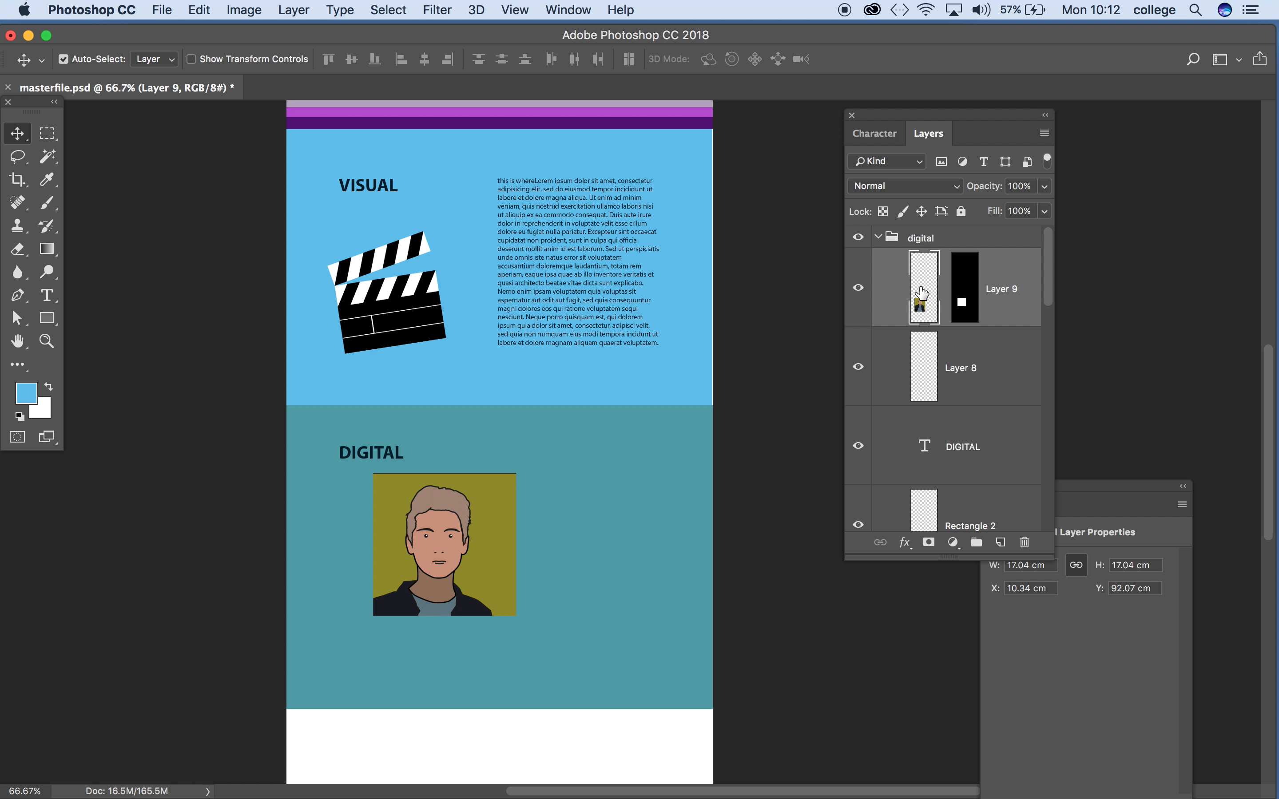
mouse_move(923, 293)
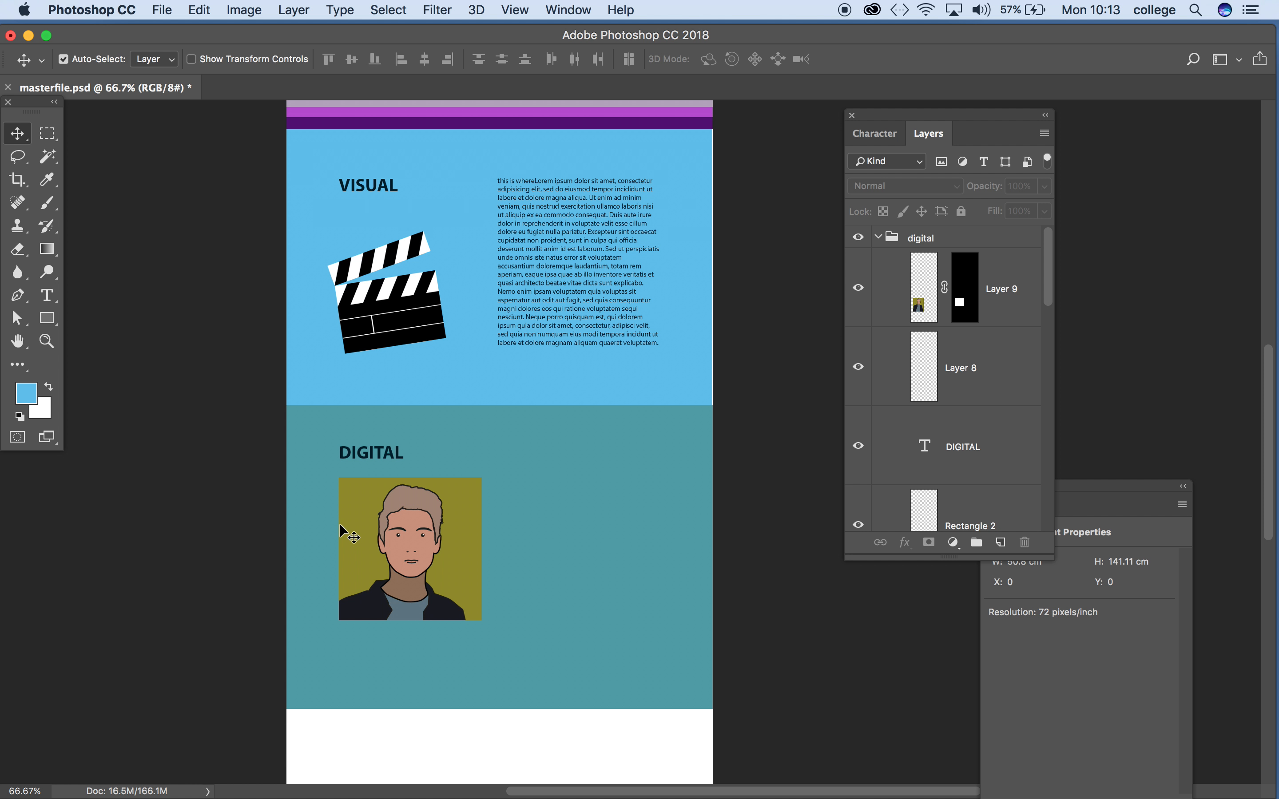
mouse_move(339, 512)
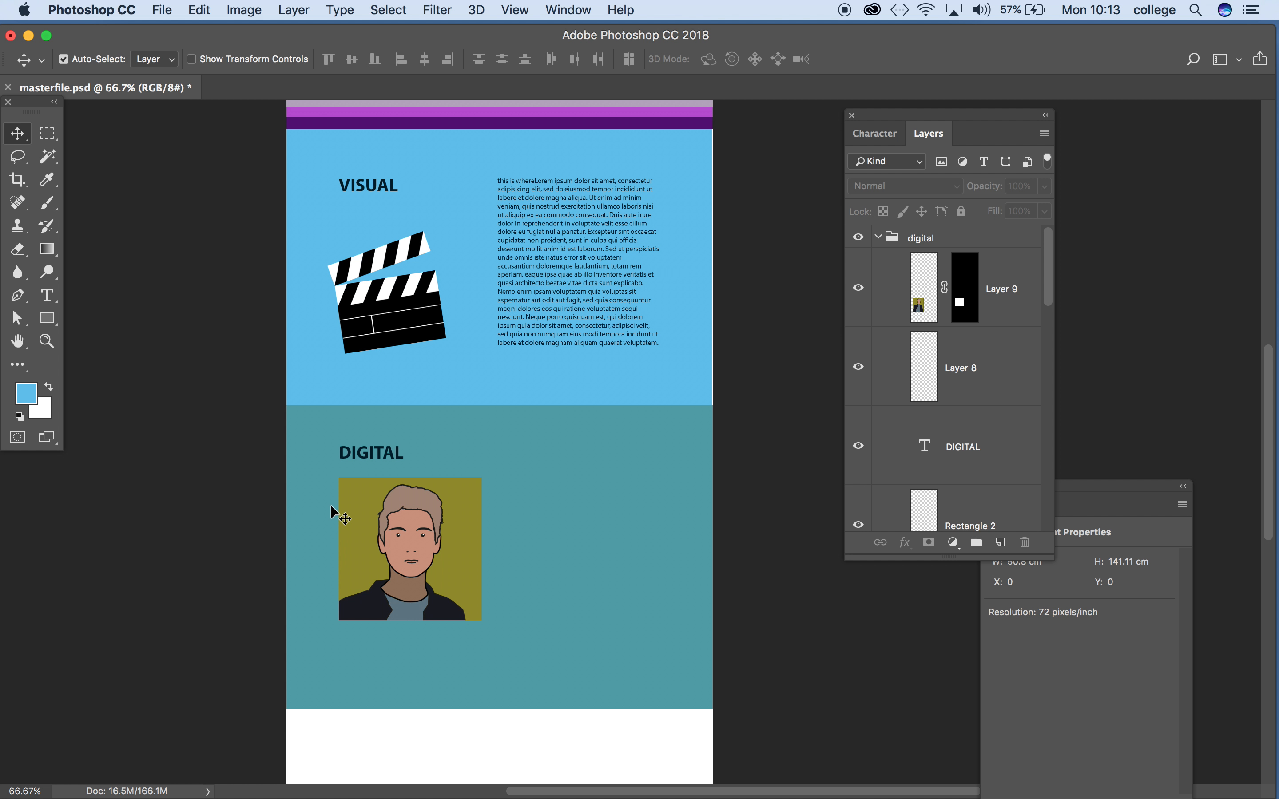
mouse_move(334, 529)
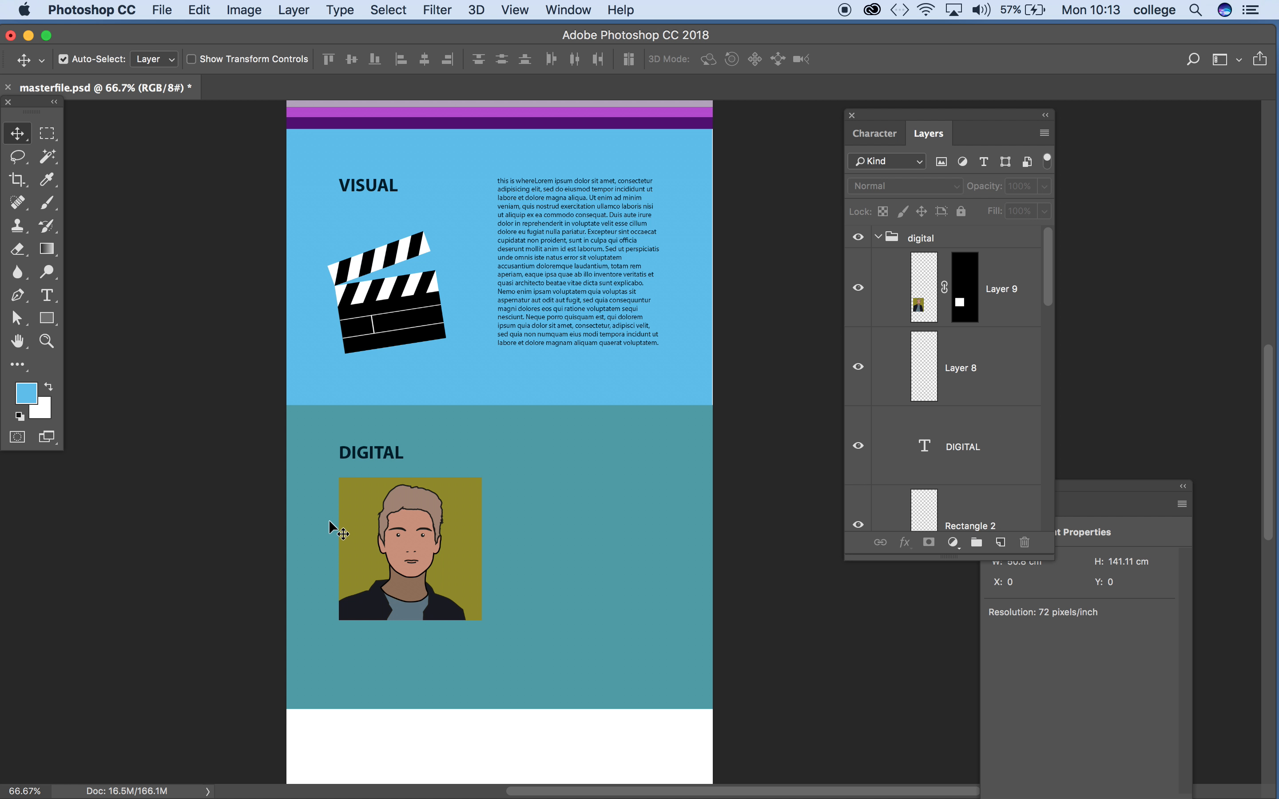
mouse_move(704, 774)
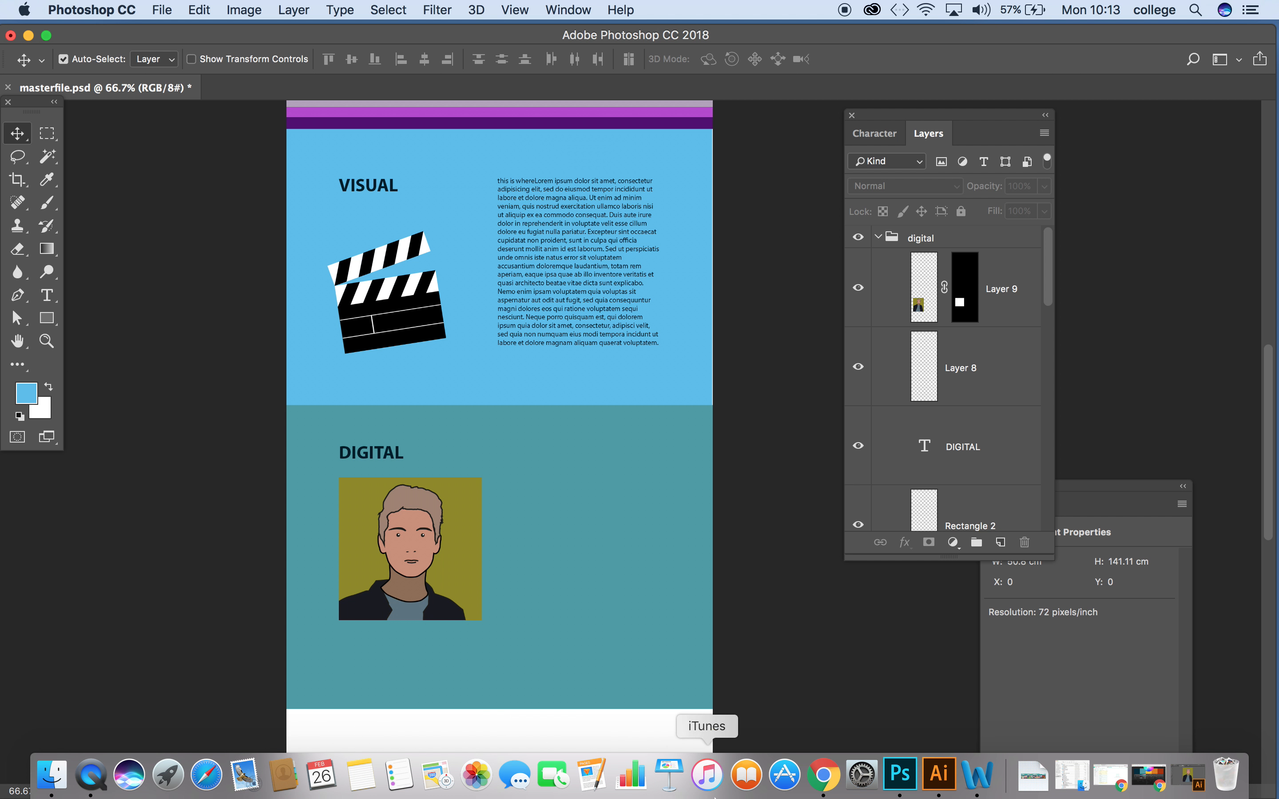
Step: Switch from Photoshop to Illustrator, where the julian opie portrait is open
click(965, 773)
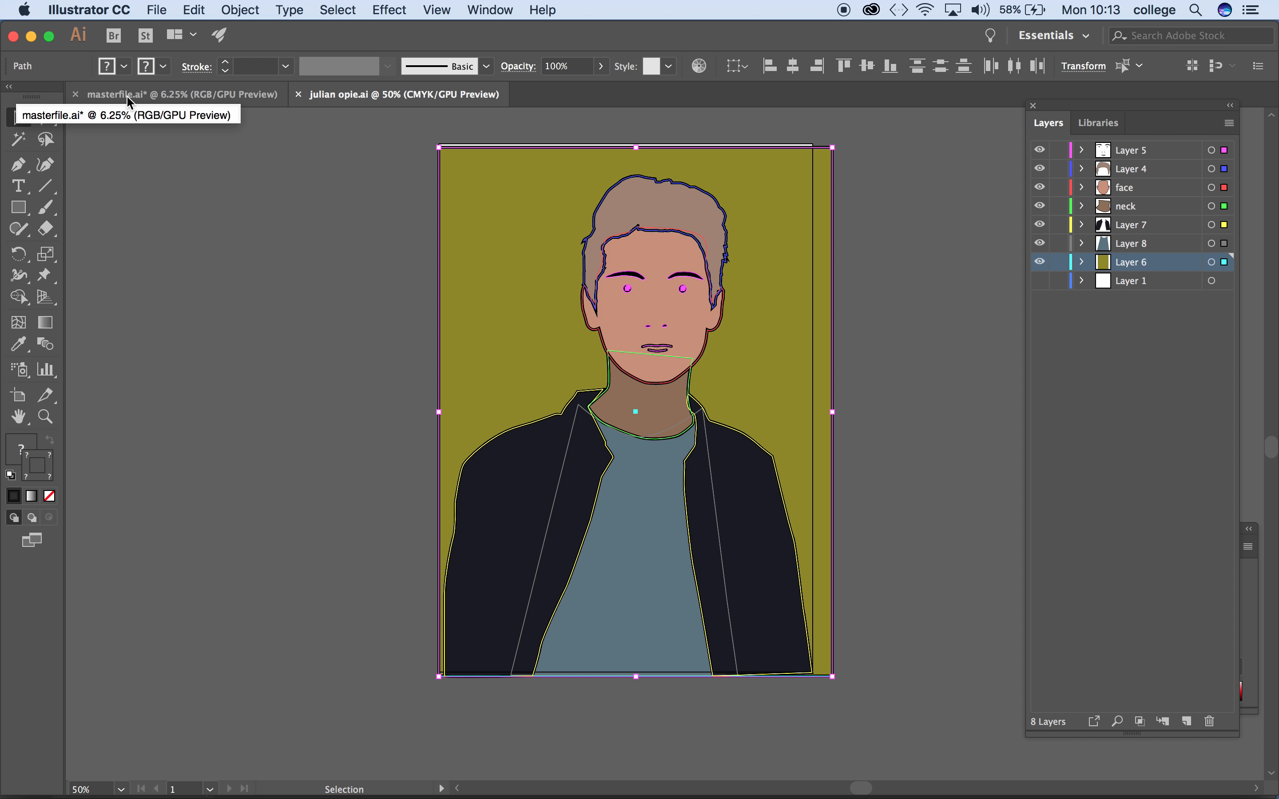
Step: Cancel the Open dialog and open CITYSCAPE PRINT.pdf from Recent Files instead
click(174, 94)
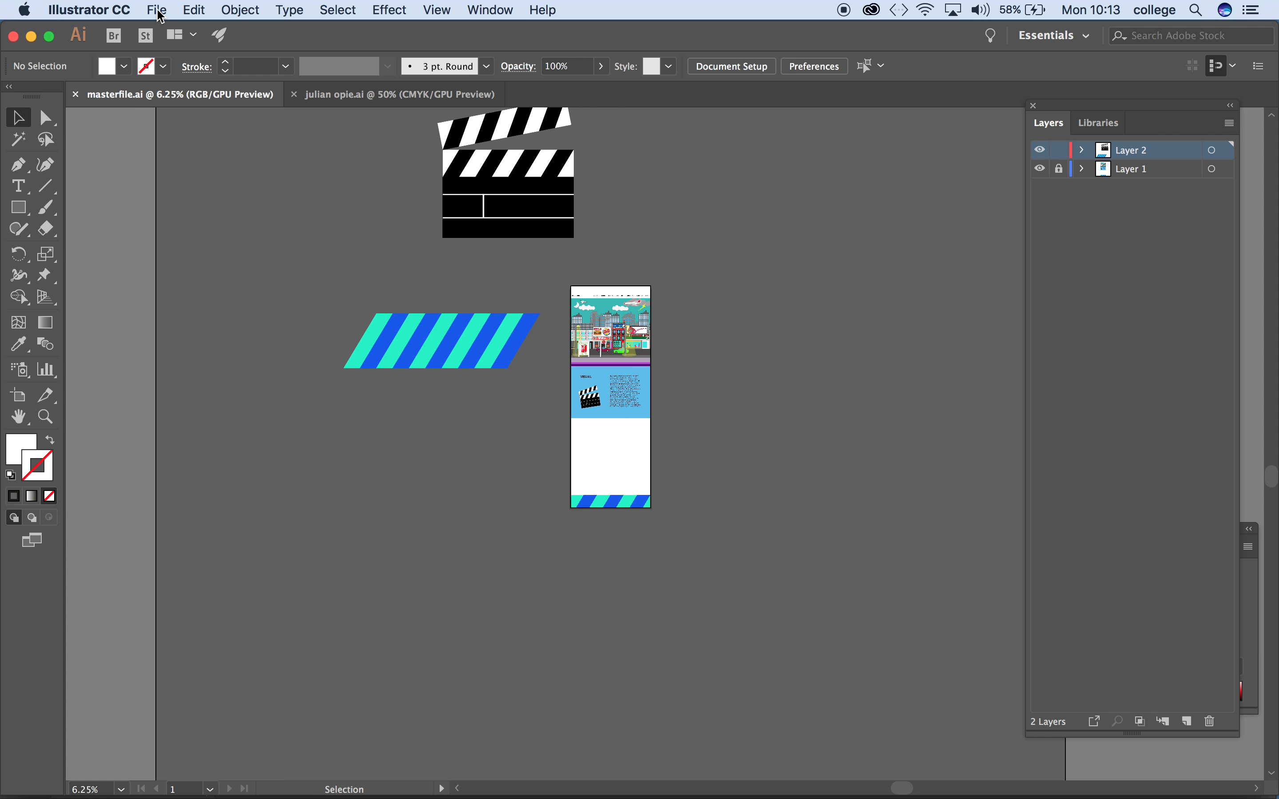
click(155, 10)
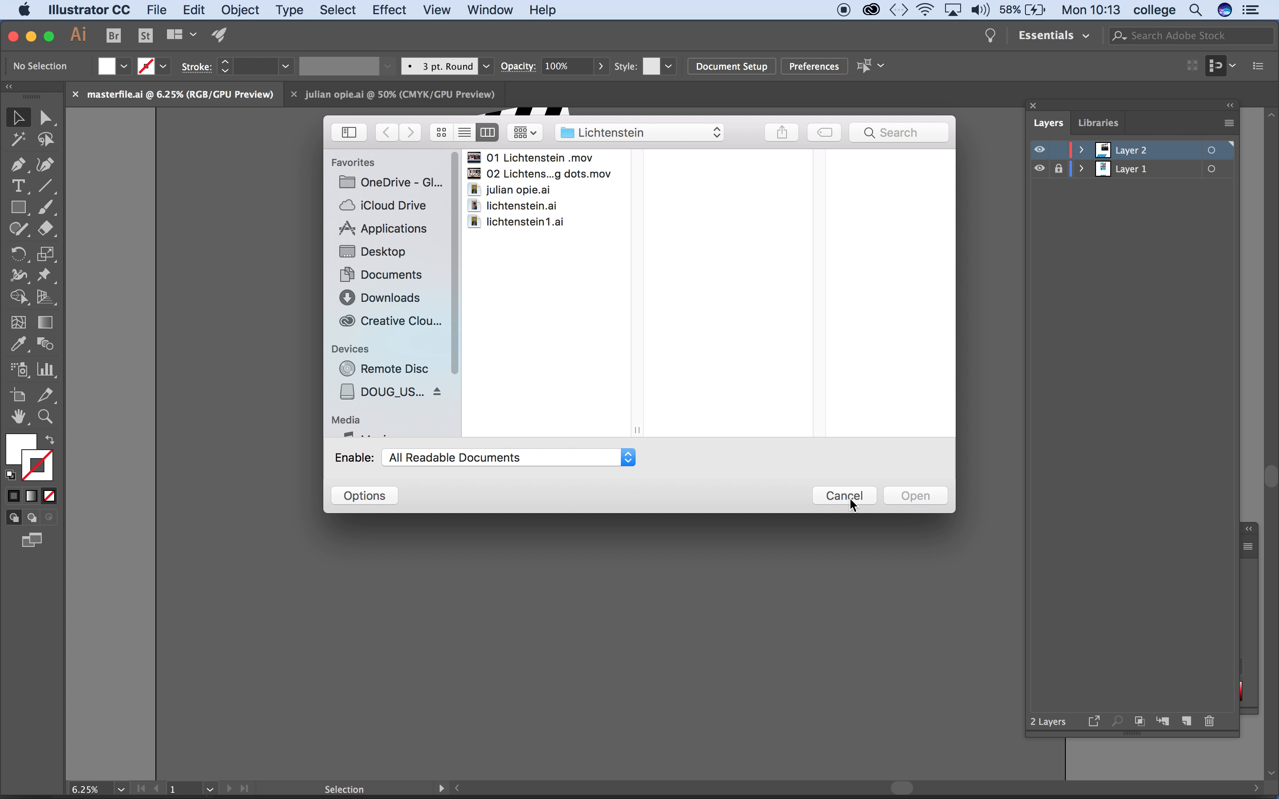
click(155, 10)
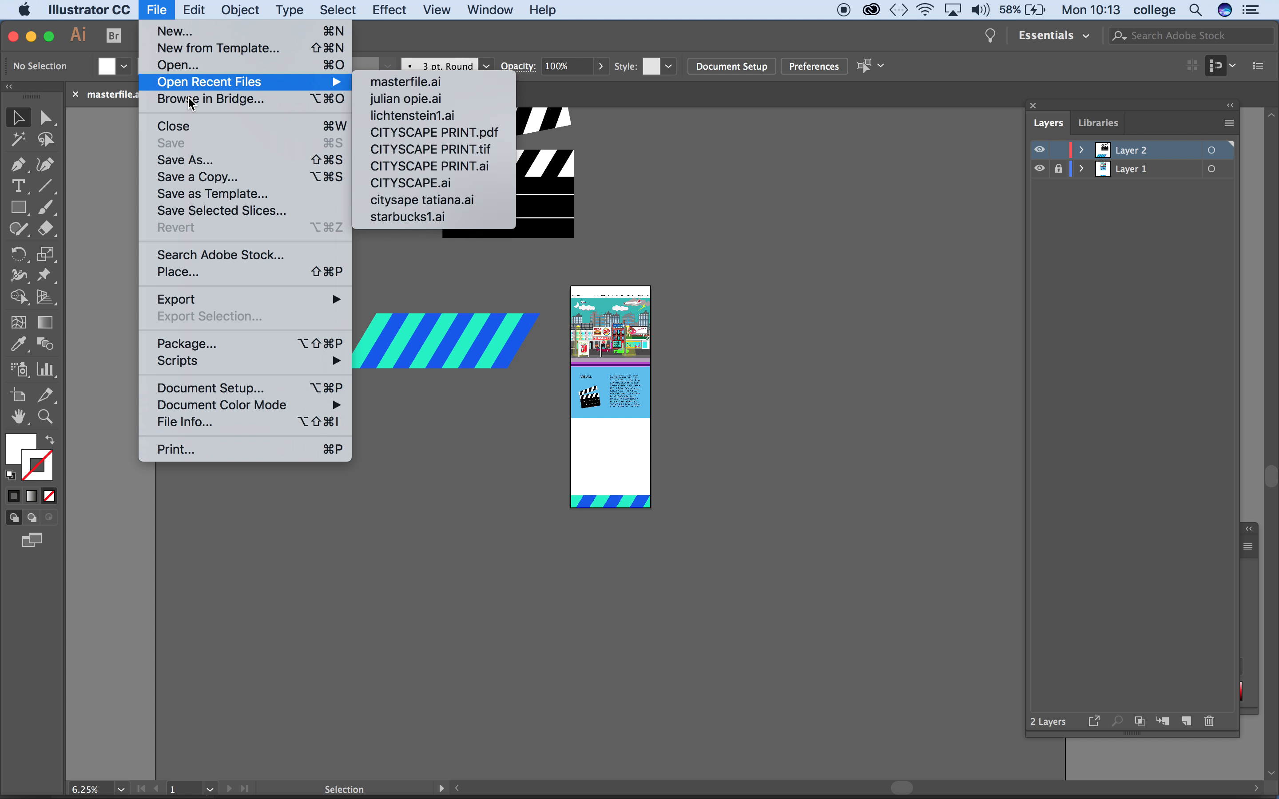
mouse_move(433, 132)
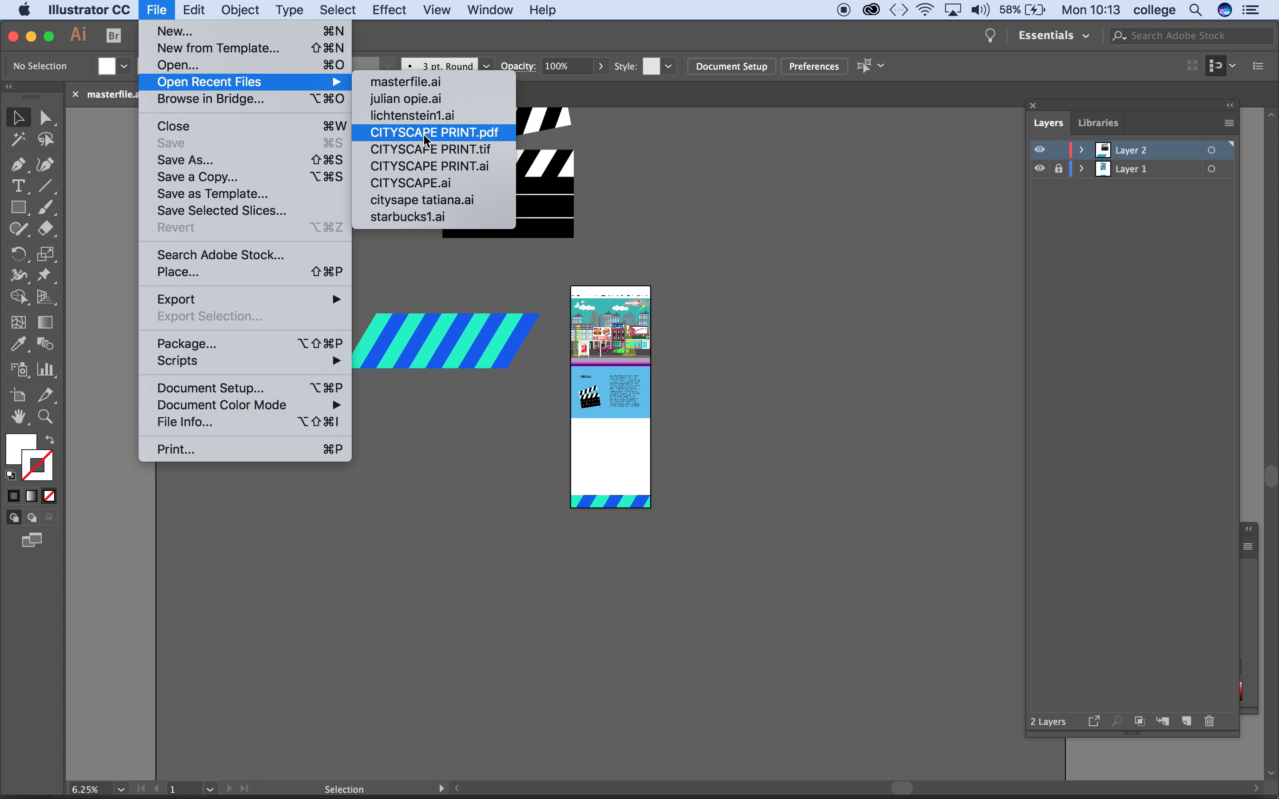
click(434, 132)
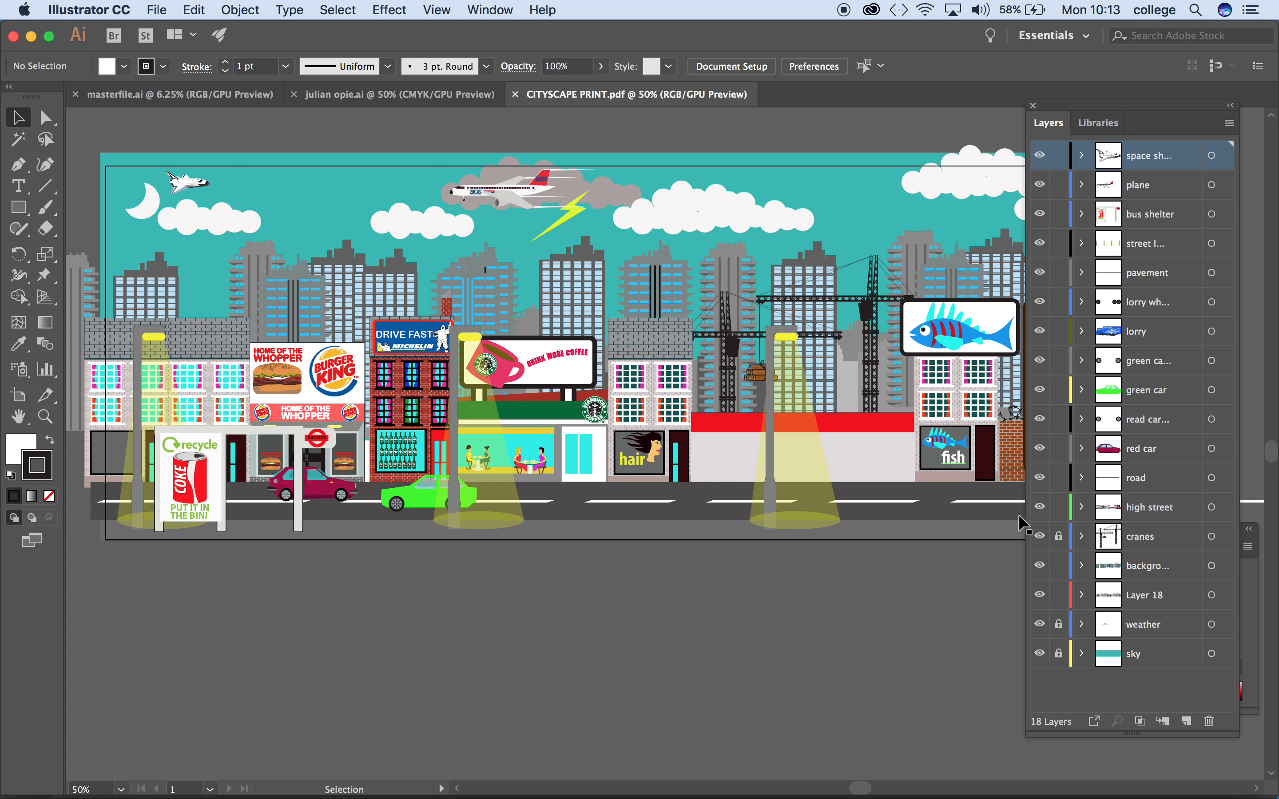
Step: Select all of the cityscape artwork and copy it for the Photoshop mockup
click(1058, 535)
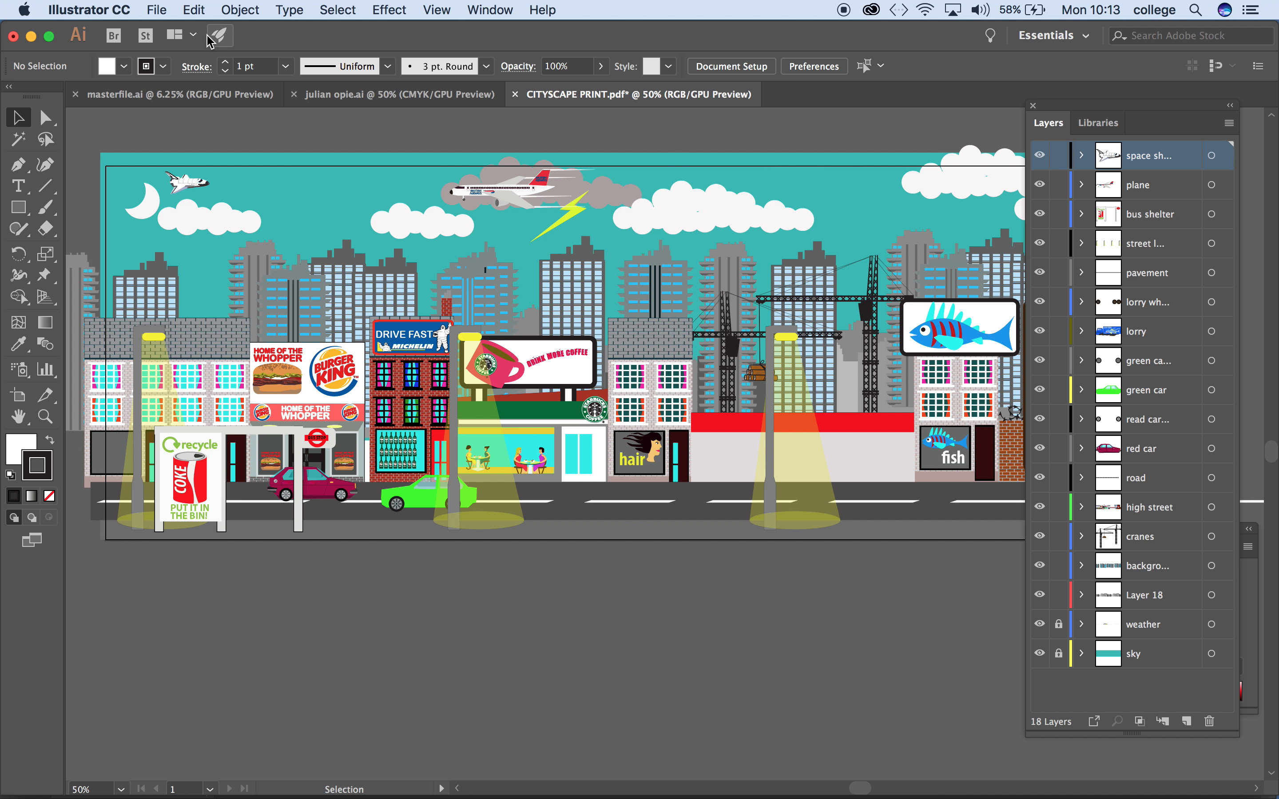
mouse_move(316, 220)
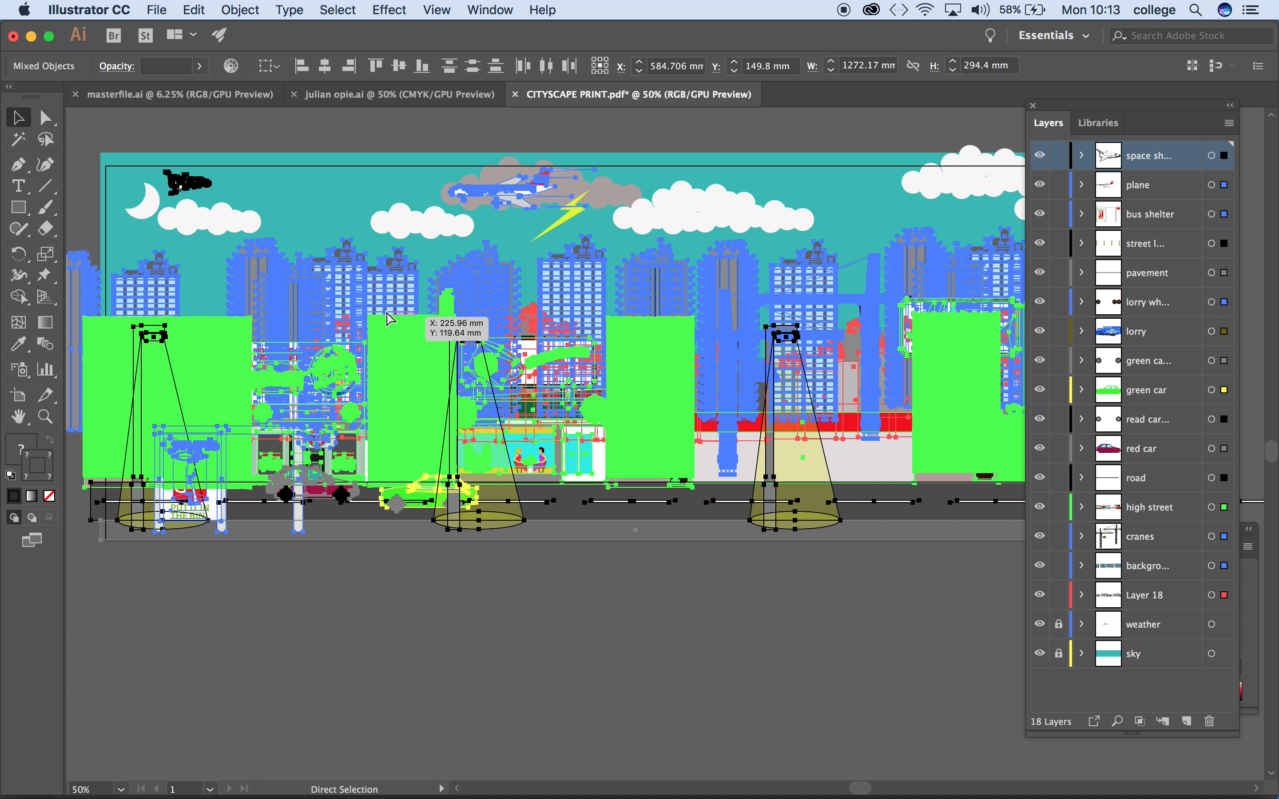
mouse_move(389, 316)
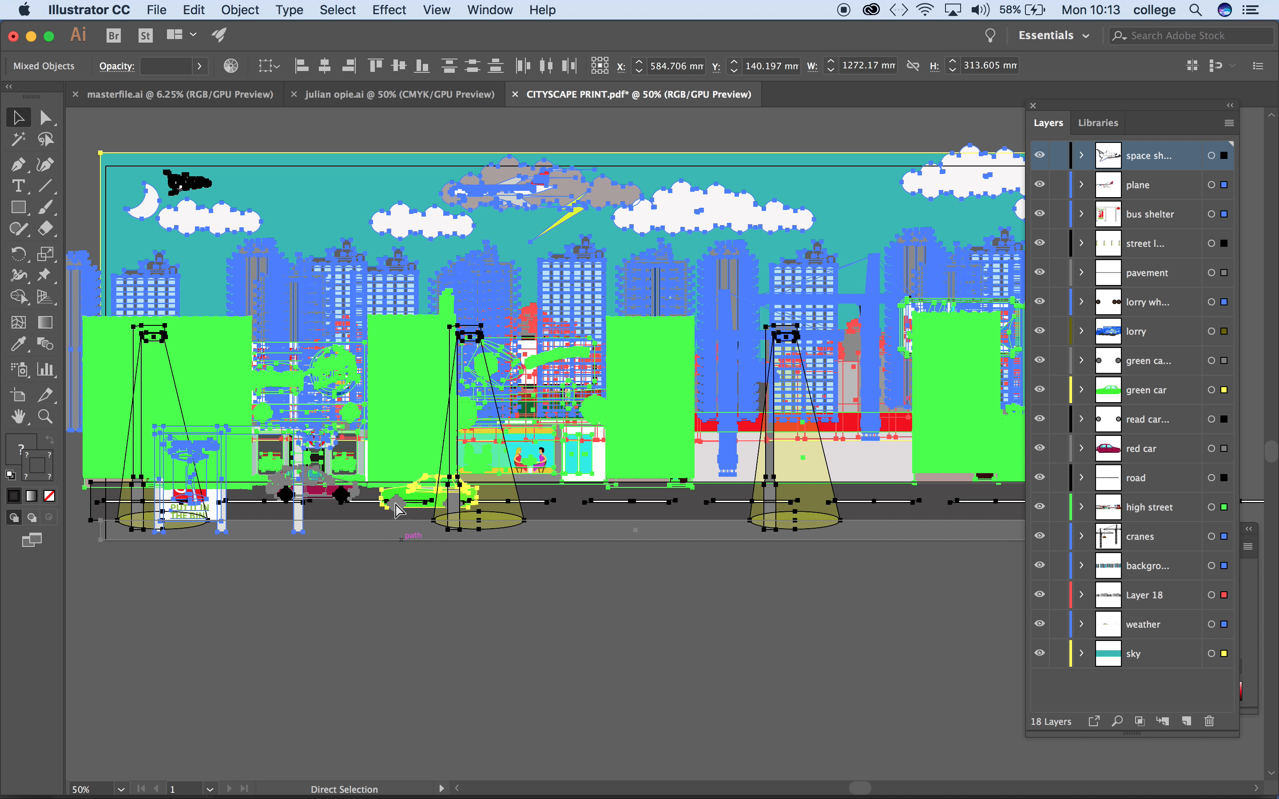
click(337, 10)
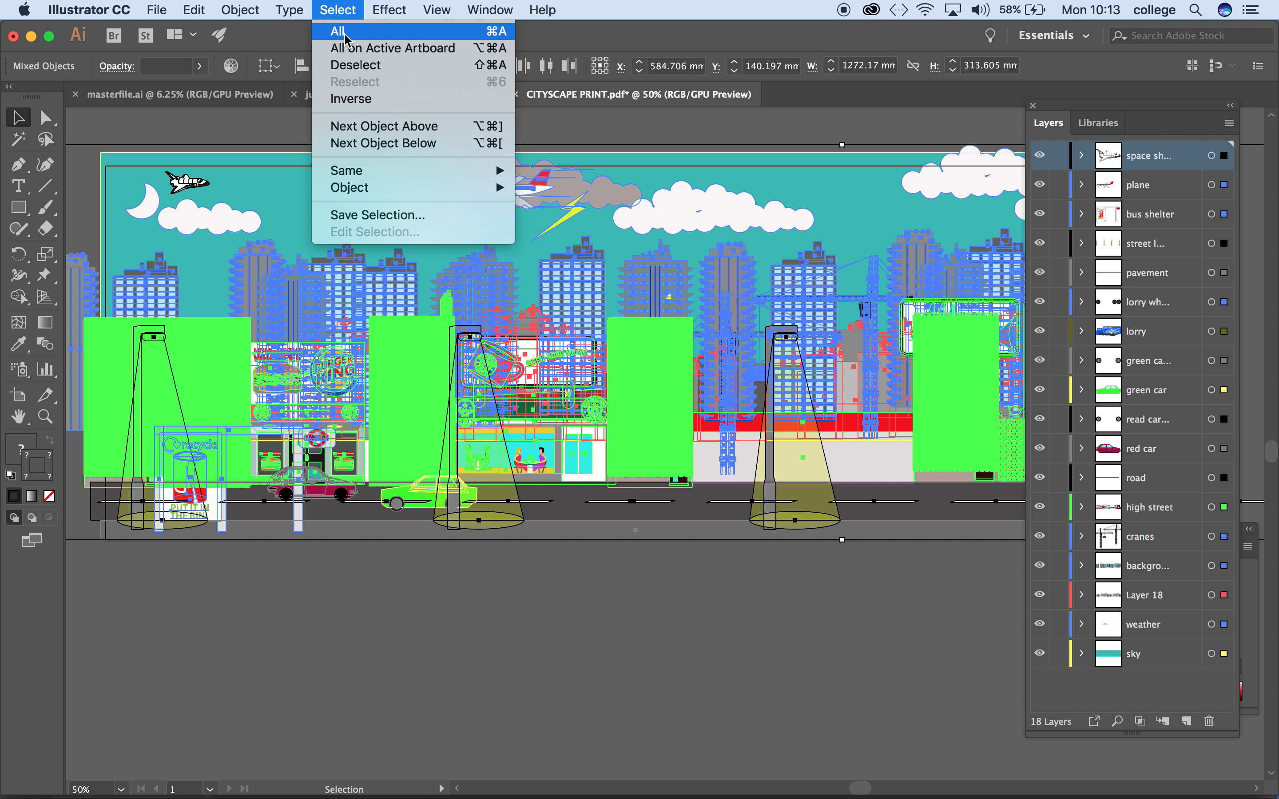
click(193, 10)
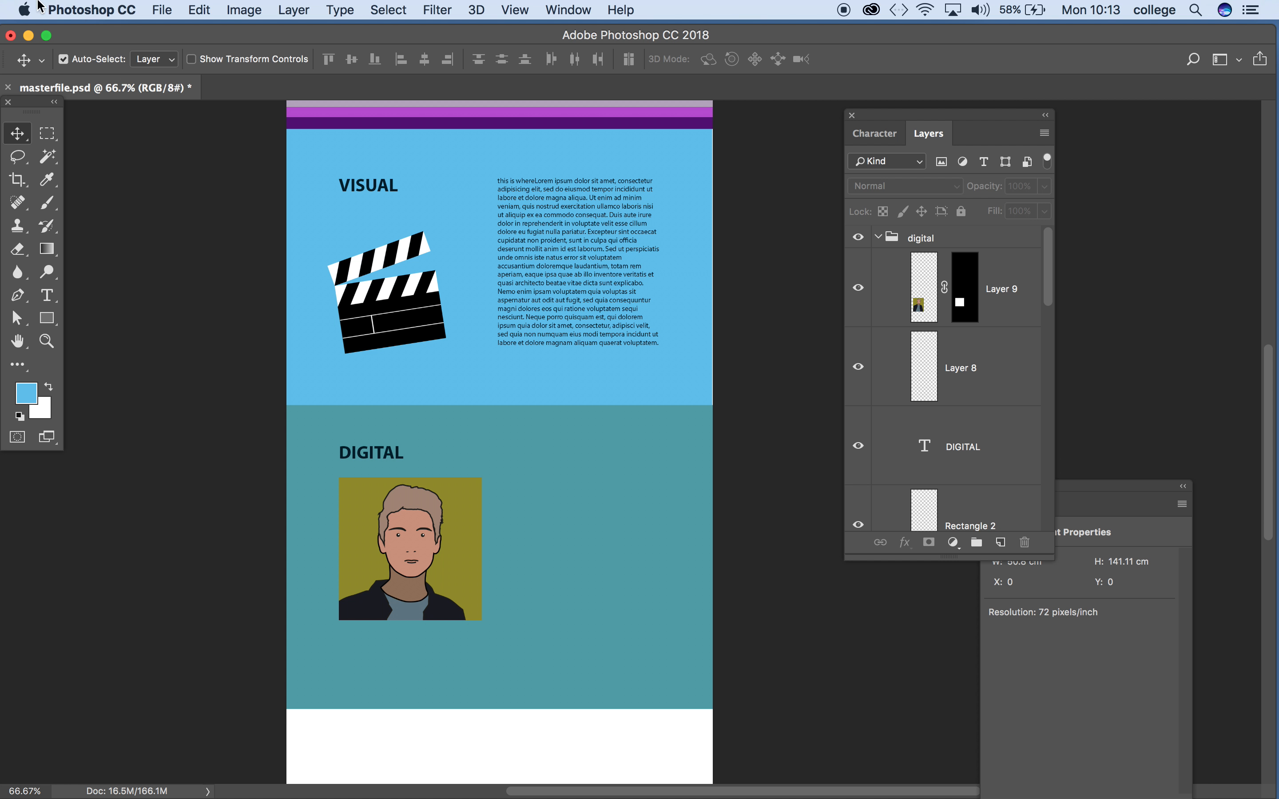
Step: Paste the cityscape as pixels and scale it down beside the portrait under DIGITAL
click(161, 9)
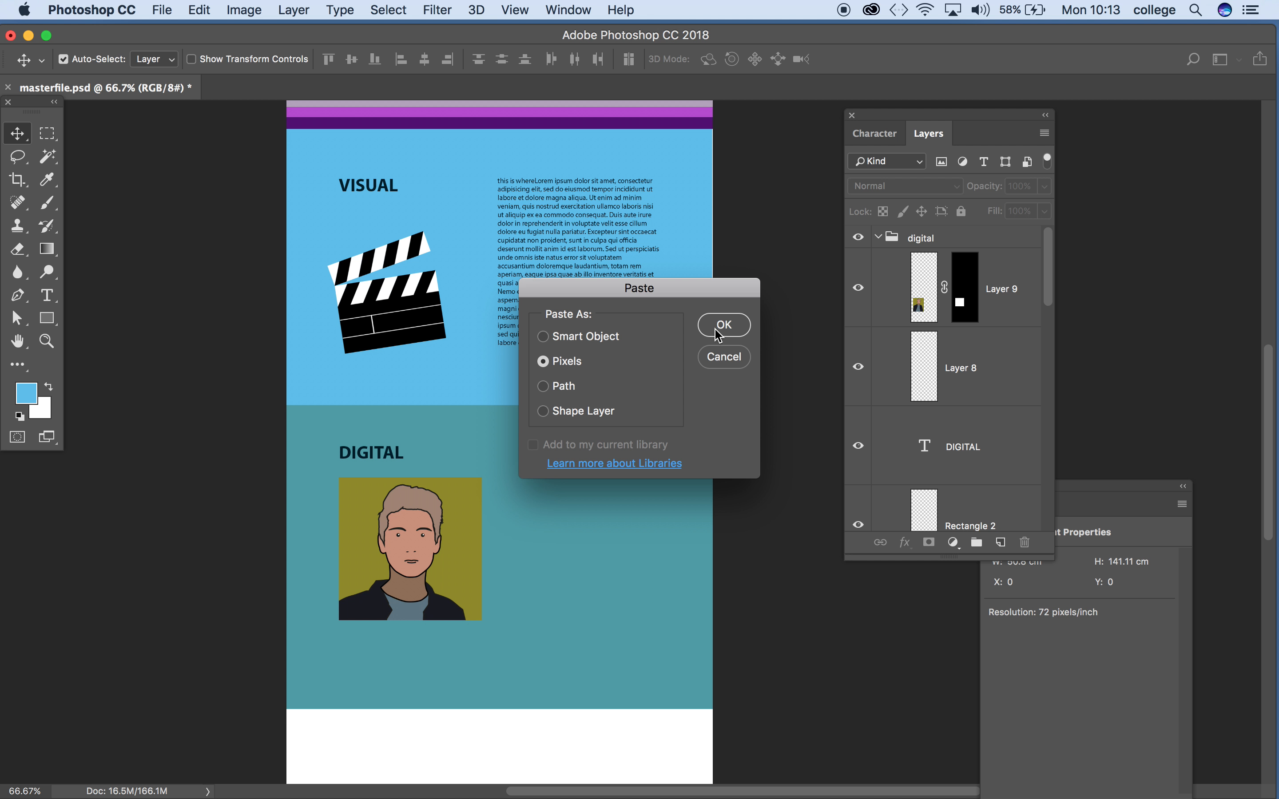
click(723, 324)
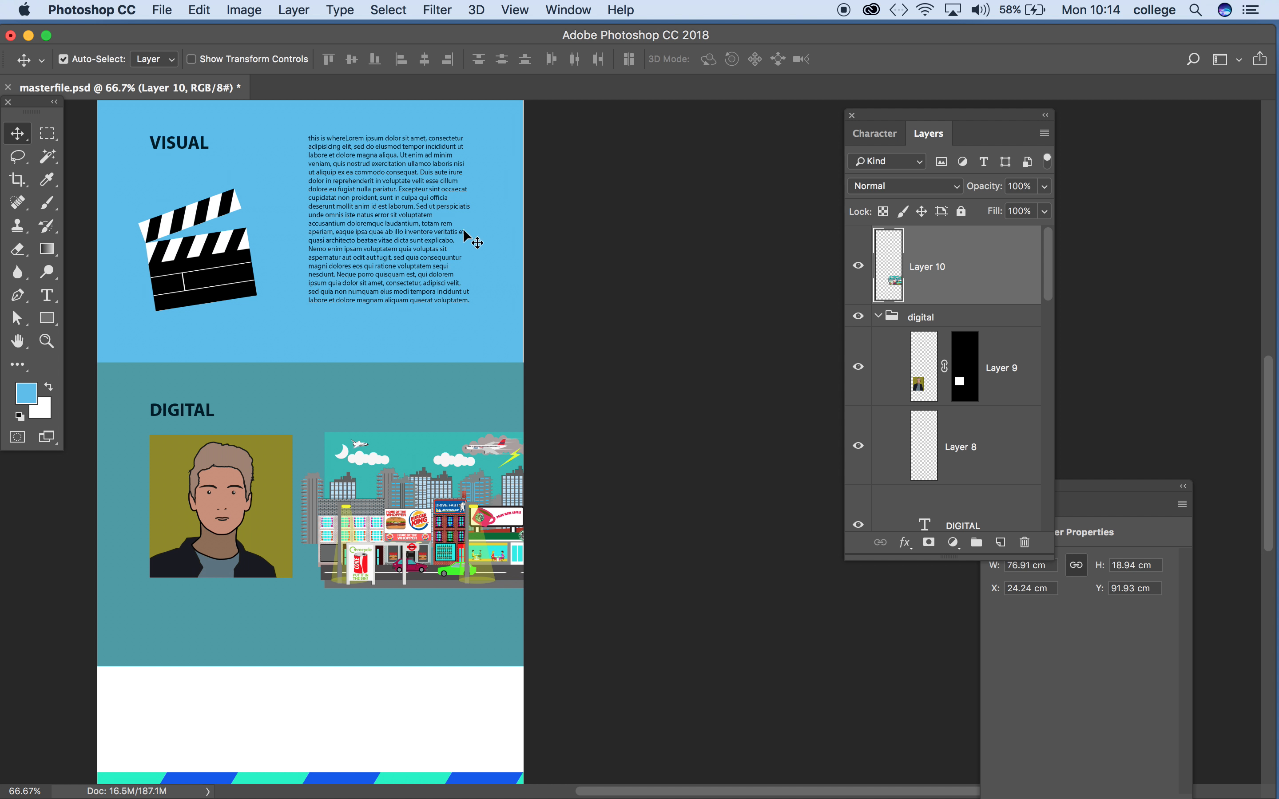
click(46, 133)
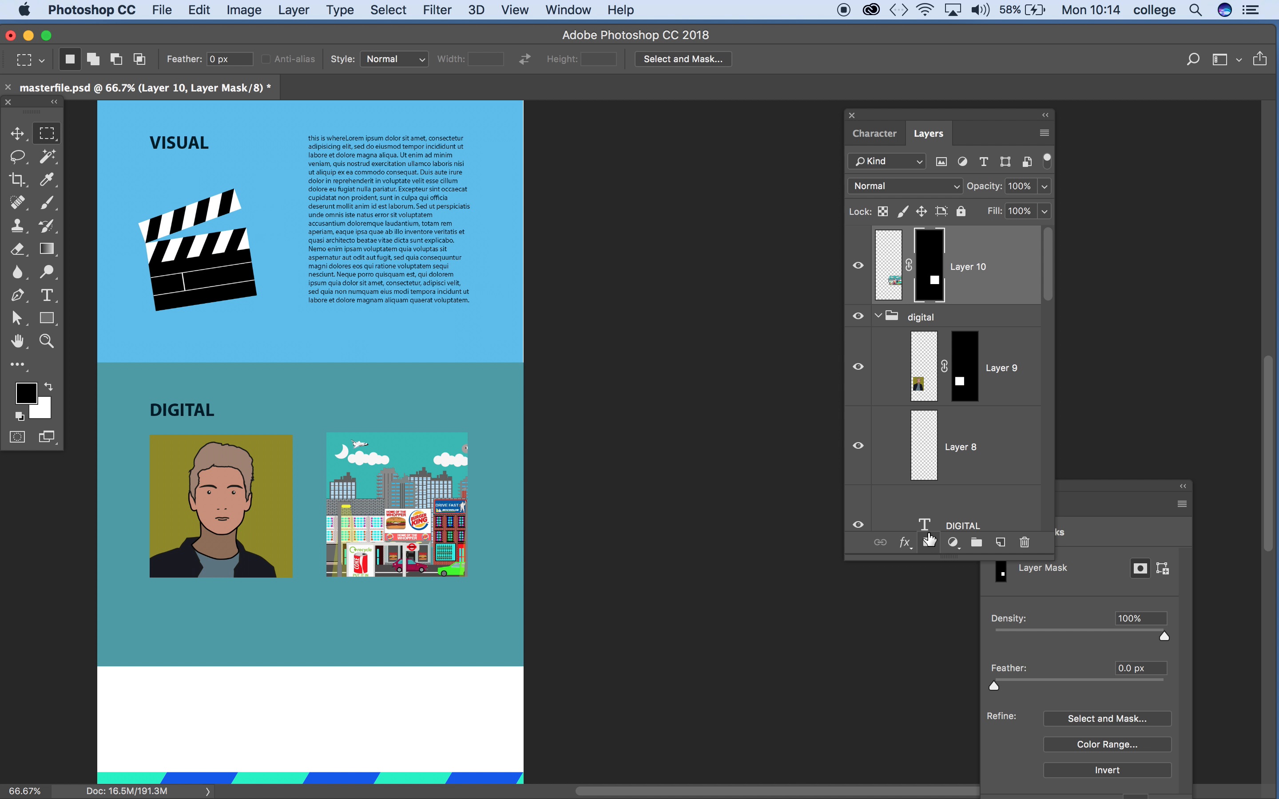
mouse_move(924, 524)
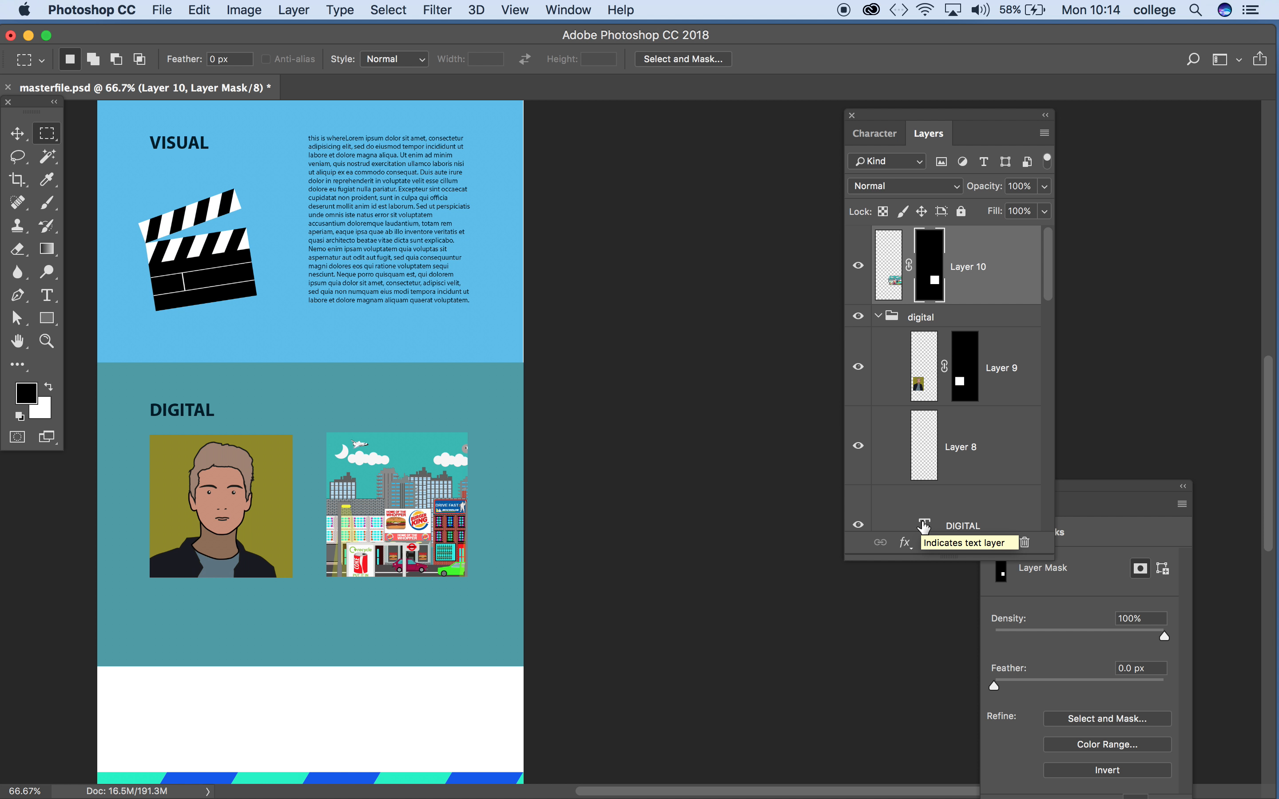
mouse_move(1004, 252)
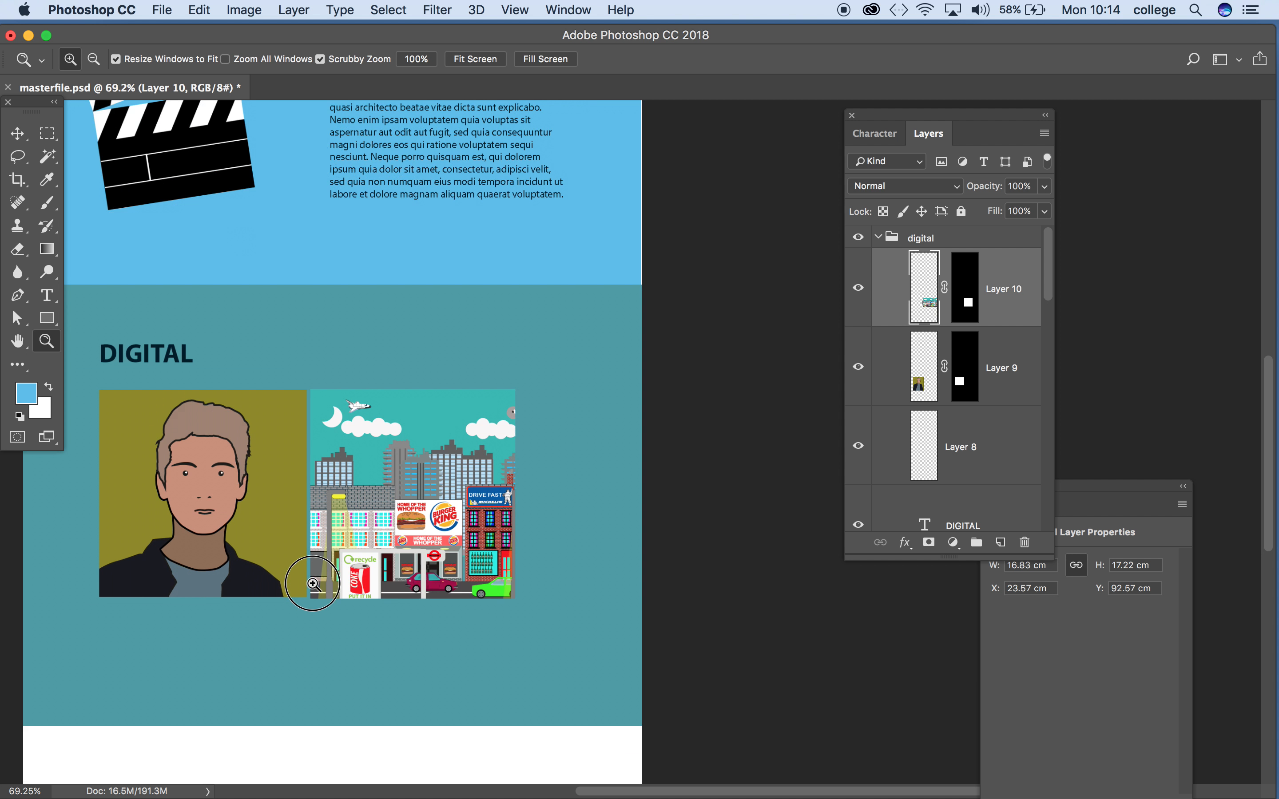
Step: Trim the cityscape mask flush with the portrait's bottom edge via the Edit menu
click(311, 583)
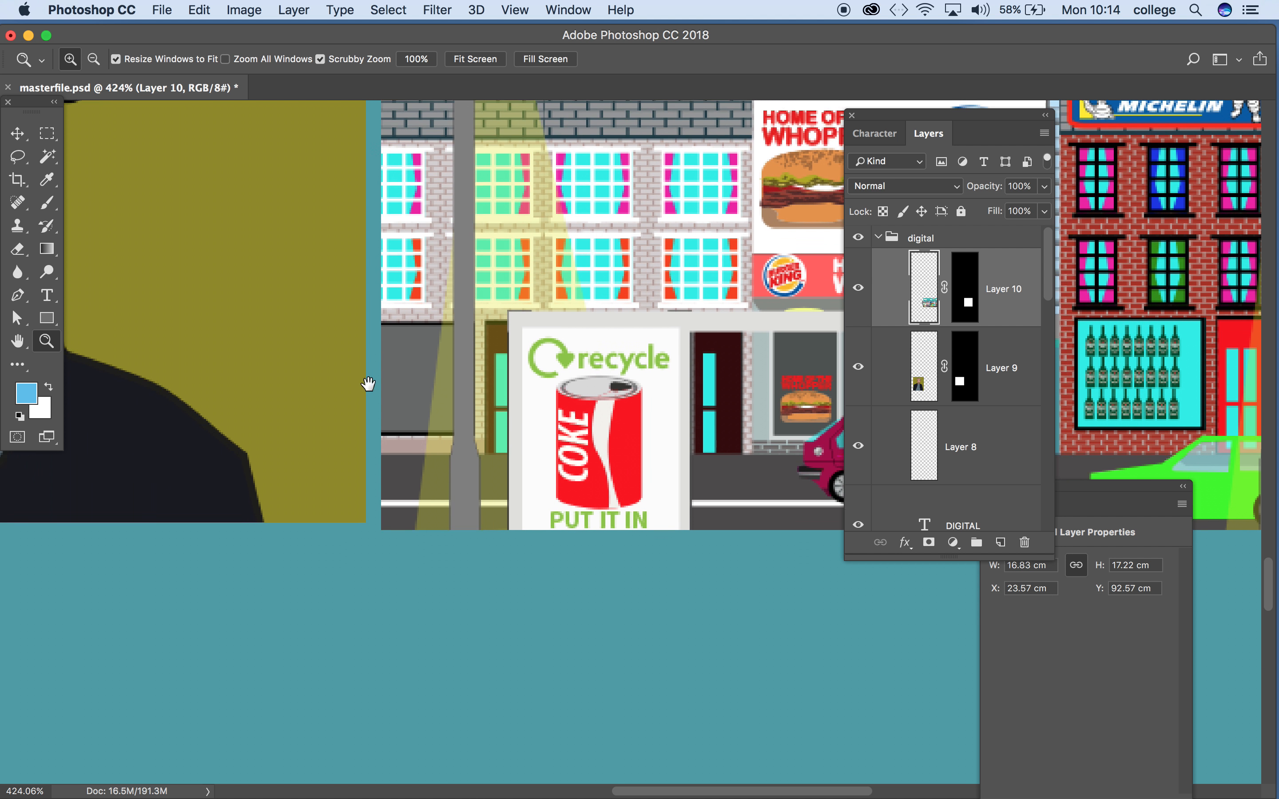
click(46, 133)
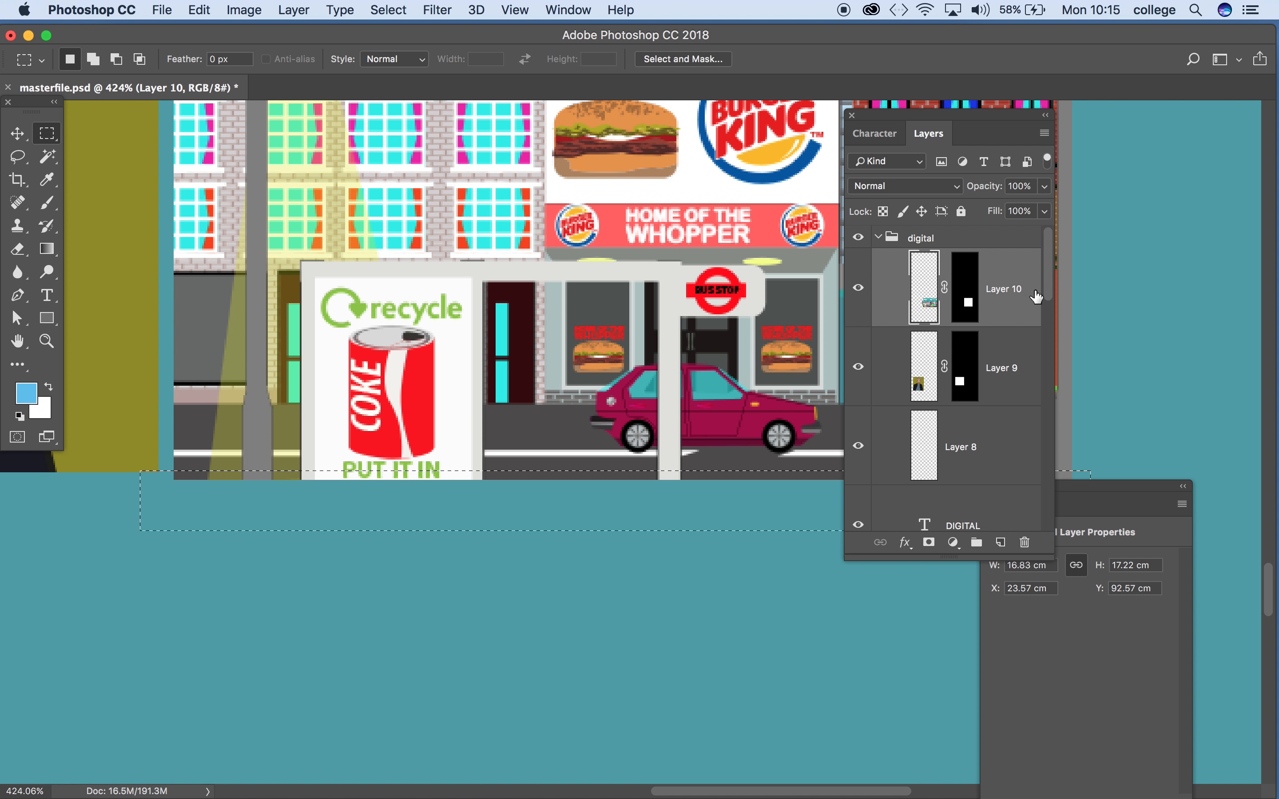
click(965, 303)
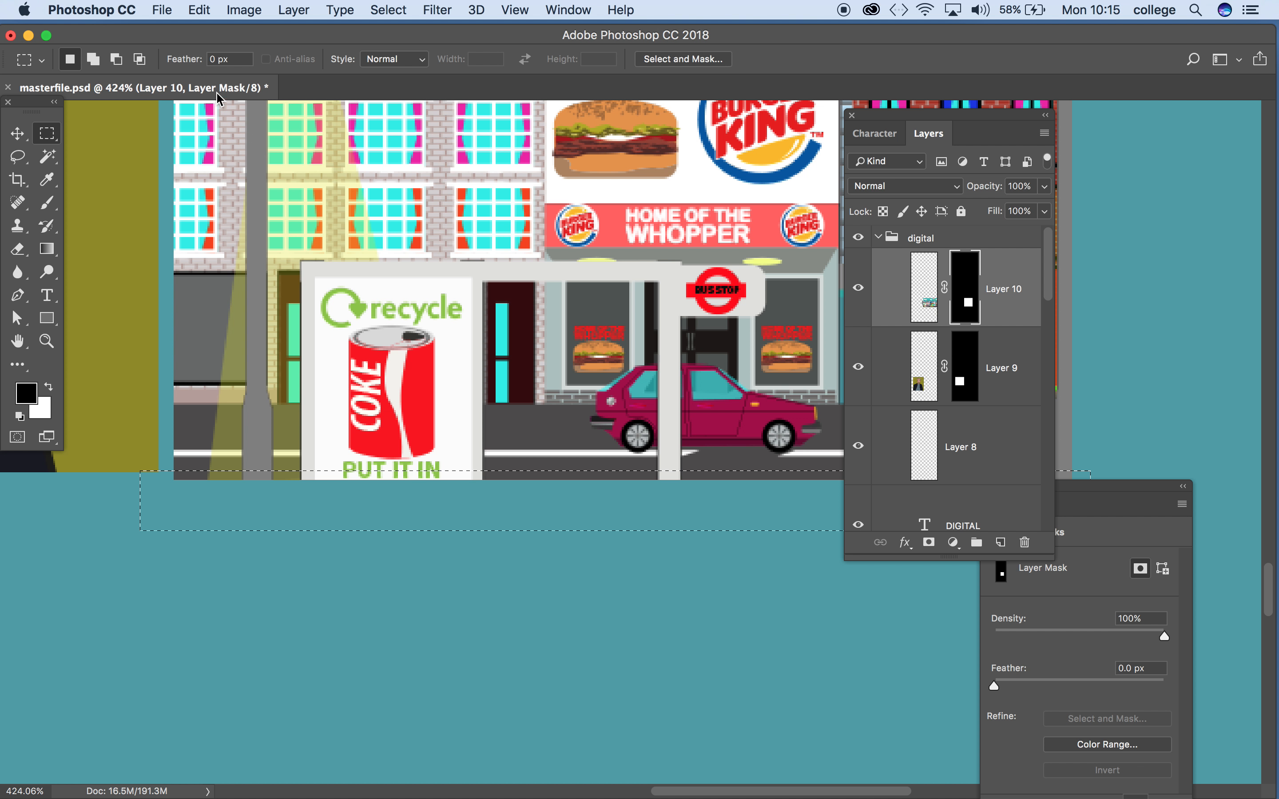
click(198, 10)
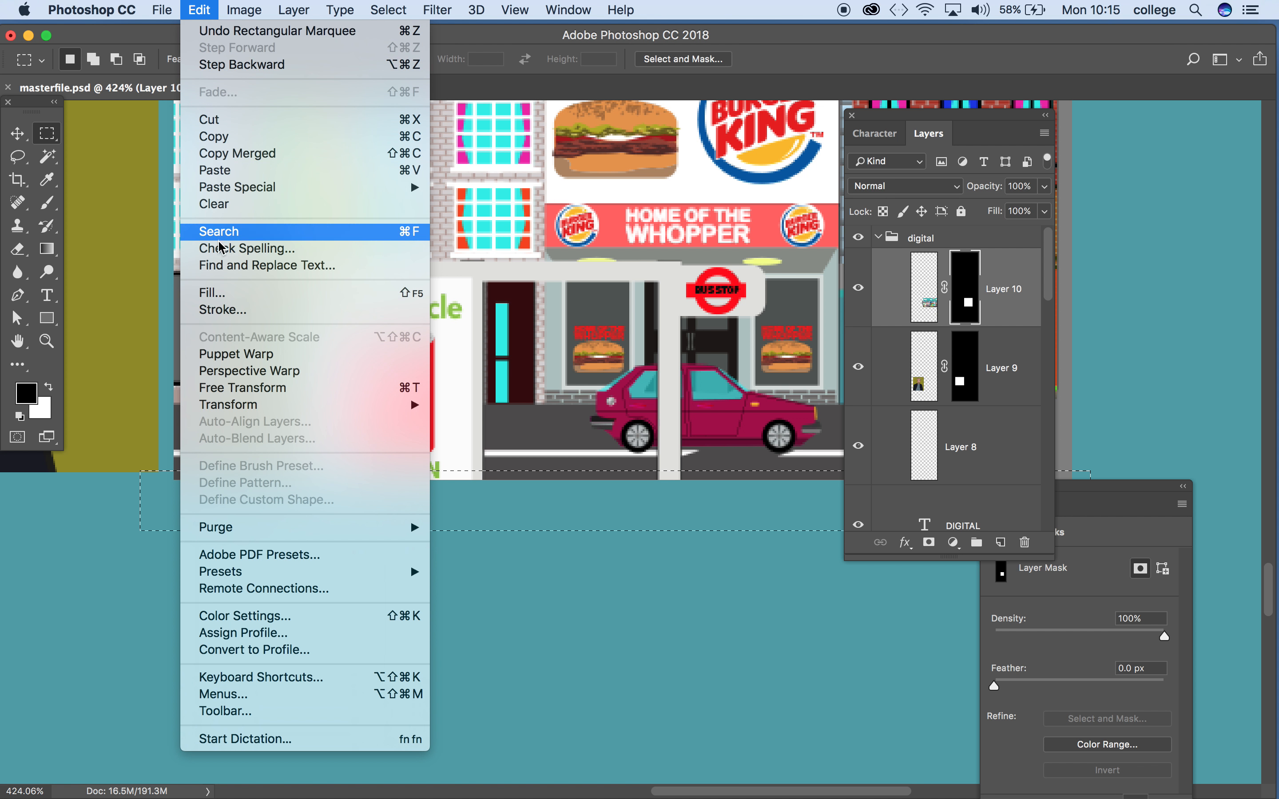
click(212, 292)
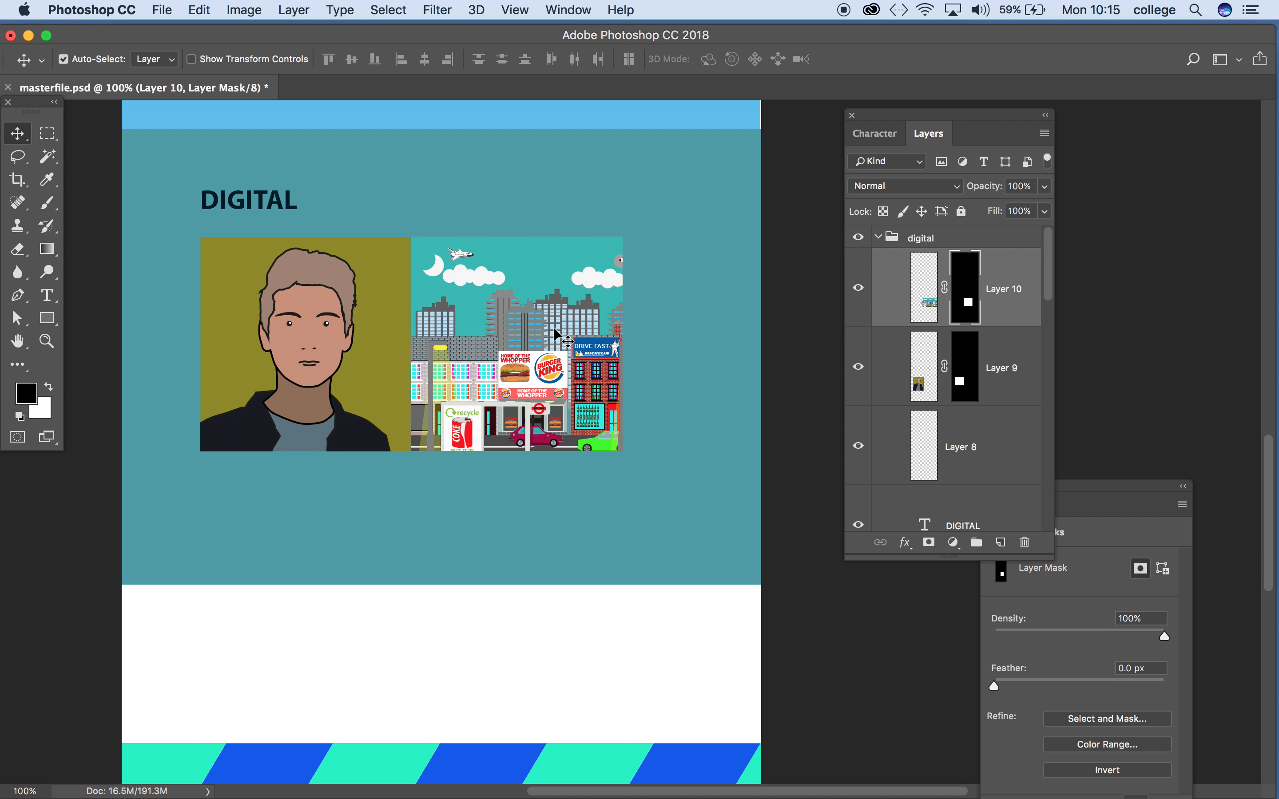
mouse_move(792, 532)
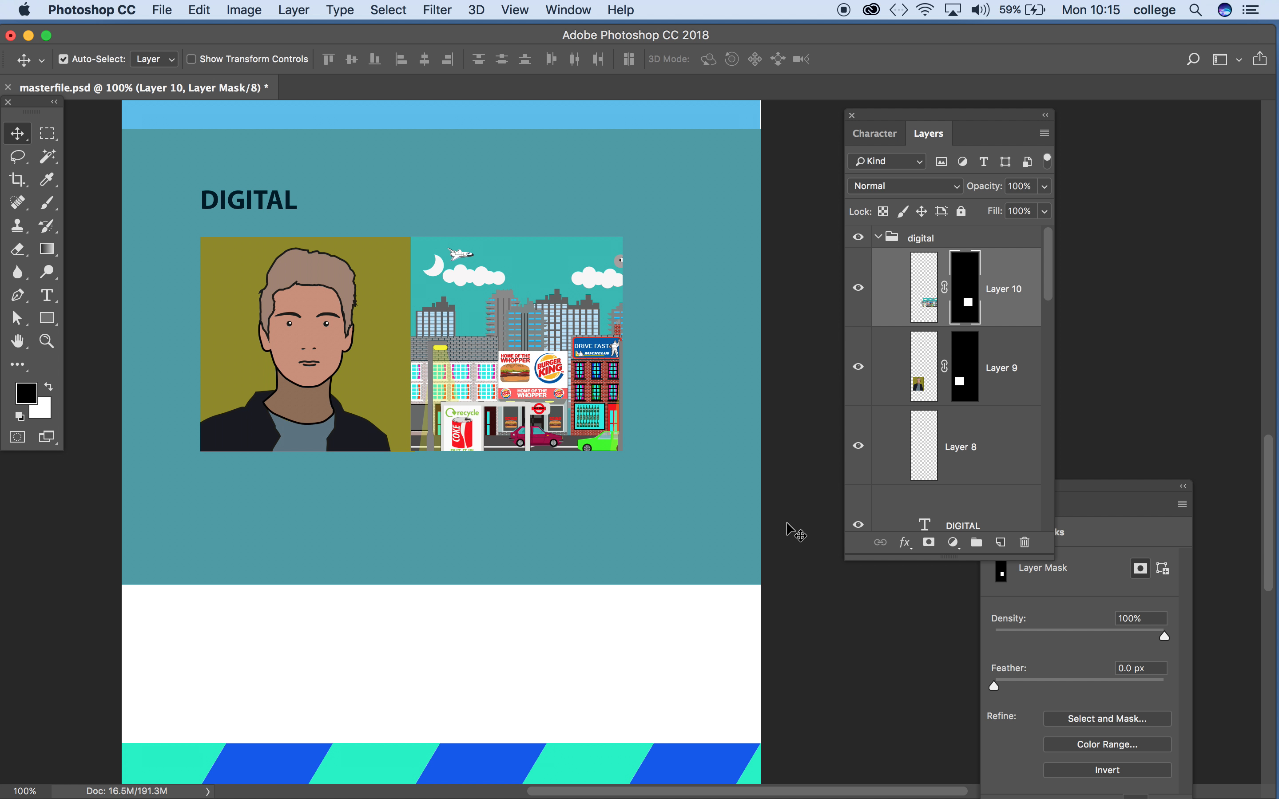
mouse_move(718, 370)
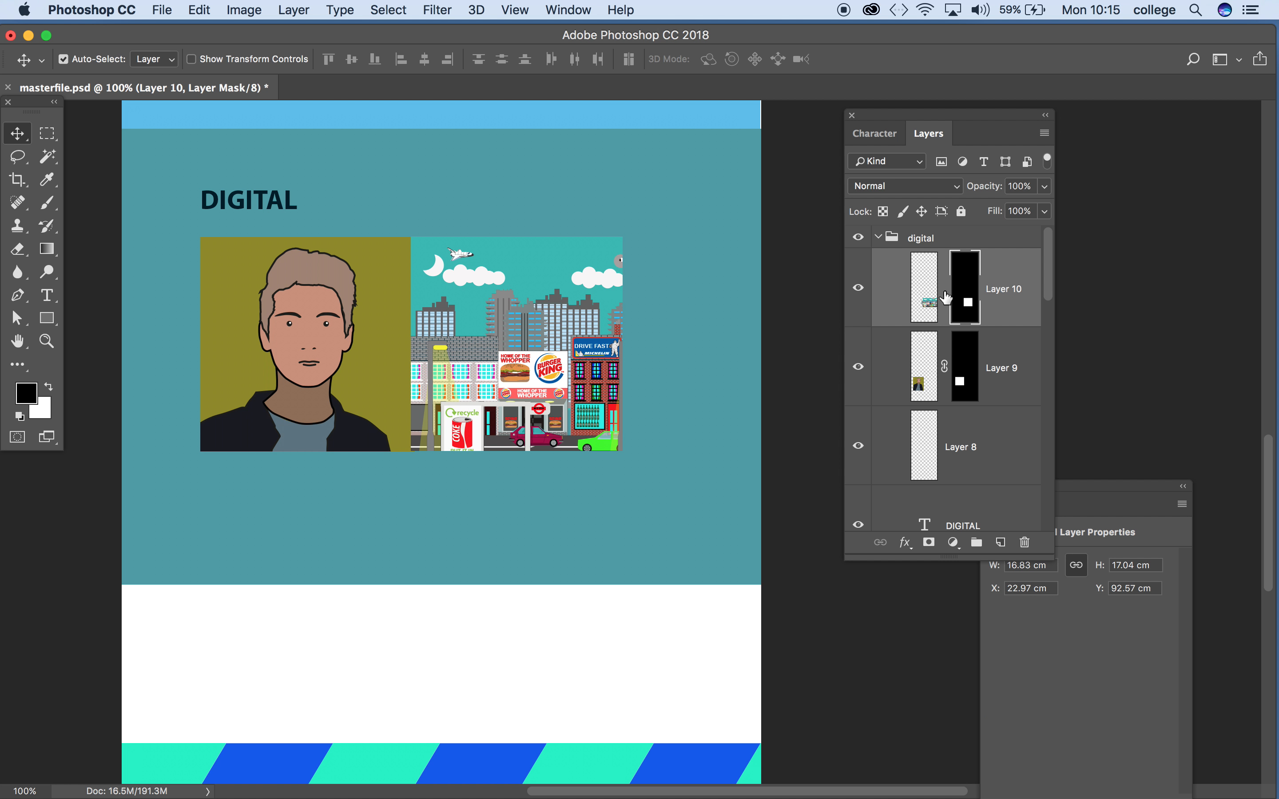
mouse_move(551, 377)
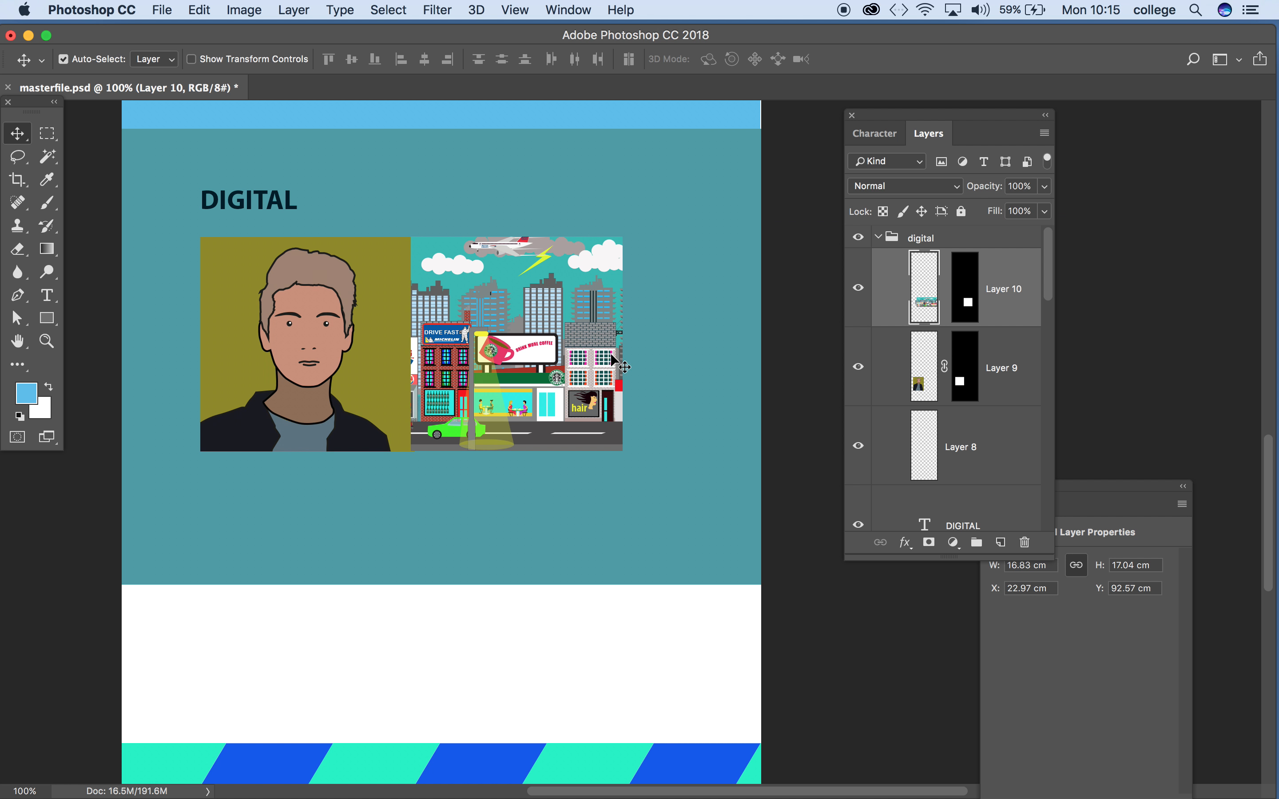
mouse_move(952, 298)
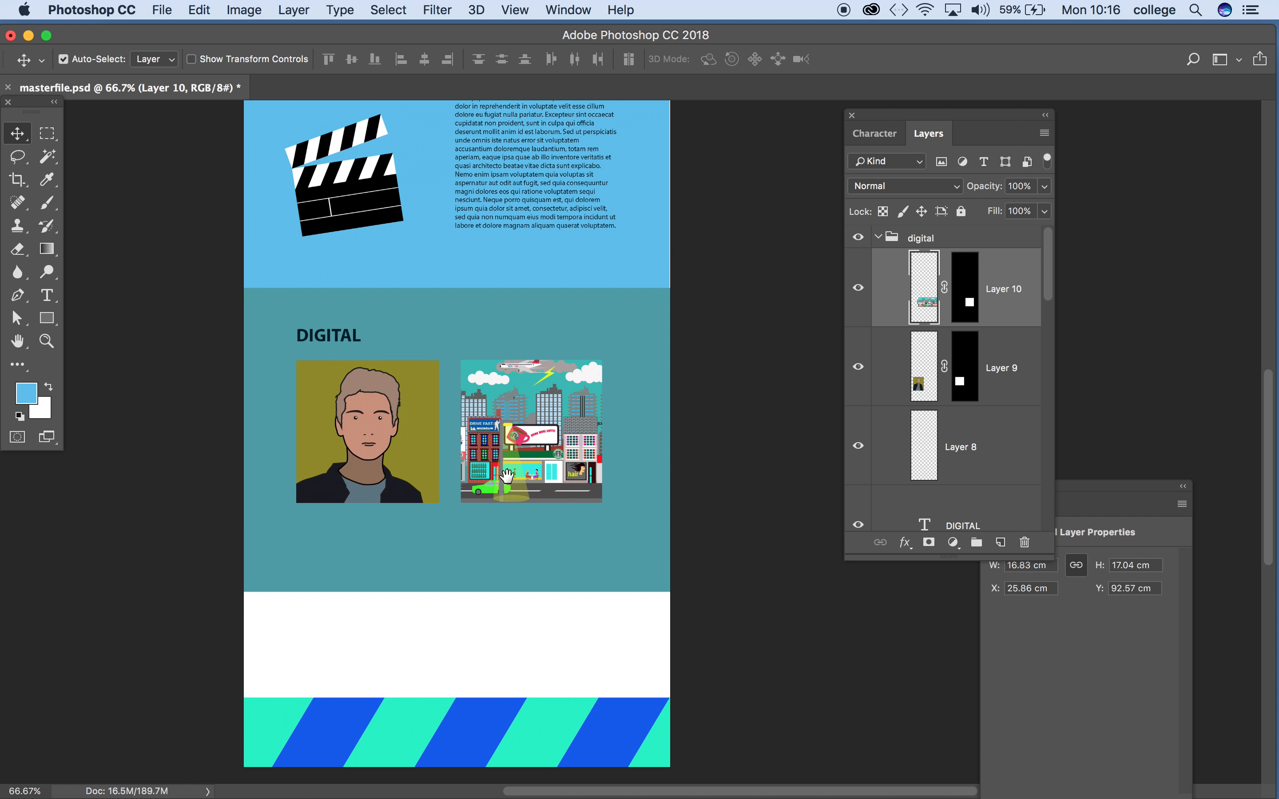
Step: Duplicate the VISUAL paragraph text layer into the digital group below the images
scroll(up, 3)
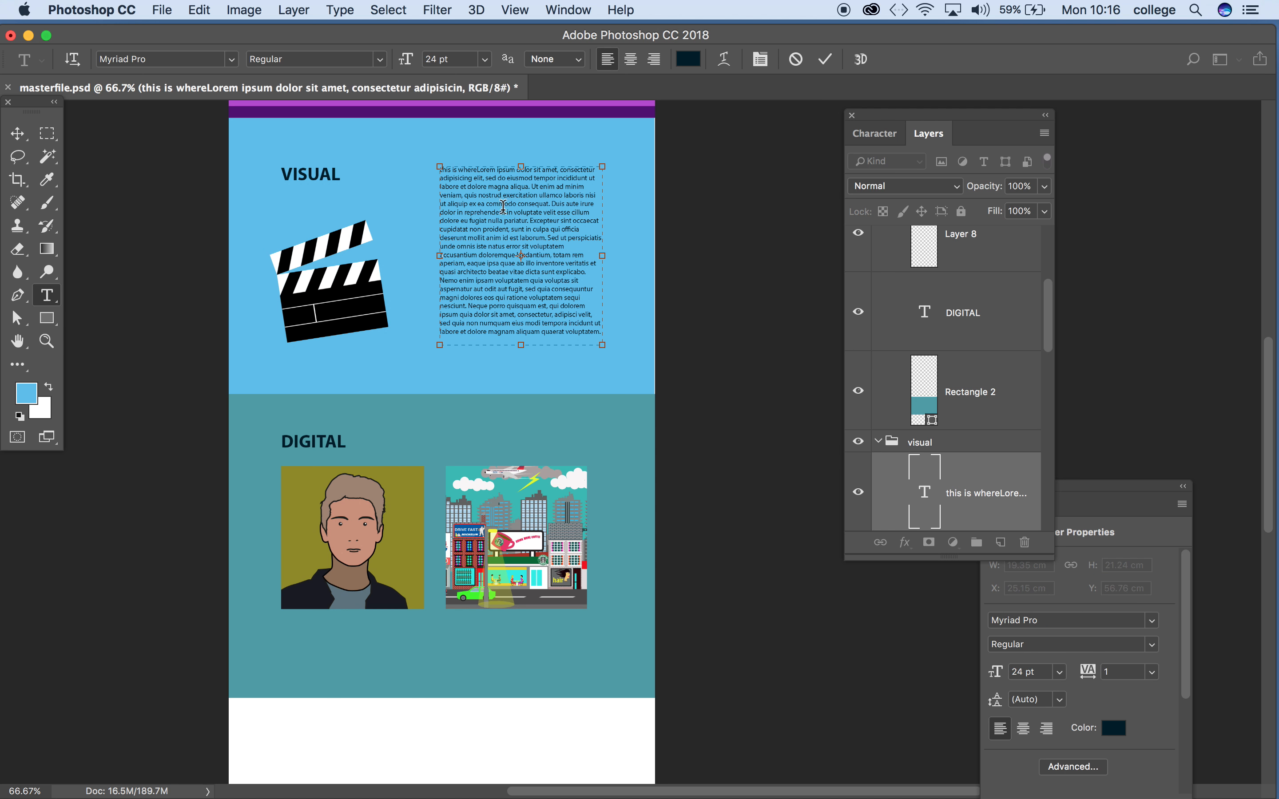
click(17, 133)
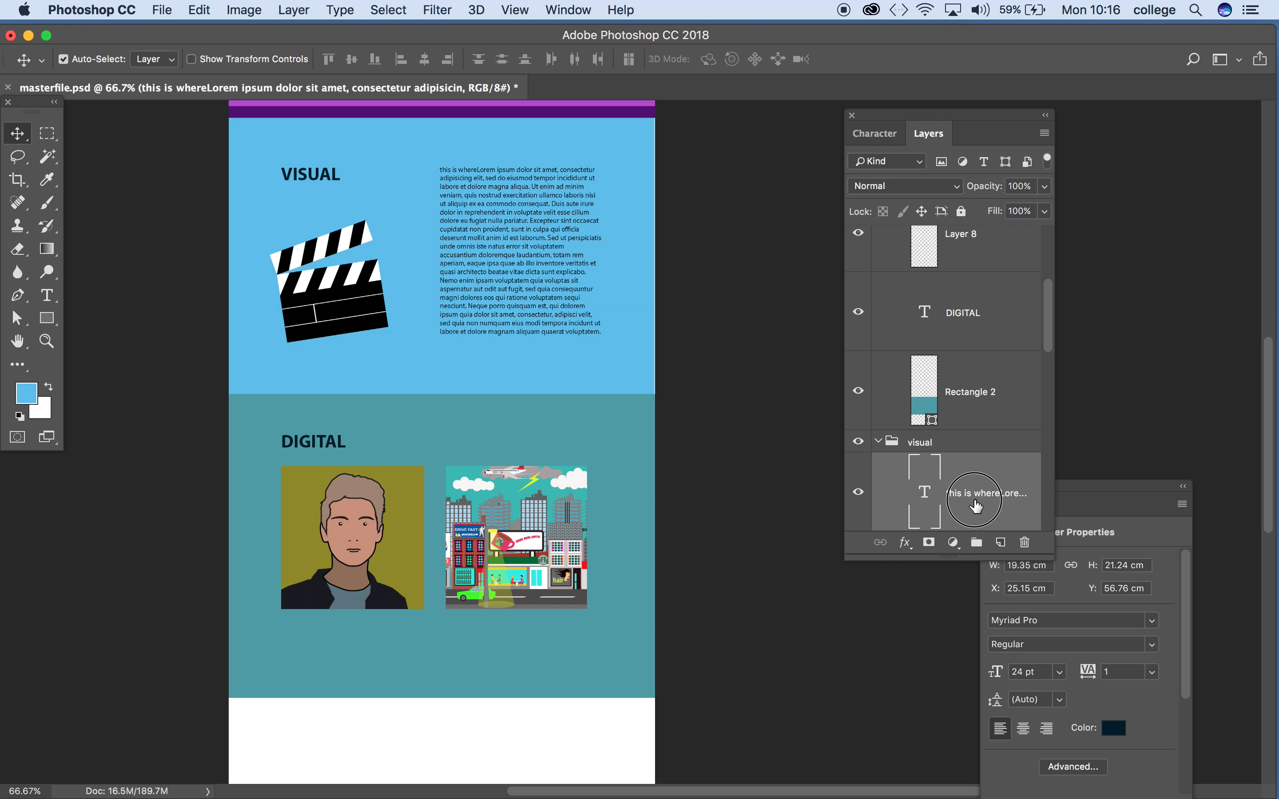
click(1000, 542)
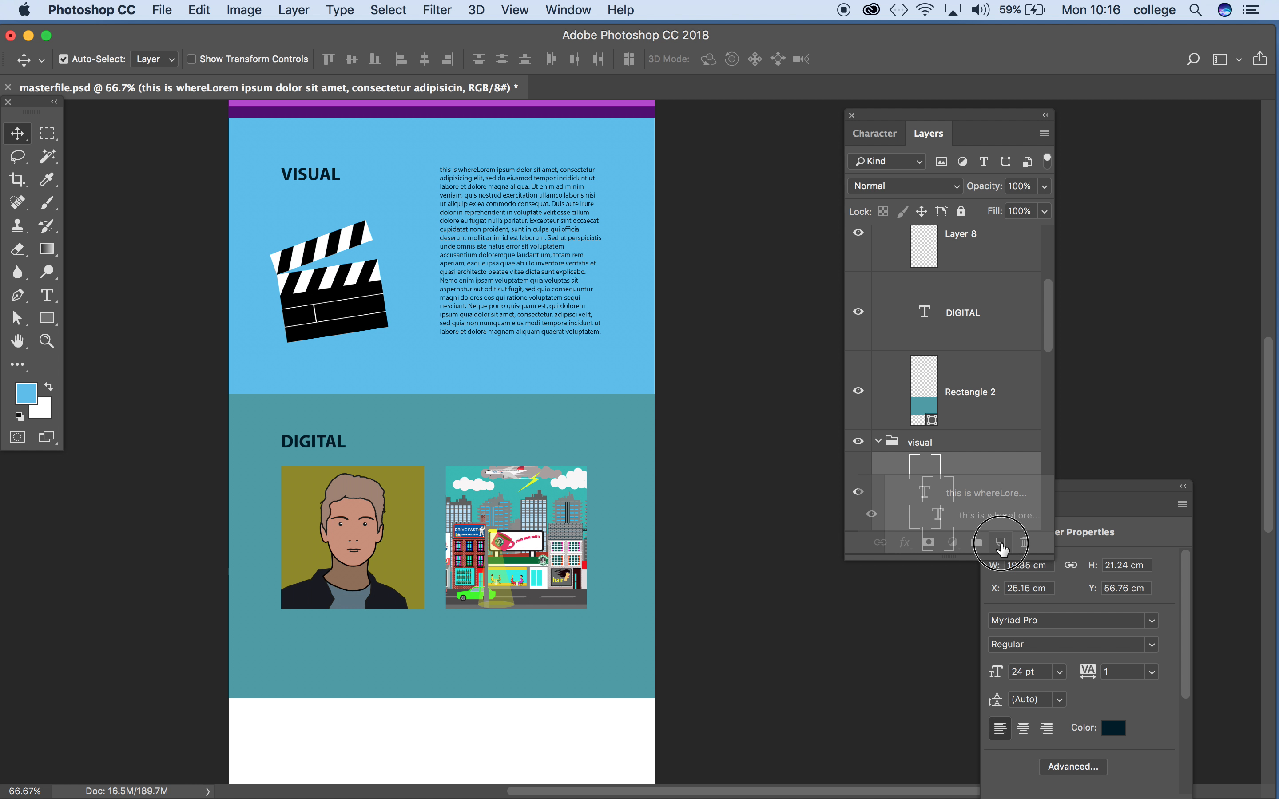
click(1000, 543)
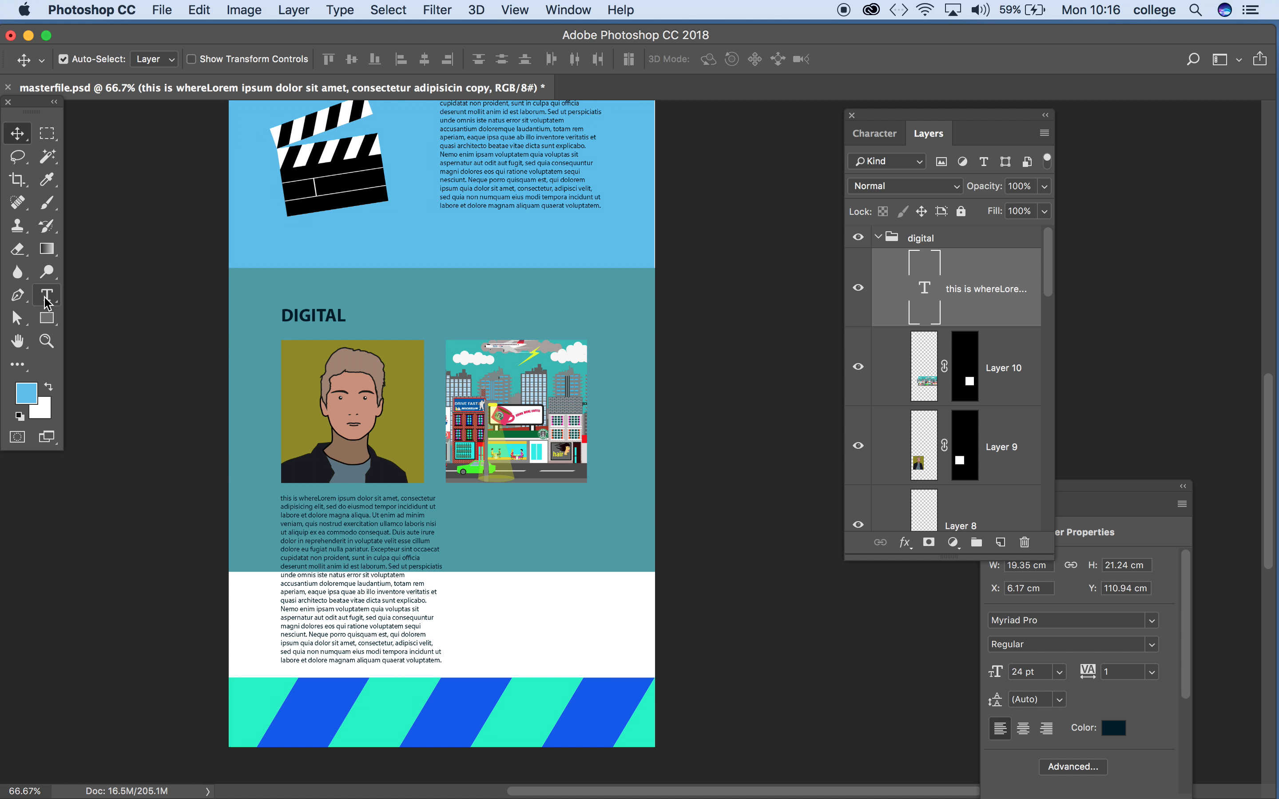
Step: Widen the copied paragraph into a short block spanning under both thumbnails
click(47, 295)
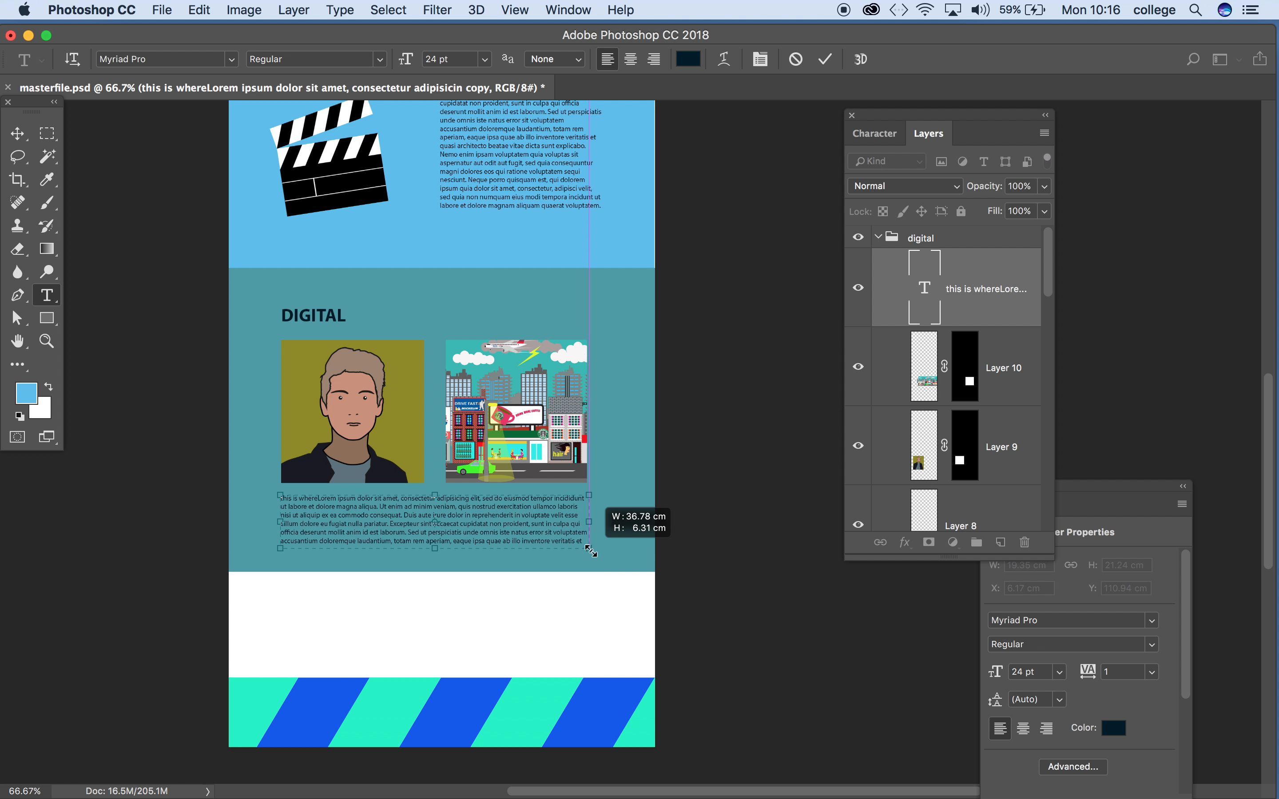
click(17, 133)
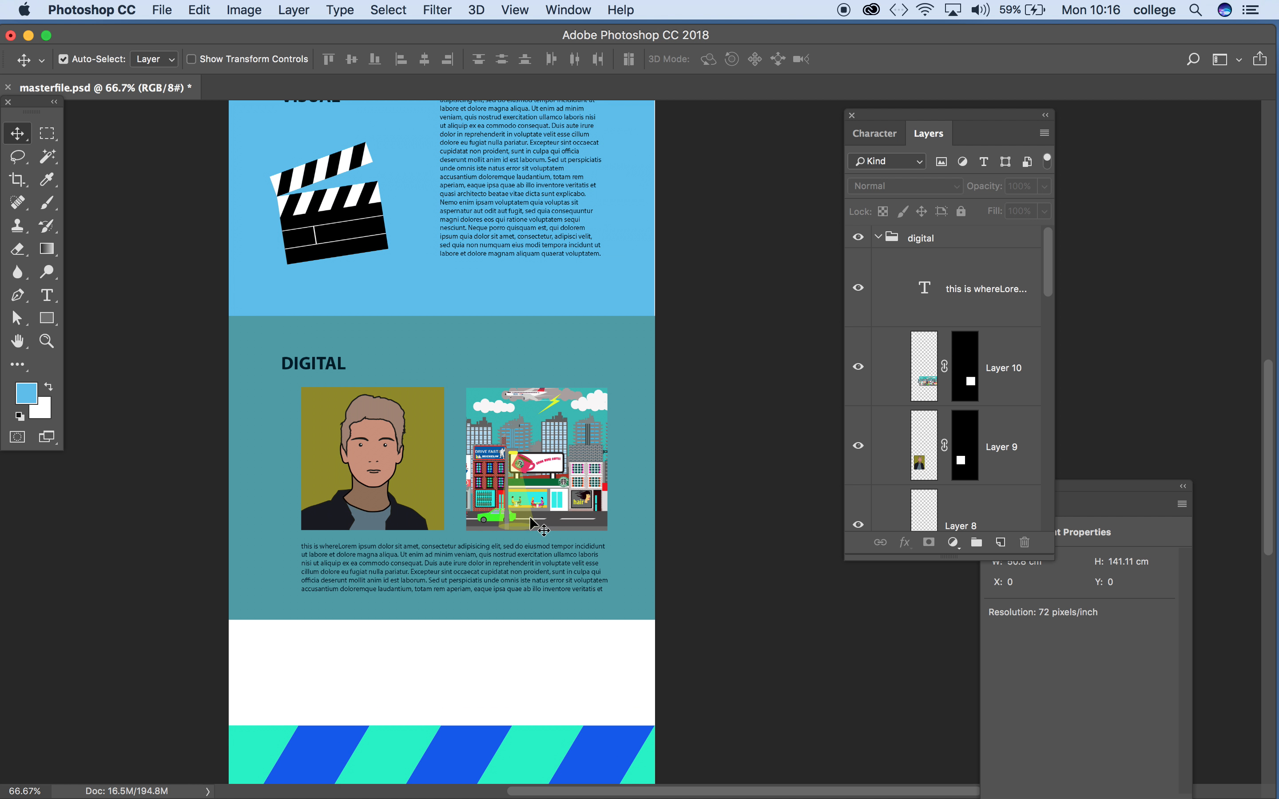
Step: Review the page and save masterfile.psd with the finished DIGITAL section
scroll(up, 3)
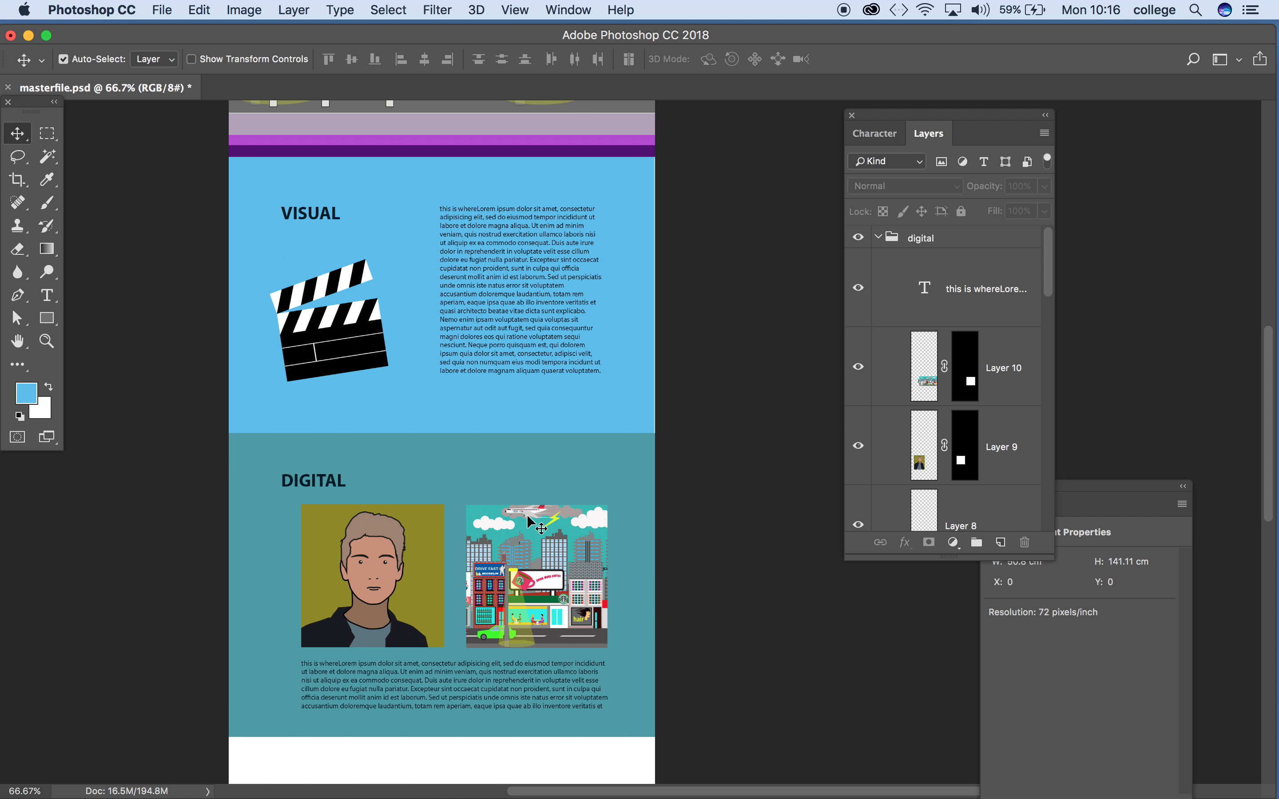
scroll(down, 3)
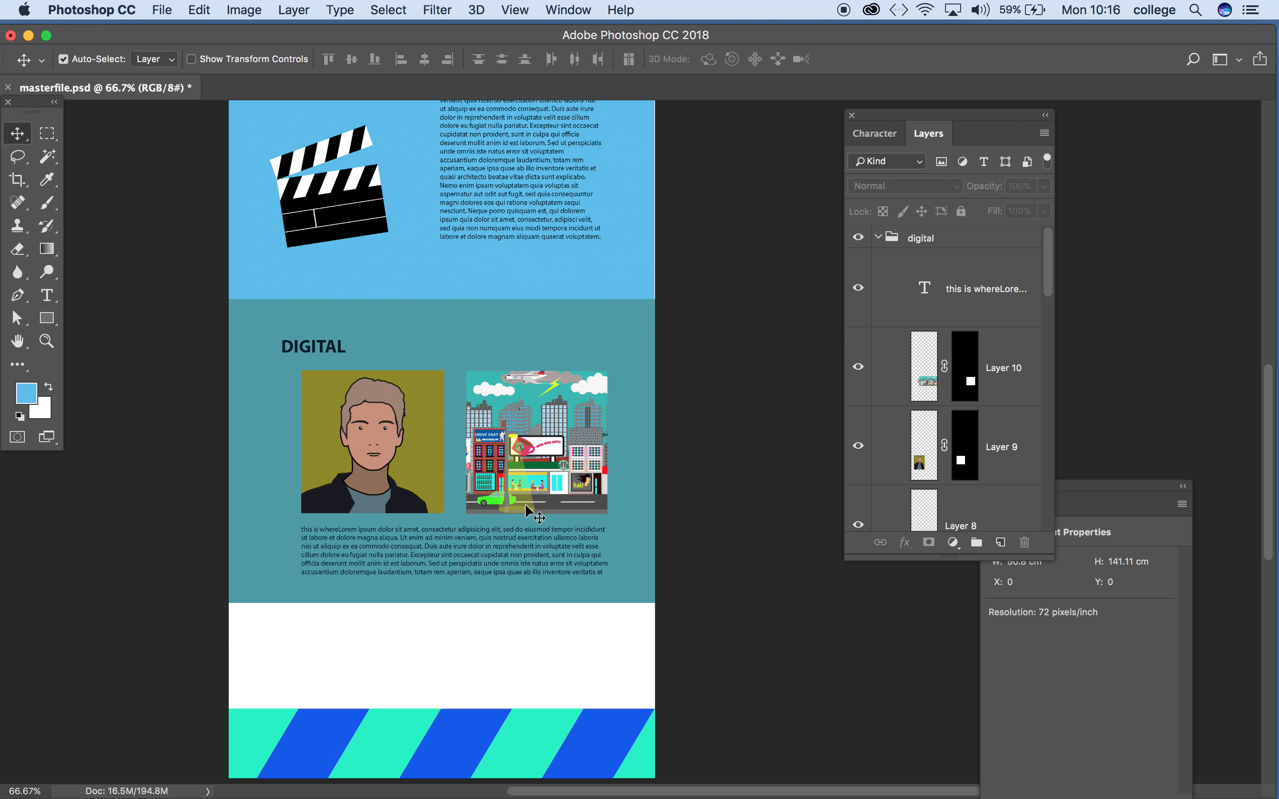
scroll(up, 3)
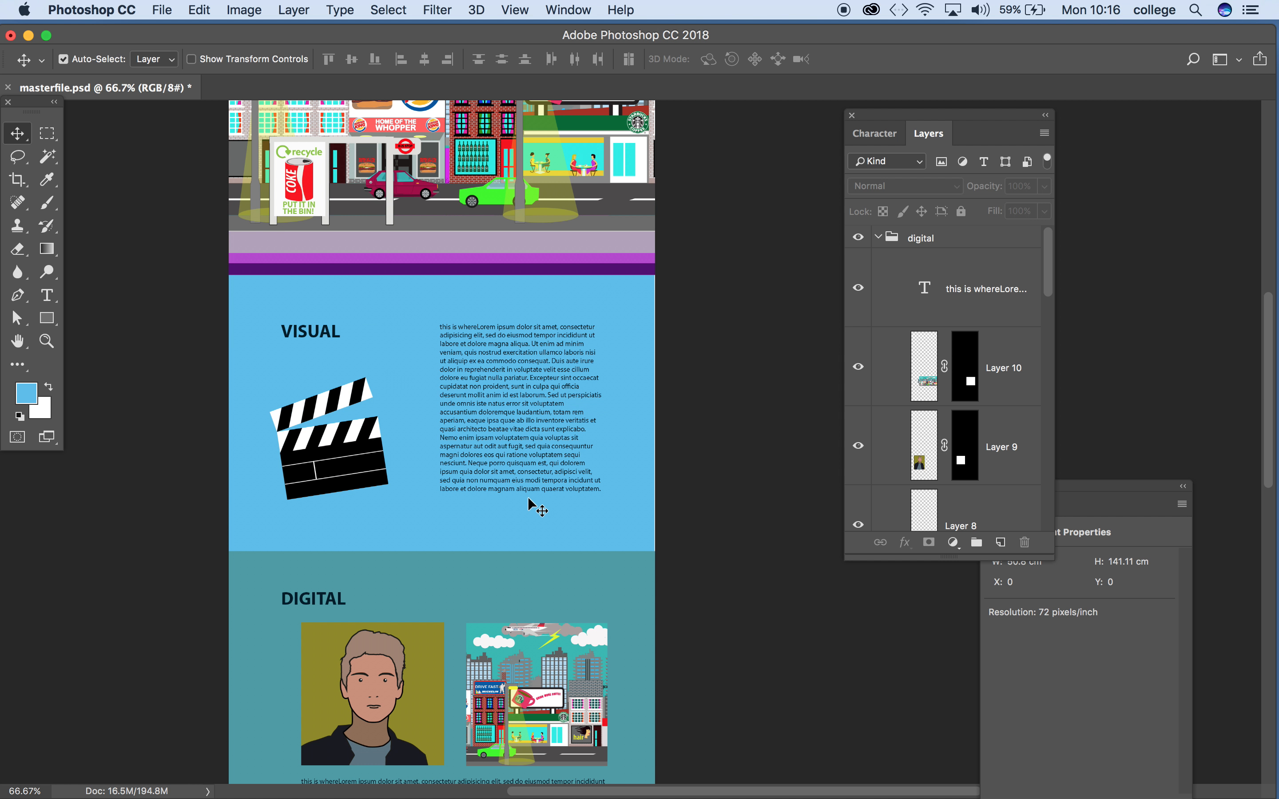
scroll(up, 3)
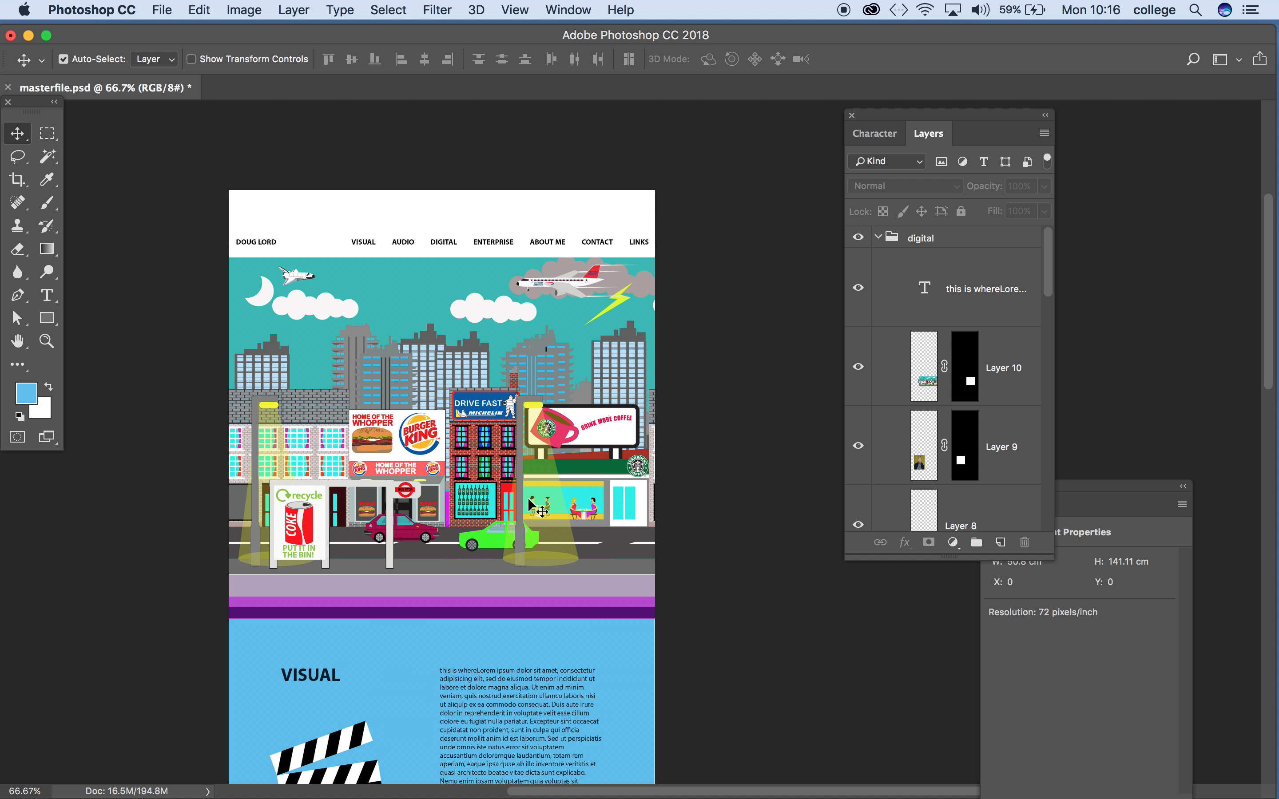
click(161, 10)
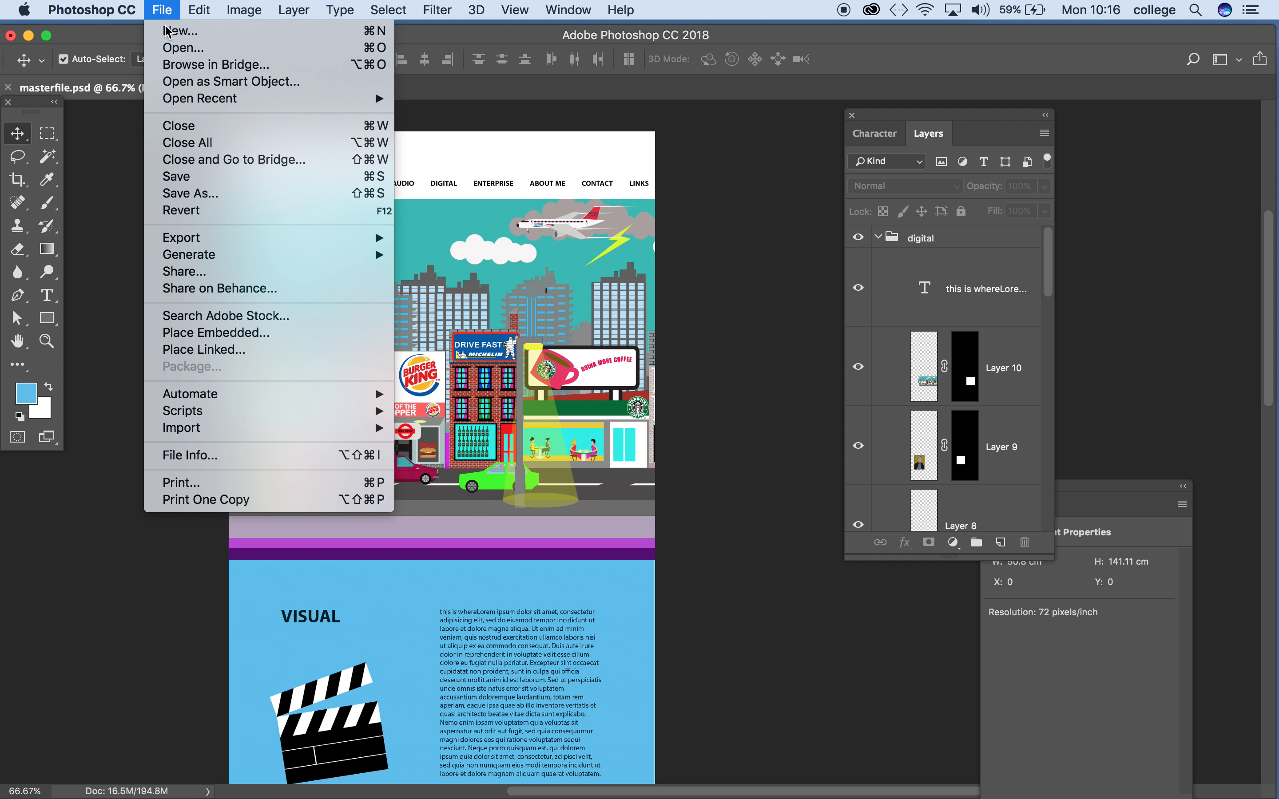
click(175, 177)
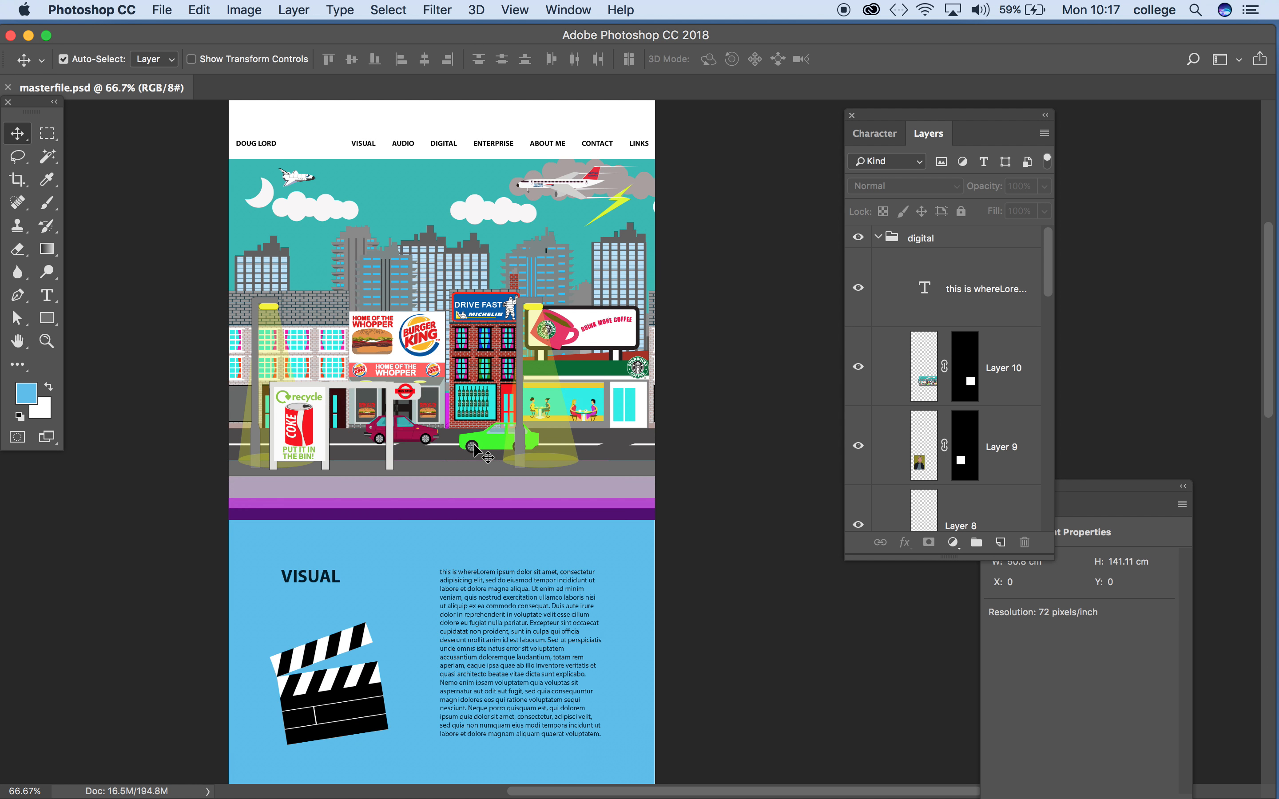
scroll(down, 3)
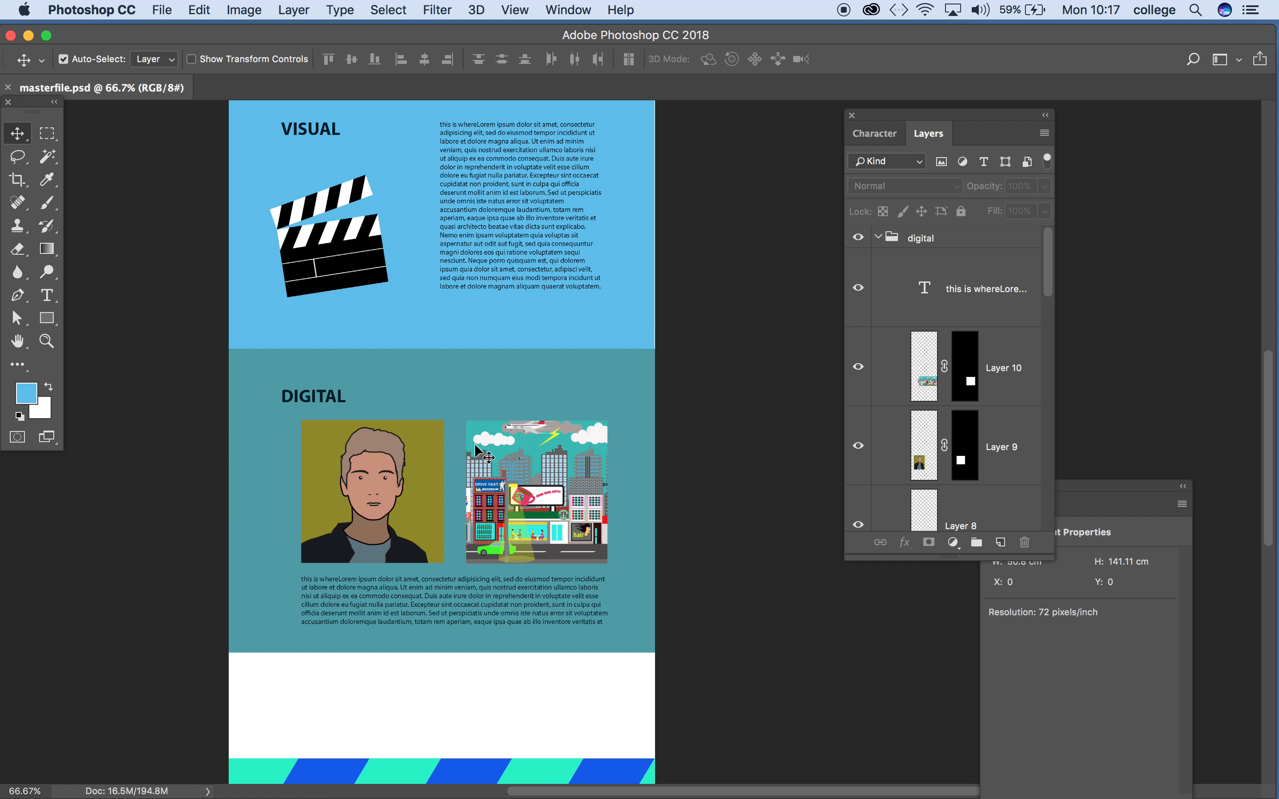
scroll(down, 3)
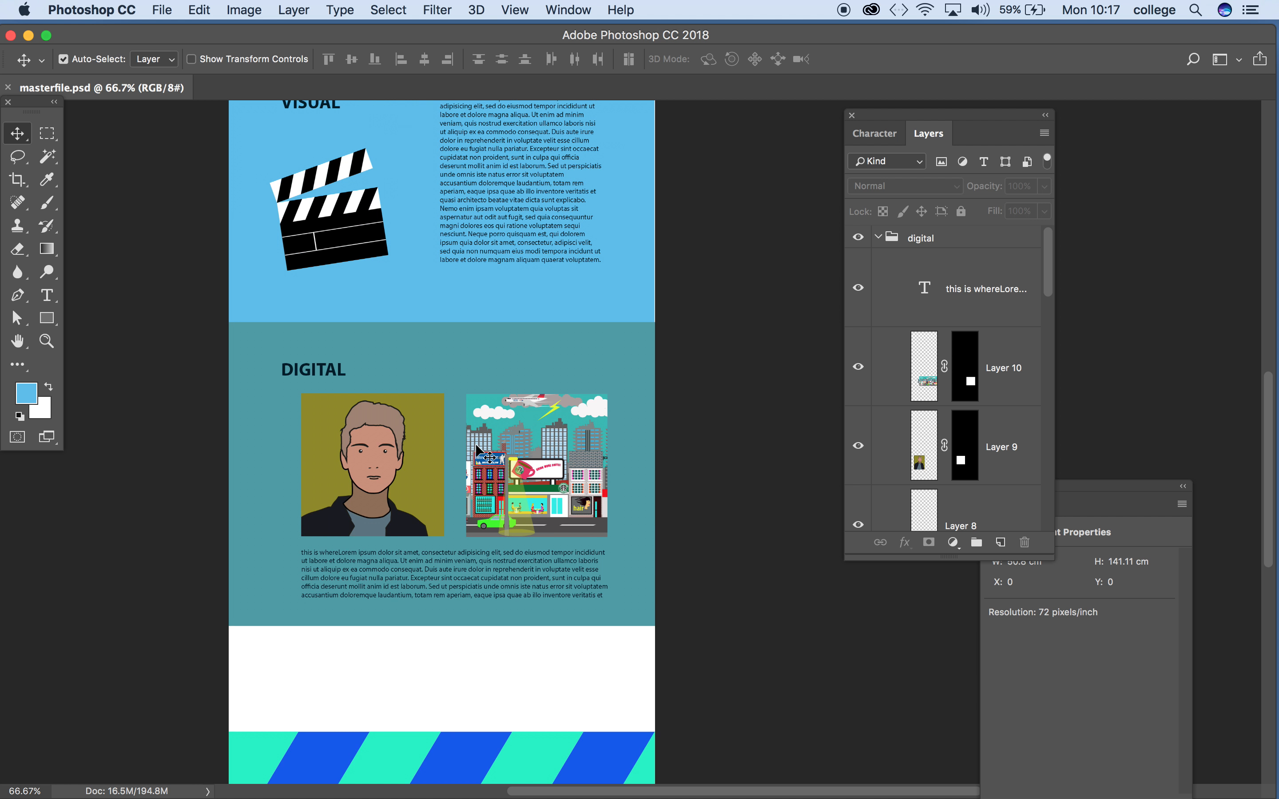
scroll(up, 3)
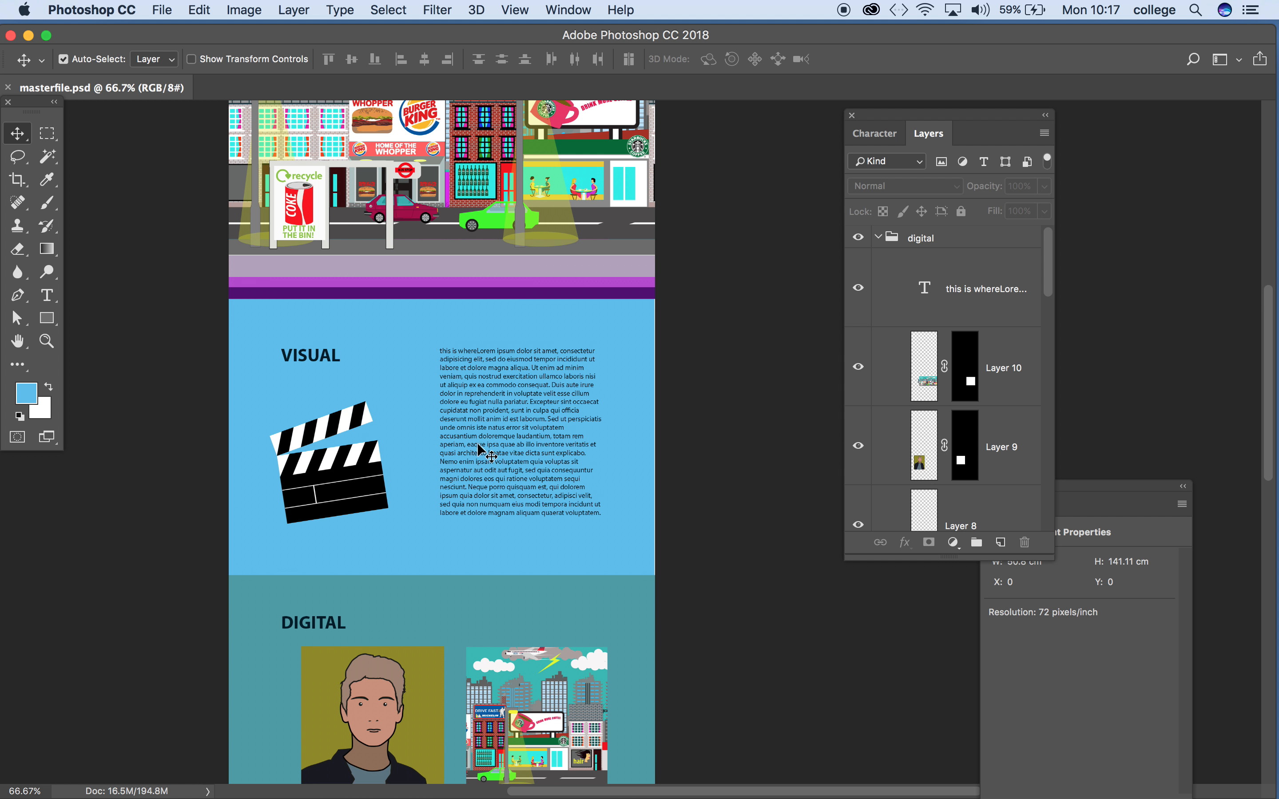
scroll(up, 3)
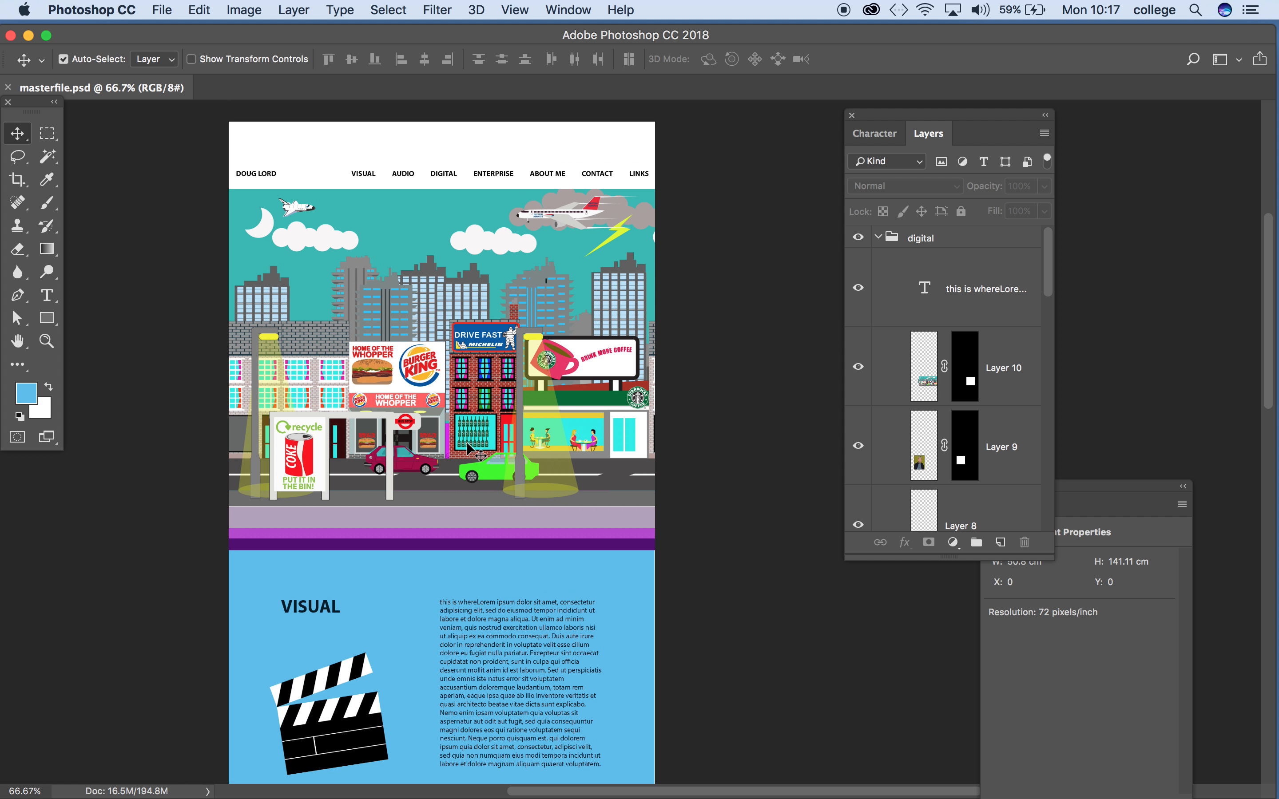
mouse_move(408, 192)
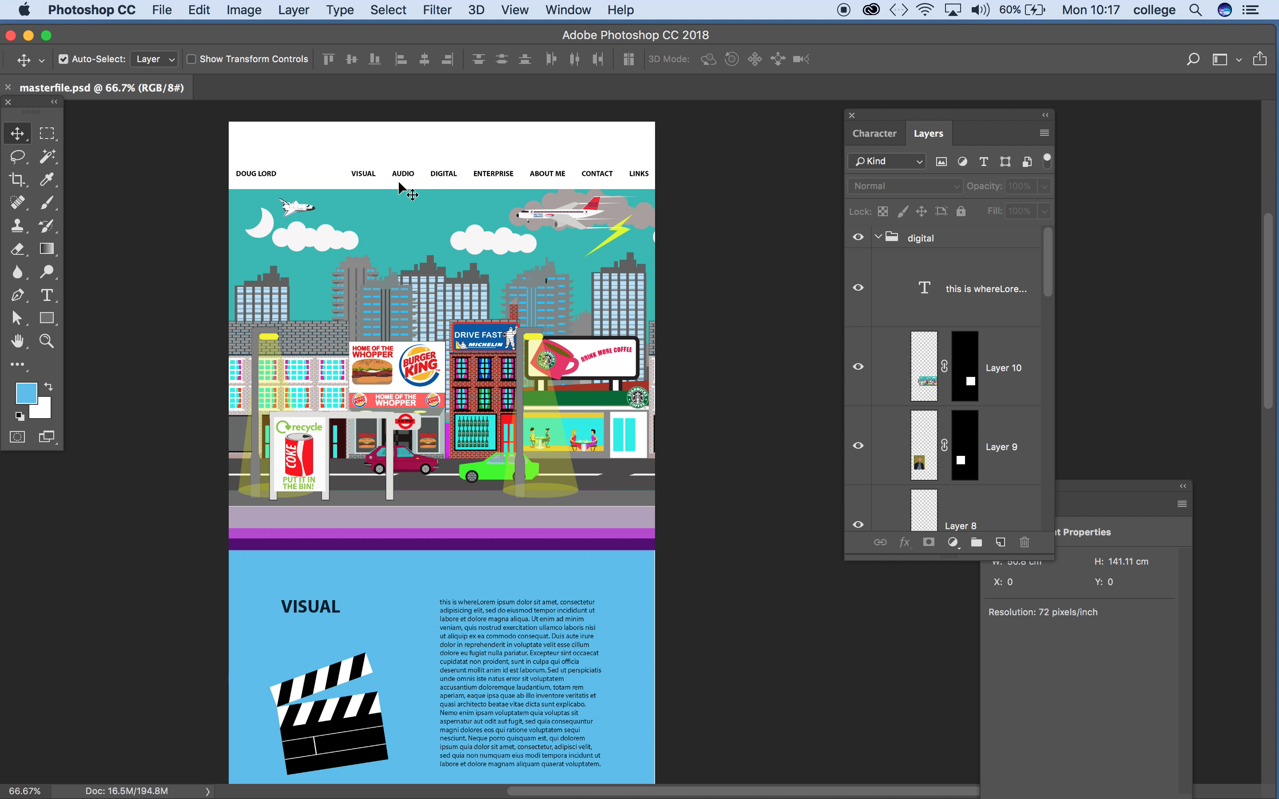
mouse_move(412, 196)
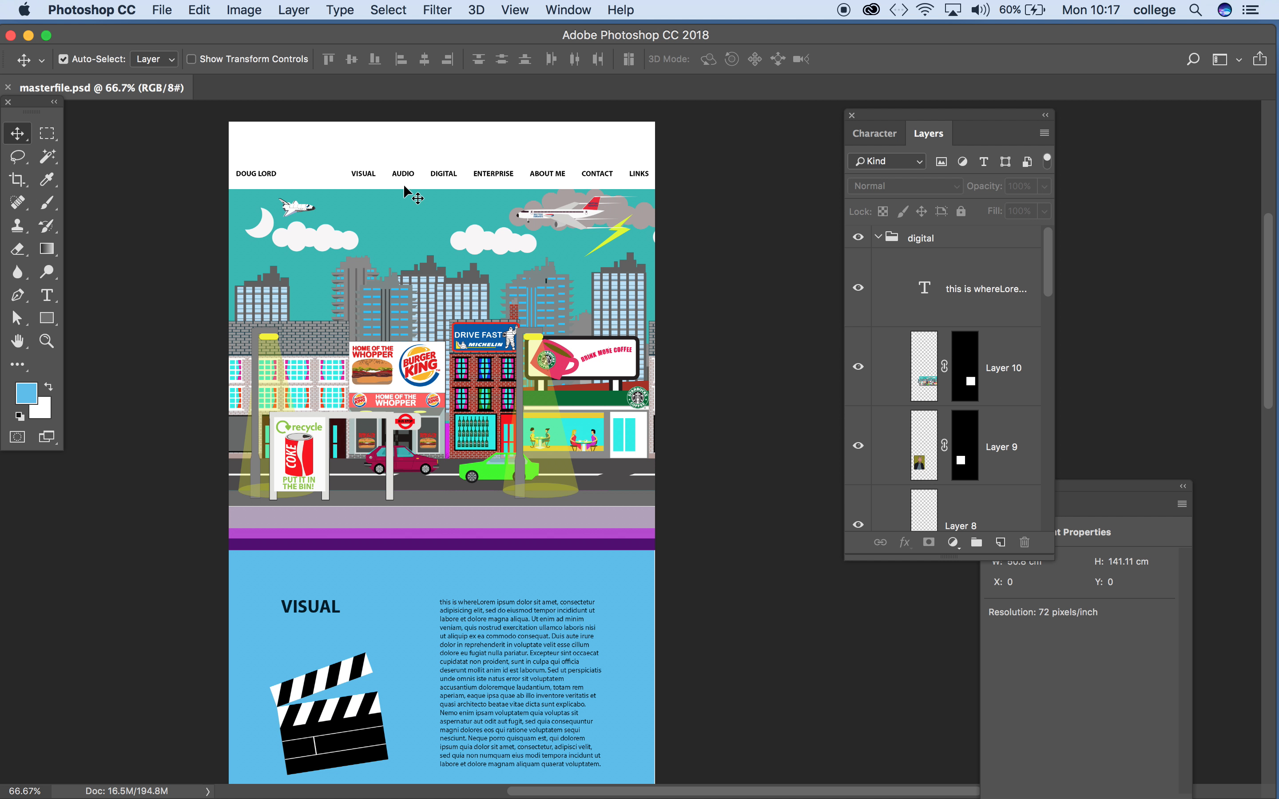